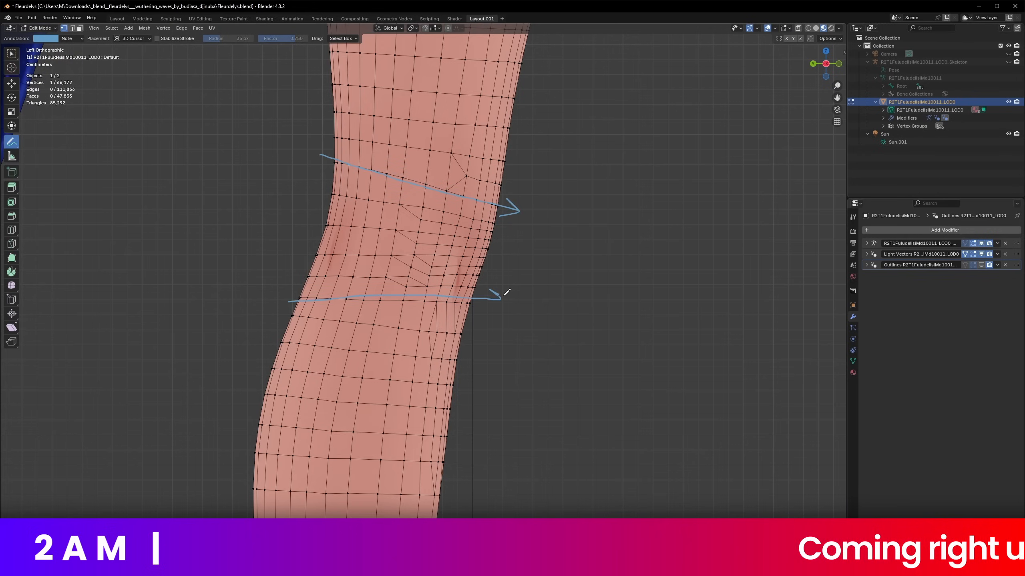
Step: Undo a change, erase annotation strokes, and set CielleB7 beside the wireframe head file
key("ctrl+l")
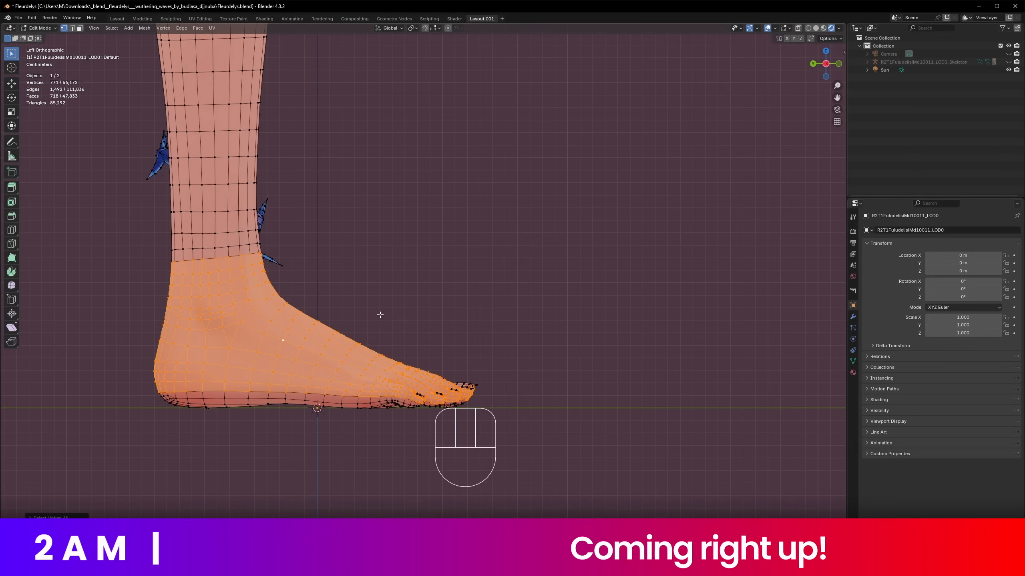
key("ctrl+z")
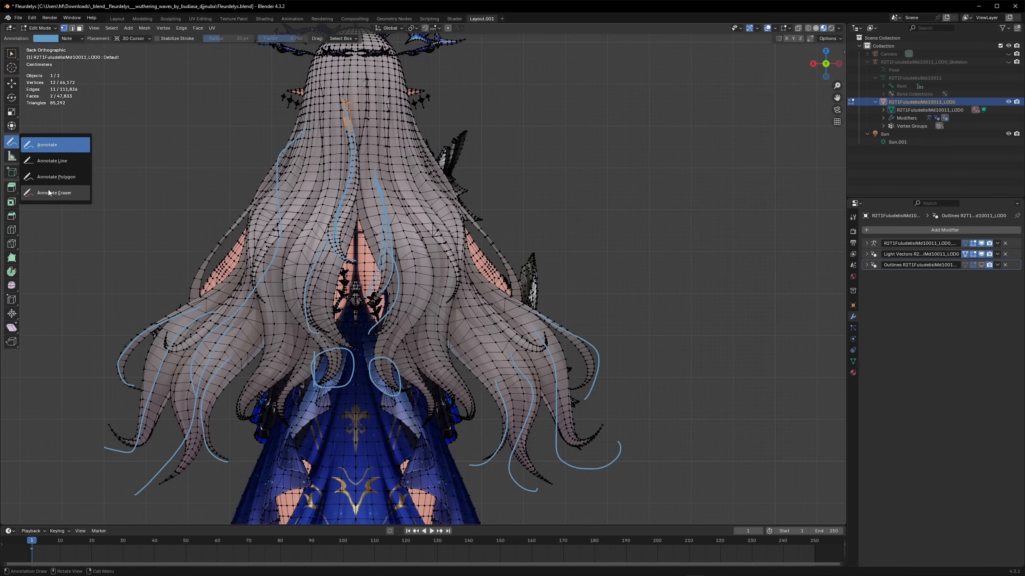
left_click(51, 161)
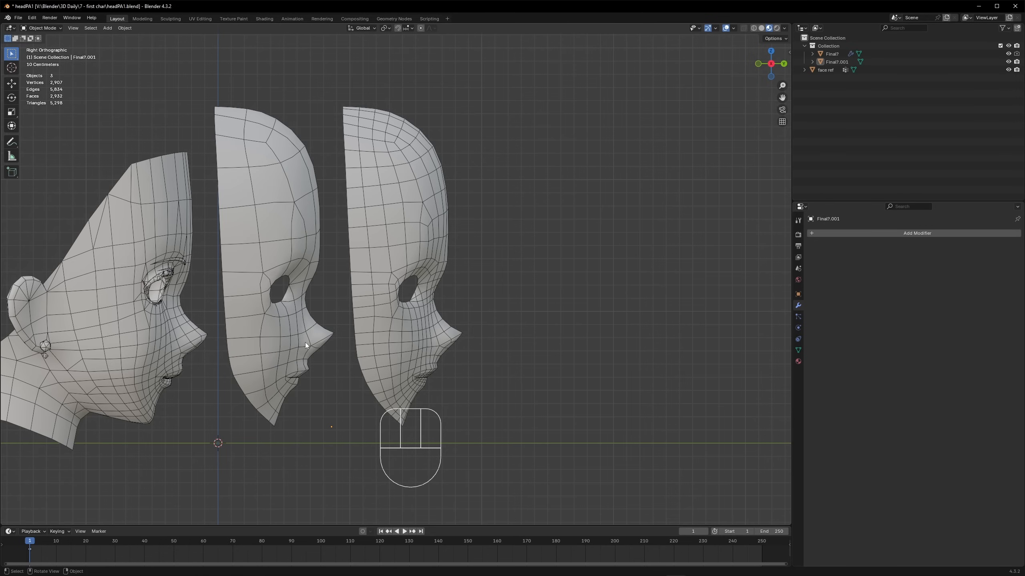
mouse_move(509, 386)
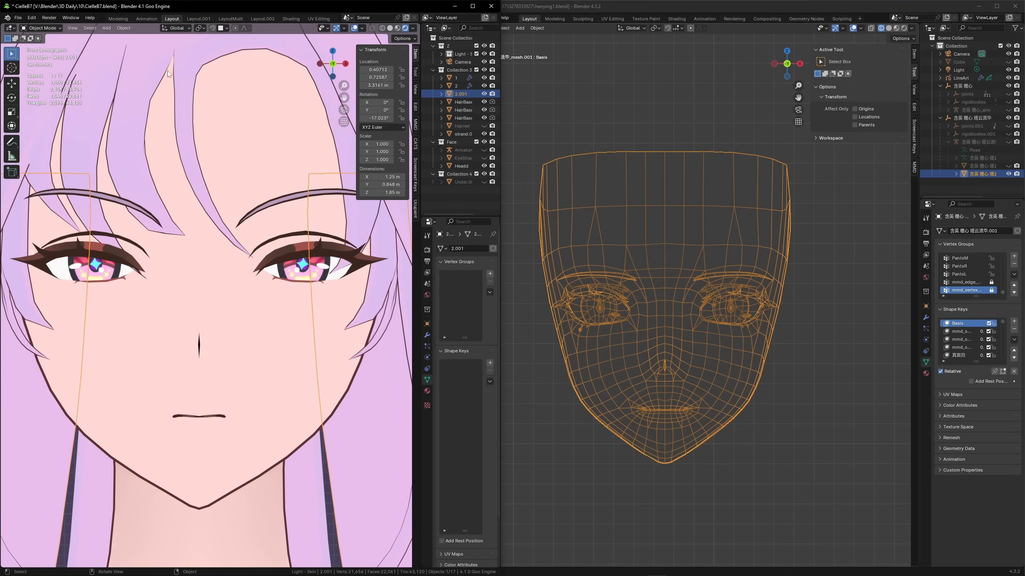
Step: Open Seed.blend and view the arm's MMDShaderDev material in Edit Mode
left_click(463, 134)
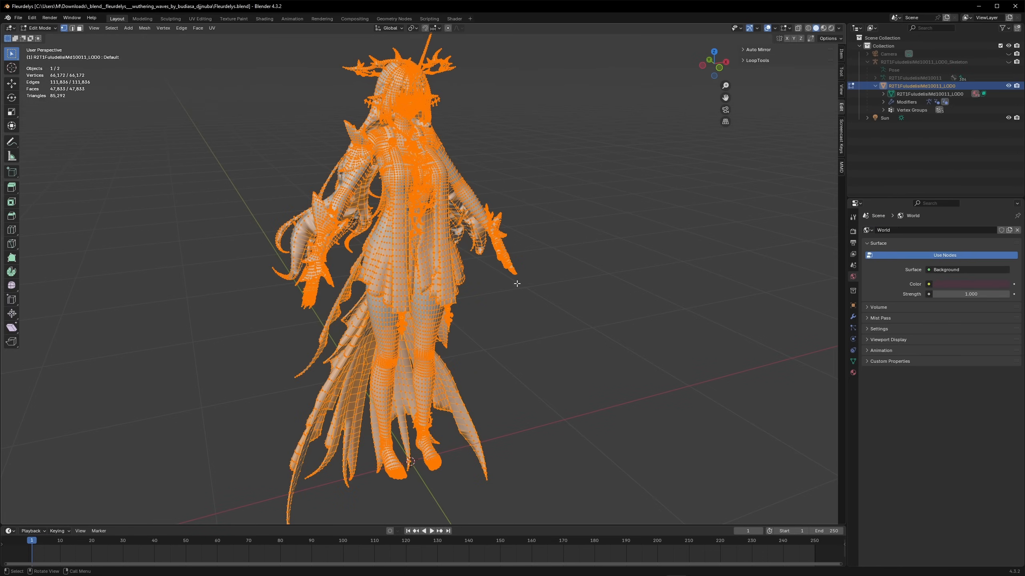
mouse_move(593, 267)
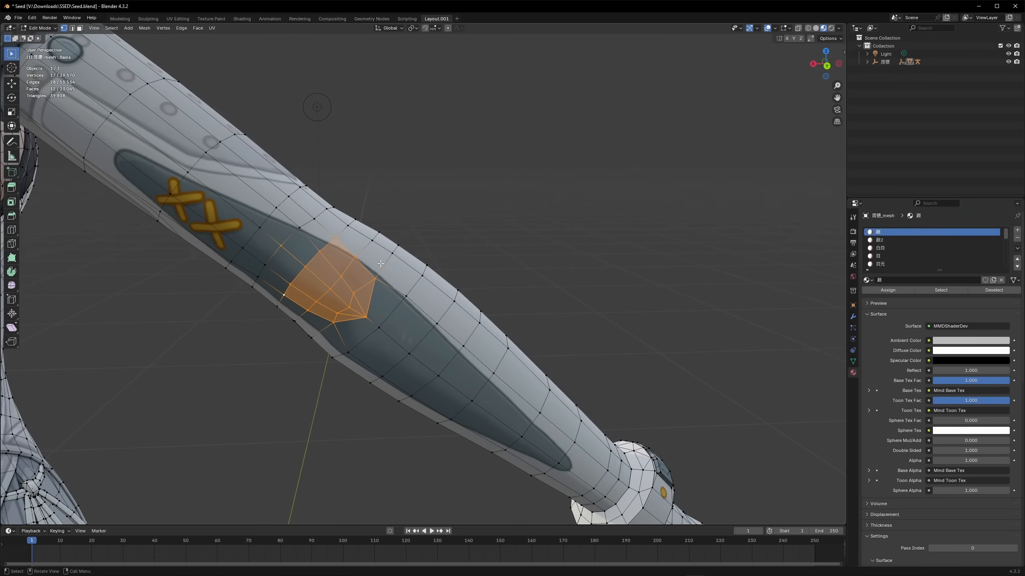
Step: Inspect the Seed outfit straps and knee, then box-select the Fleurdelys knee faces
left_click(39, 27)
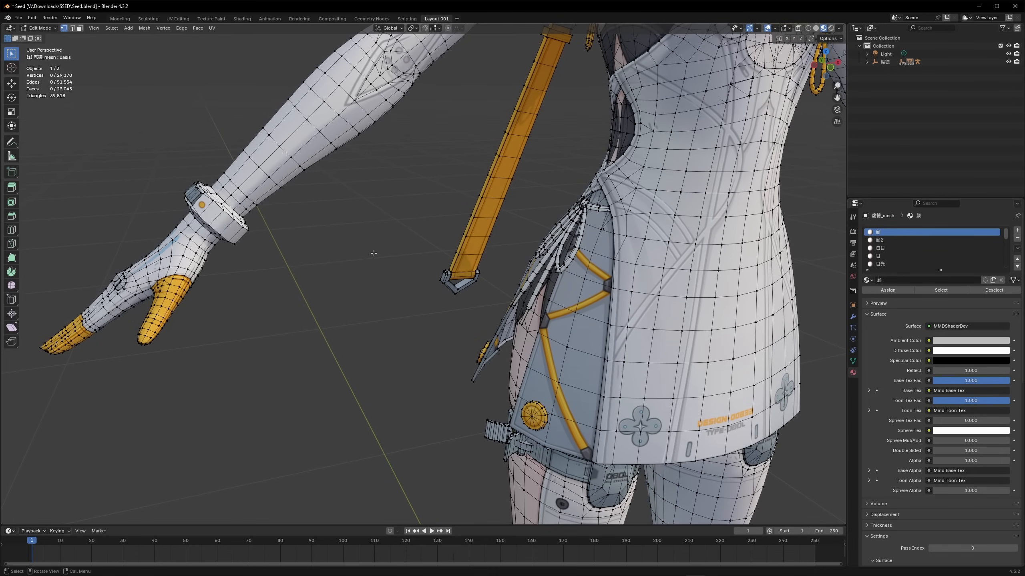
left_click(294, 131)
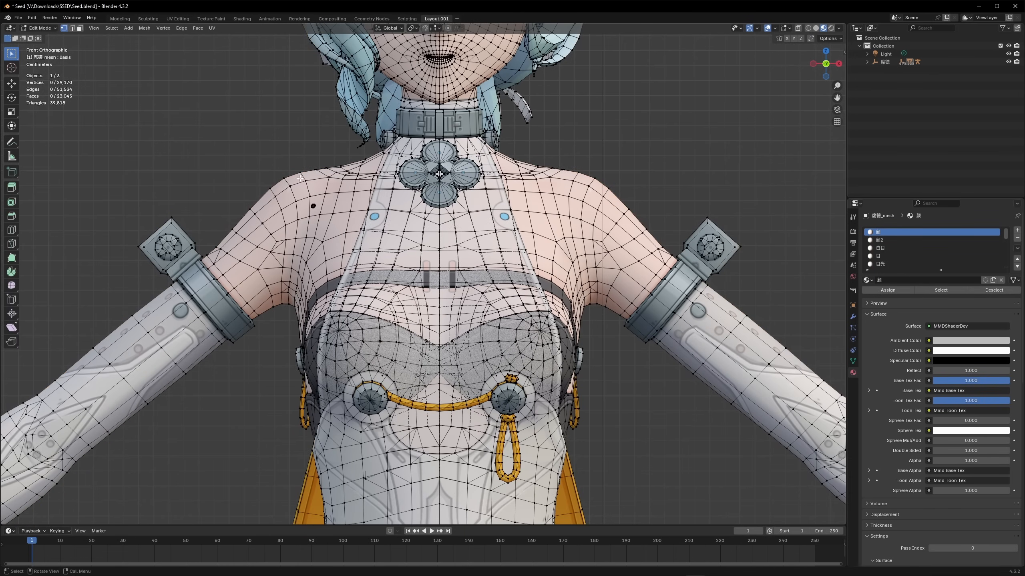
scroll("down", 3)
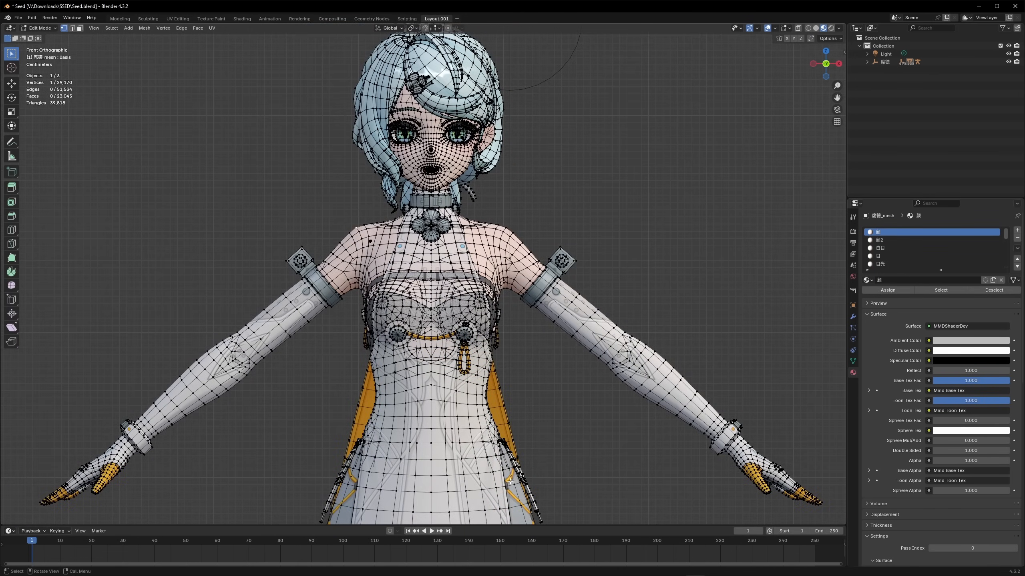
scroll("down", 3)
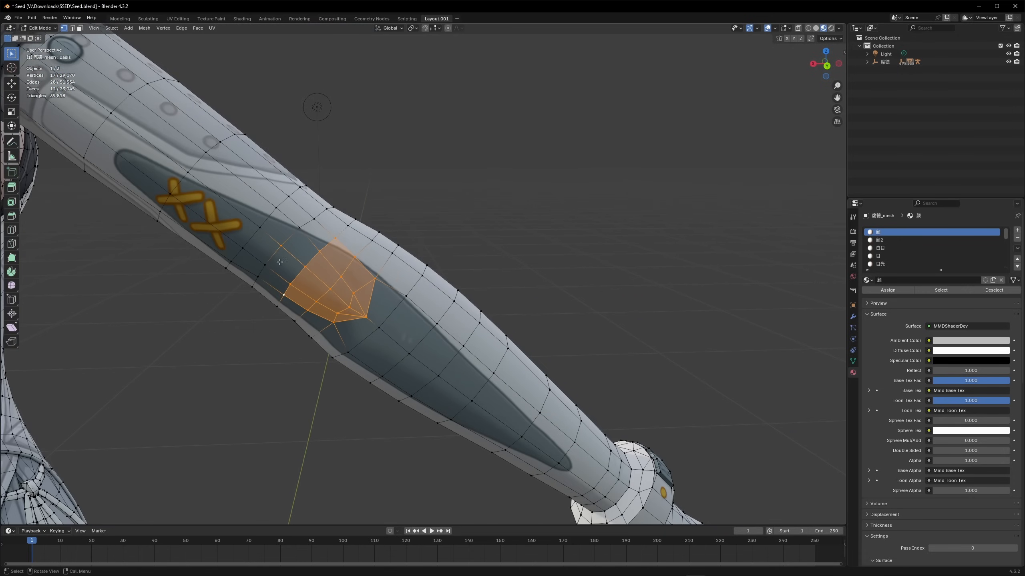
mouse_move(308, 386)
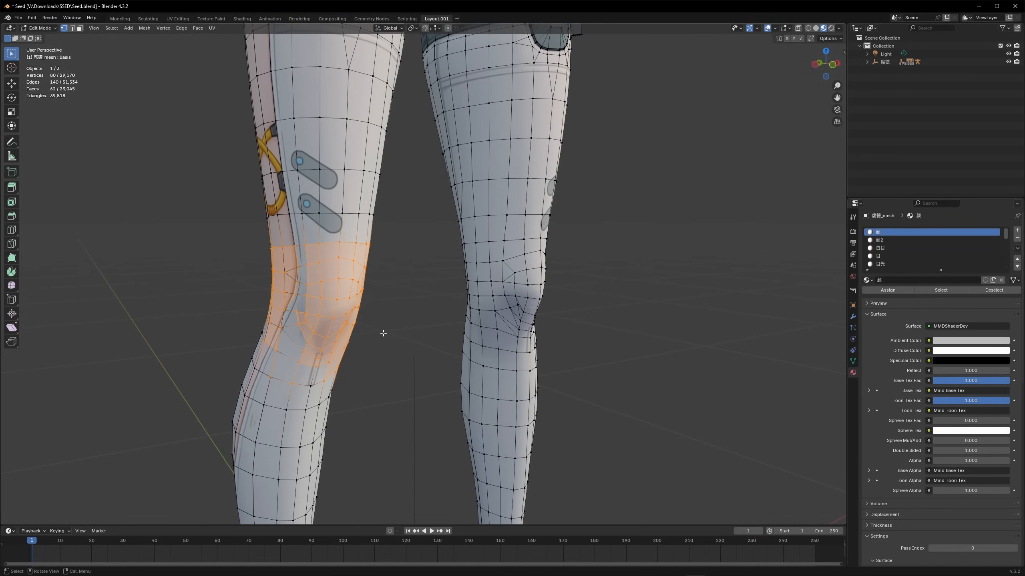
key("Tab")
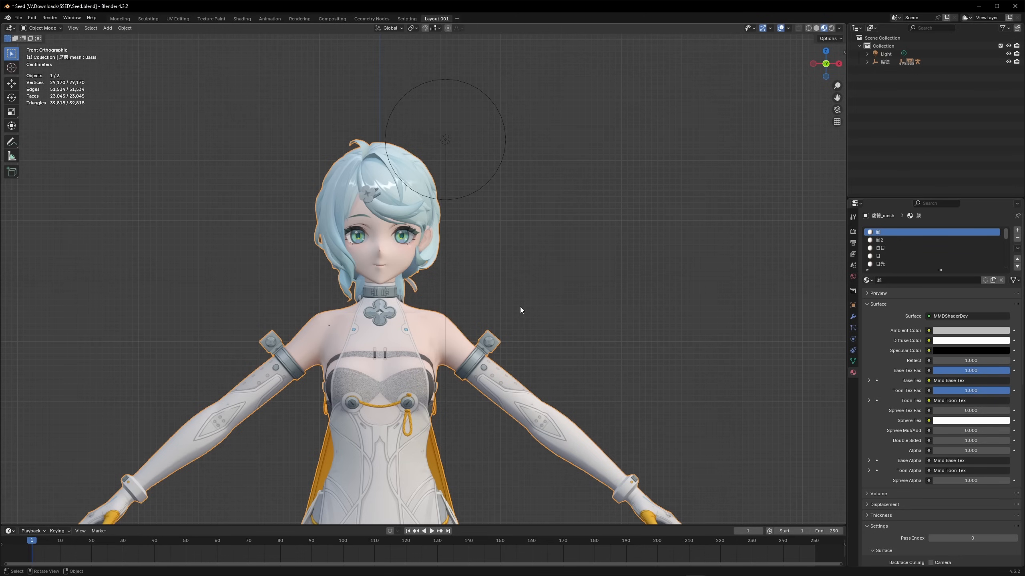
scroll("down", 3)
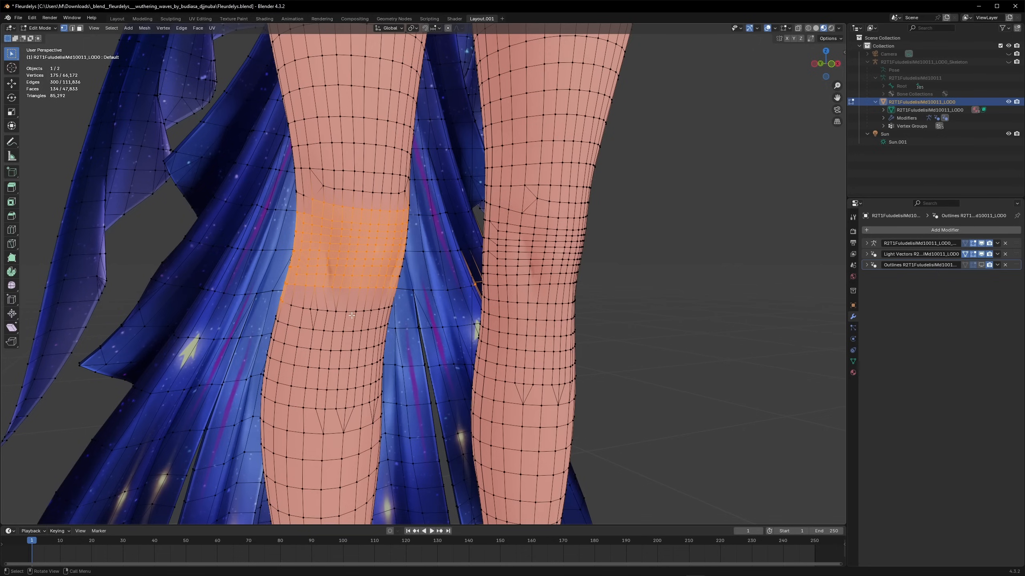
Step: Deselect the knee, annotate its edge flow in Left Orthographic, then return to Seed
key("Tab")
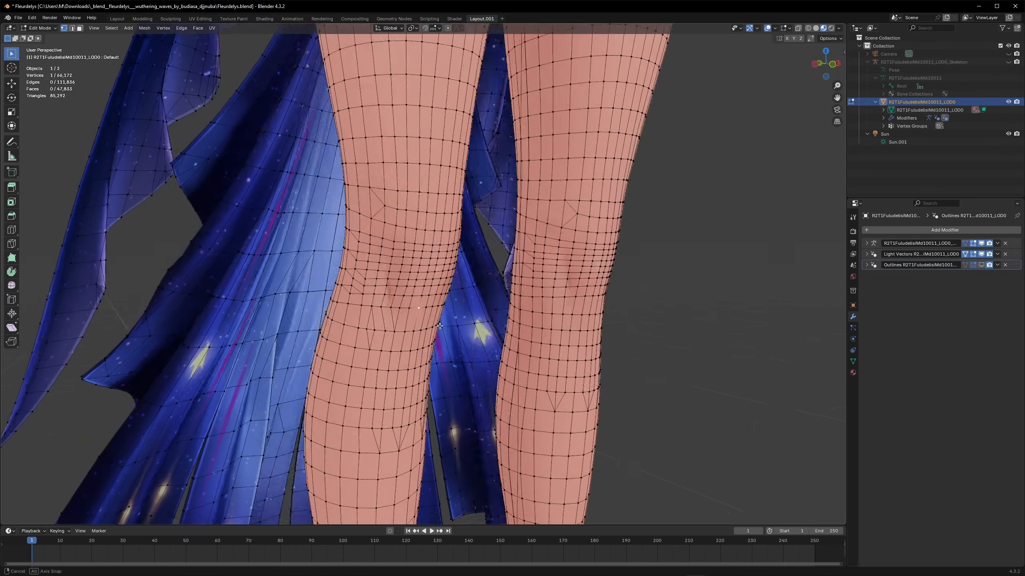
key("Tab")
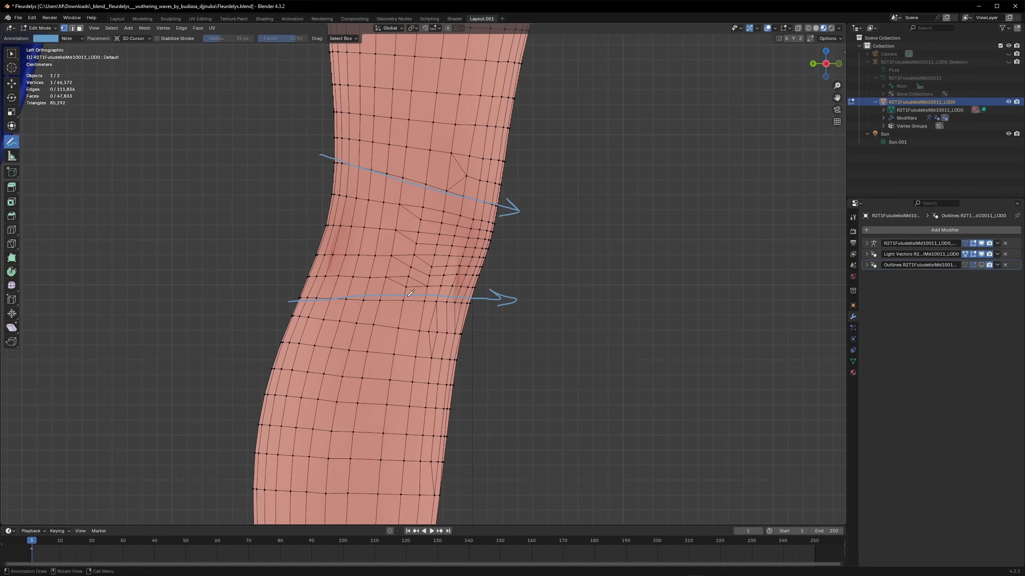
mouse_move(330, 160)
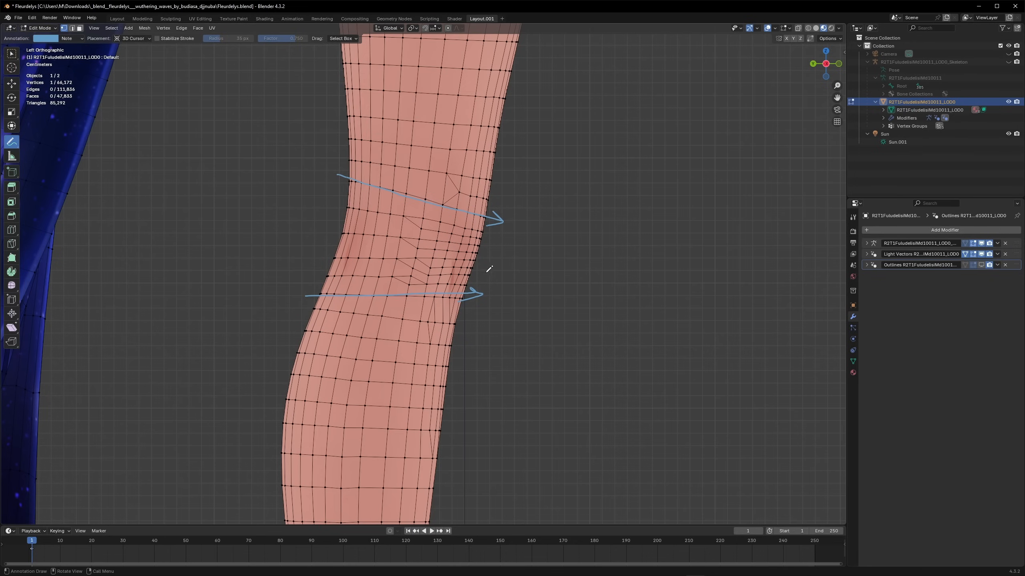
mouse_move(500, 316)
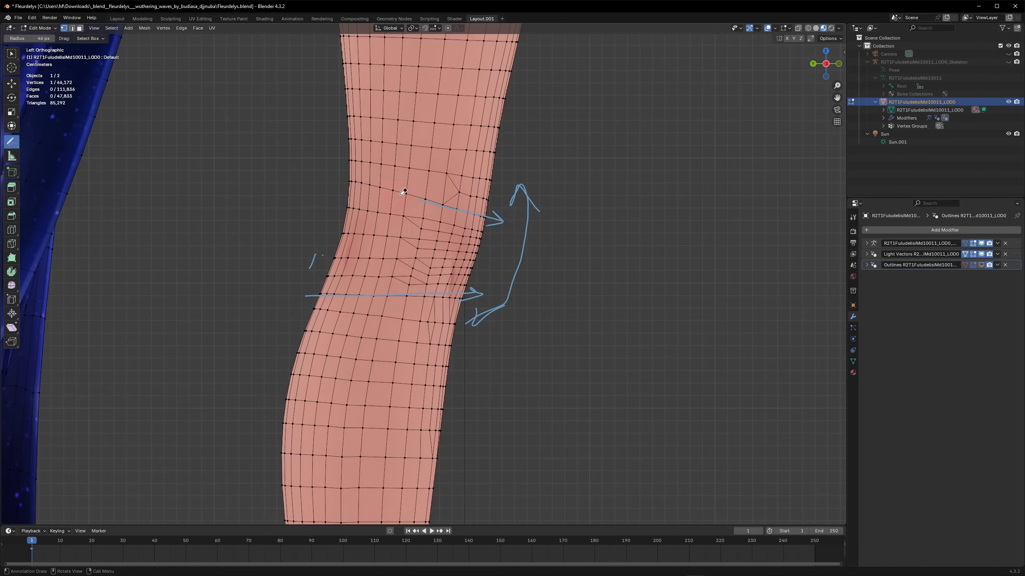
scroll("down", 3)
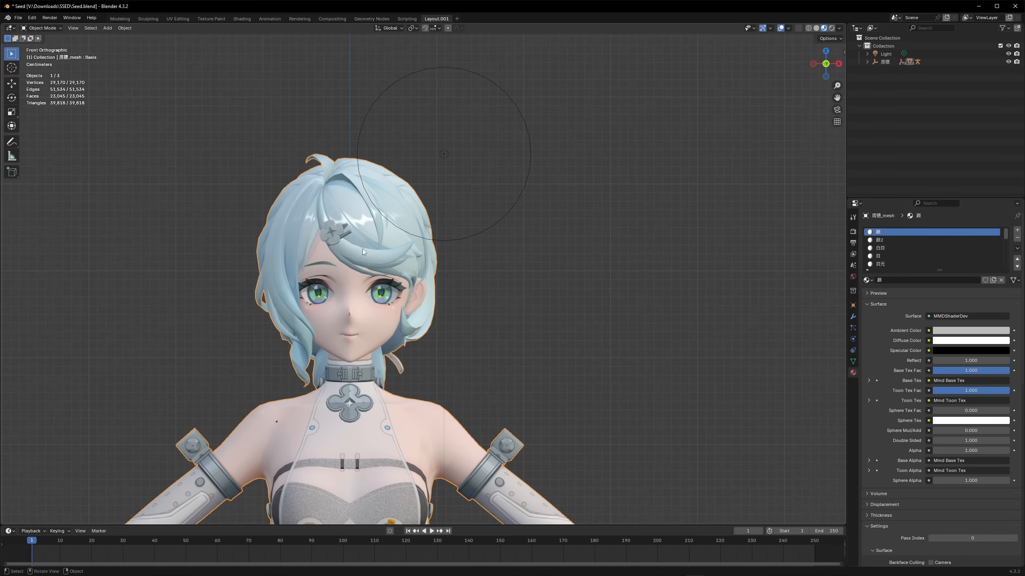
Step: View Fleurdelys from the back in Edit Mode and trace an annotation along the hair
key("Tab")
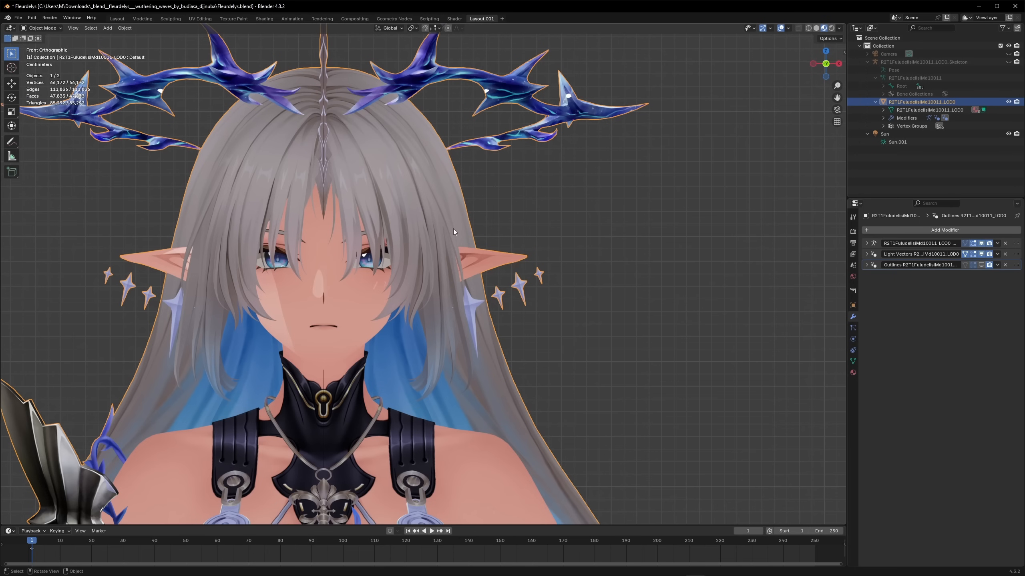
key("Tab")
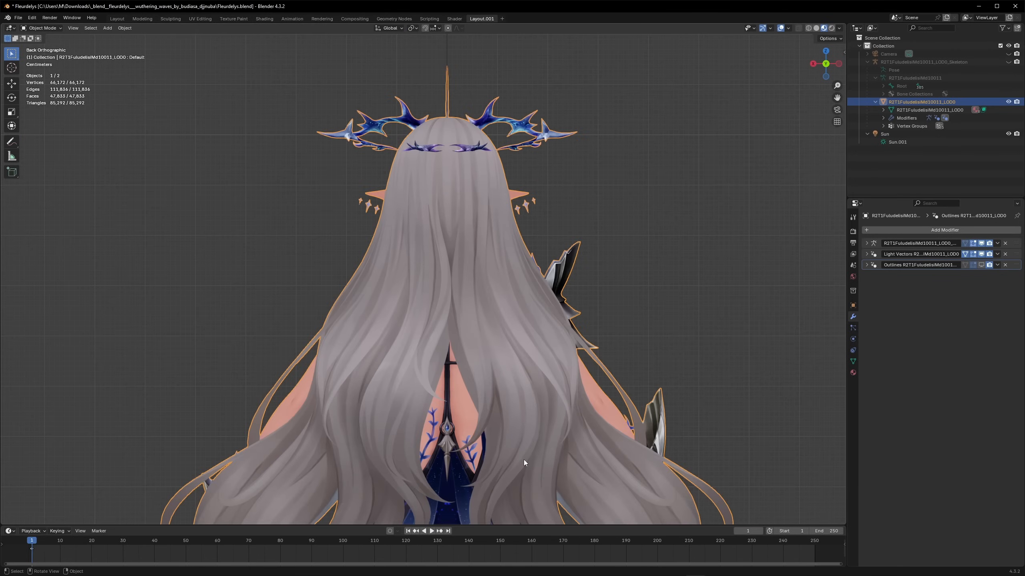
key("Tab")
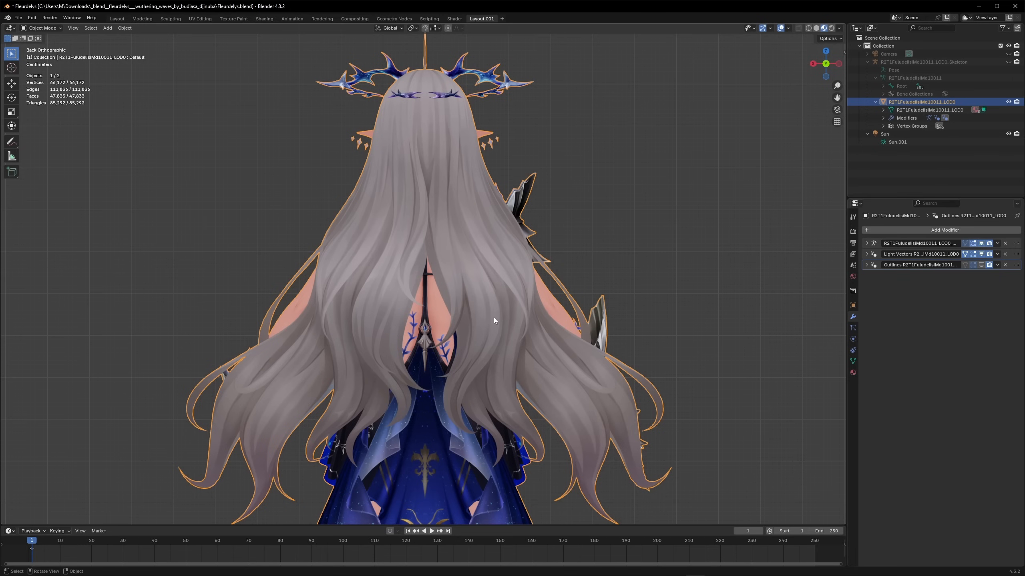
key("Tab")
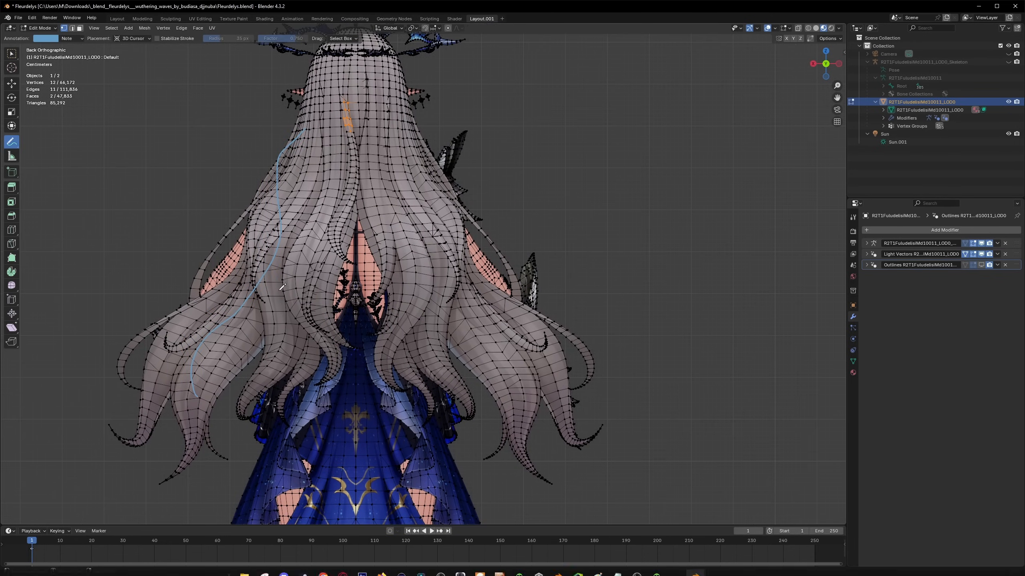
mouse_move(160, 405)
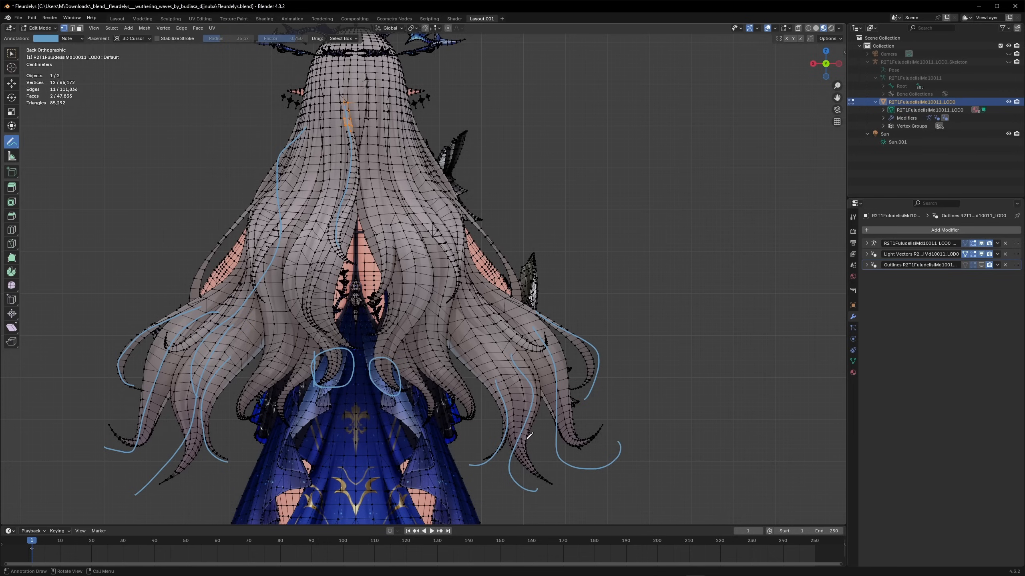
mouse_move(414, 415)
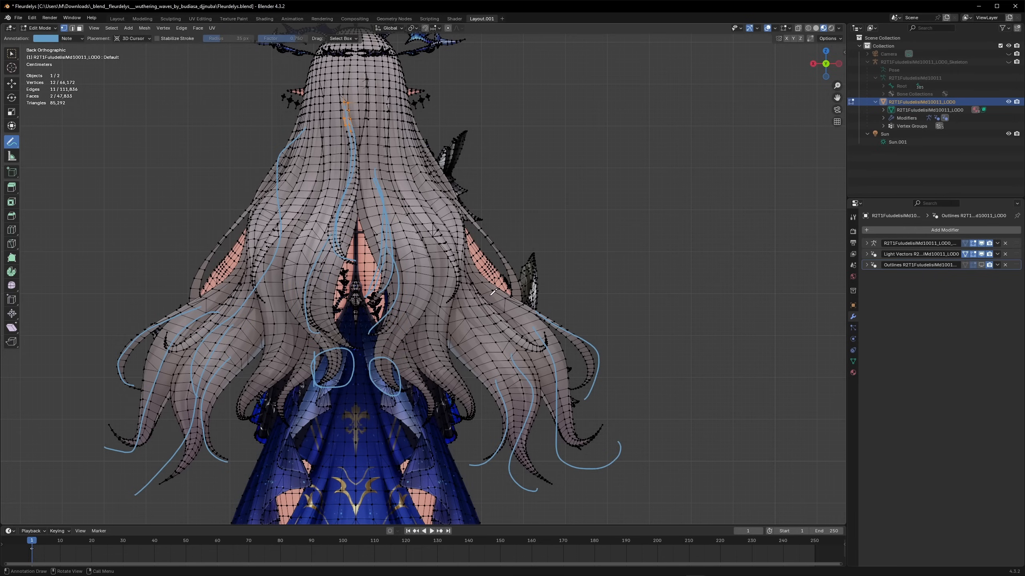
mouse_move(500, 269)
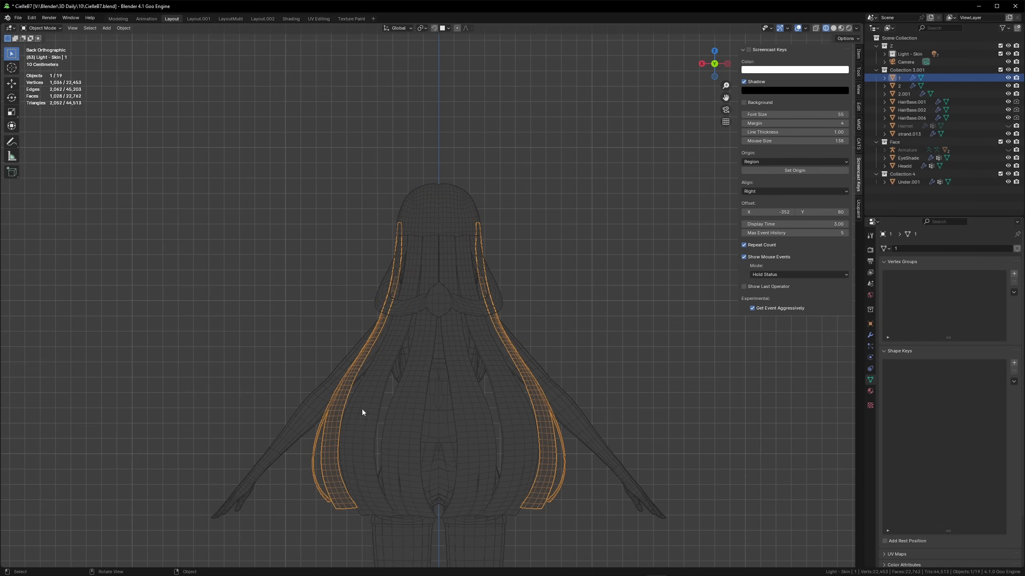
Step: Add the other back hair pieces, then select HairBase.006 and orbit into perspective
left_click(900, 86)
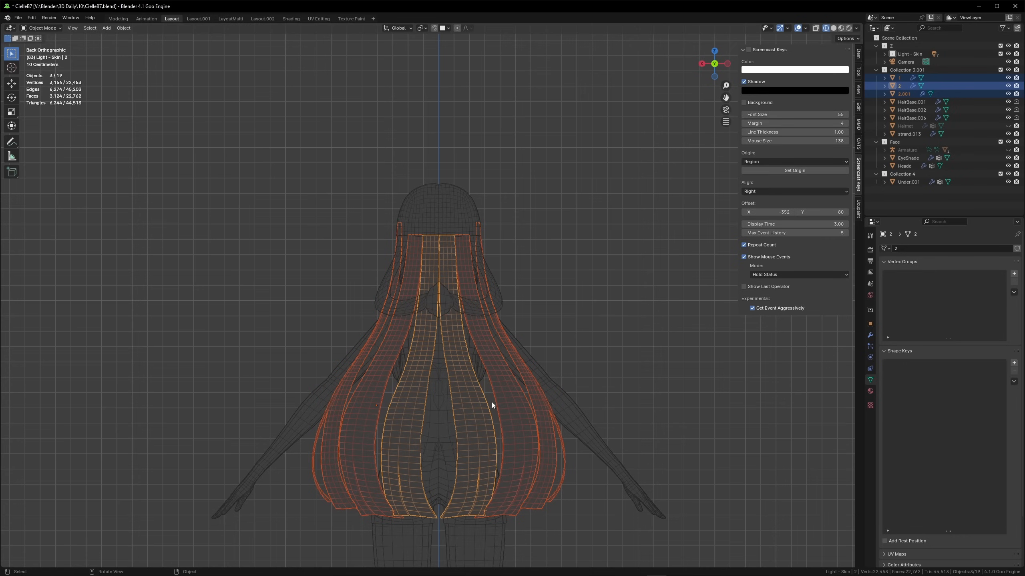
mouse_move(573, 402)
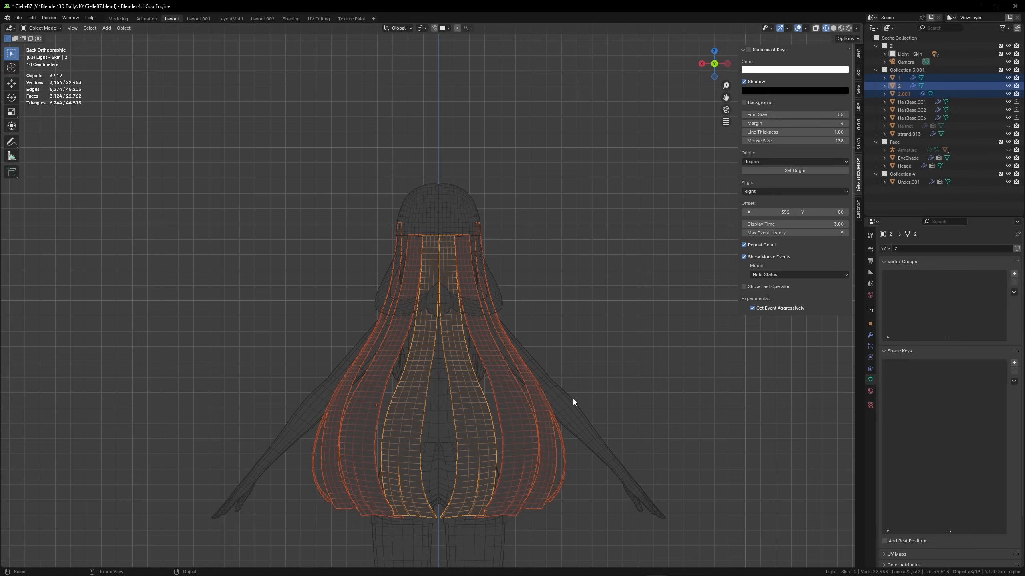
mouse_move(669, 367)
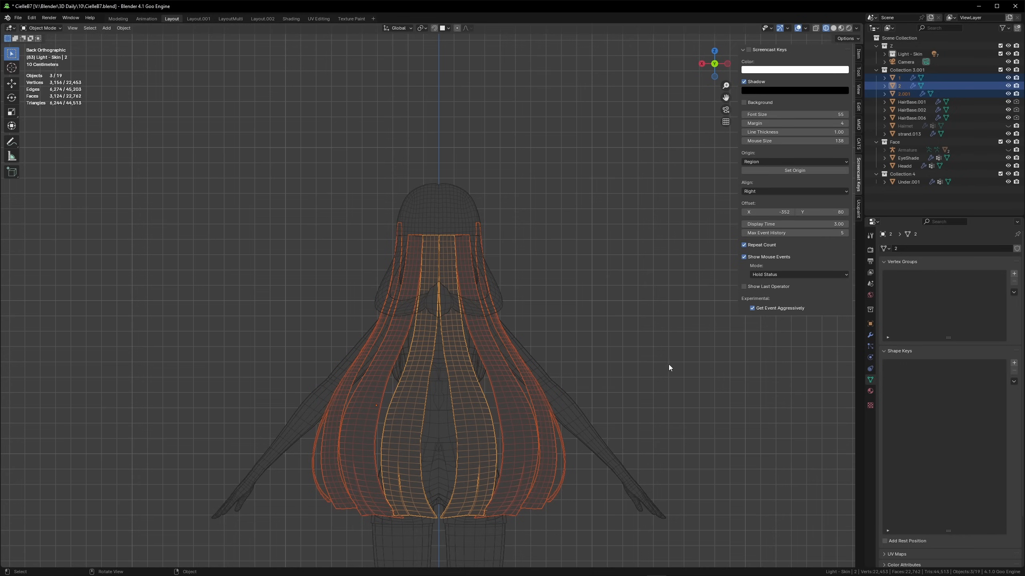
left_click(428, 259)
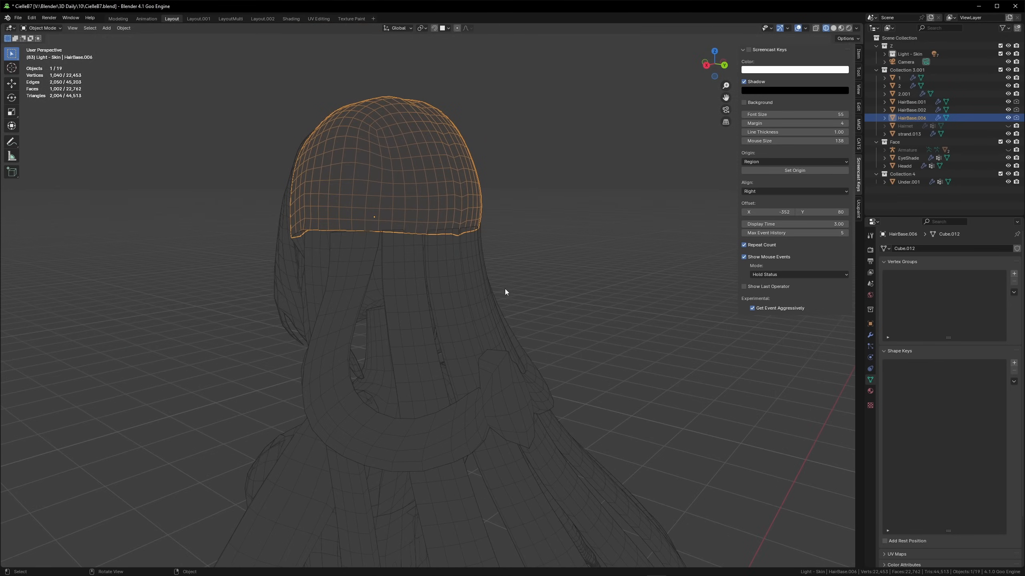
Step: Orbit around the hair strips, then edit HairBase.006 and draw an annotation line beneath it
key("Tab")
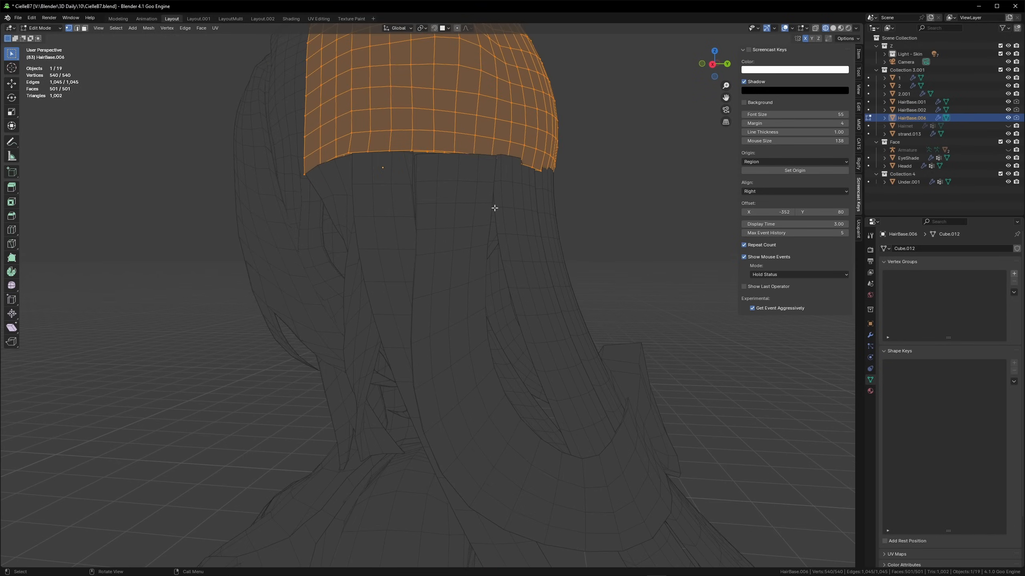
left_click(903, 94)
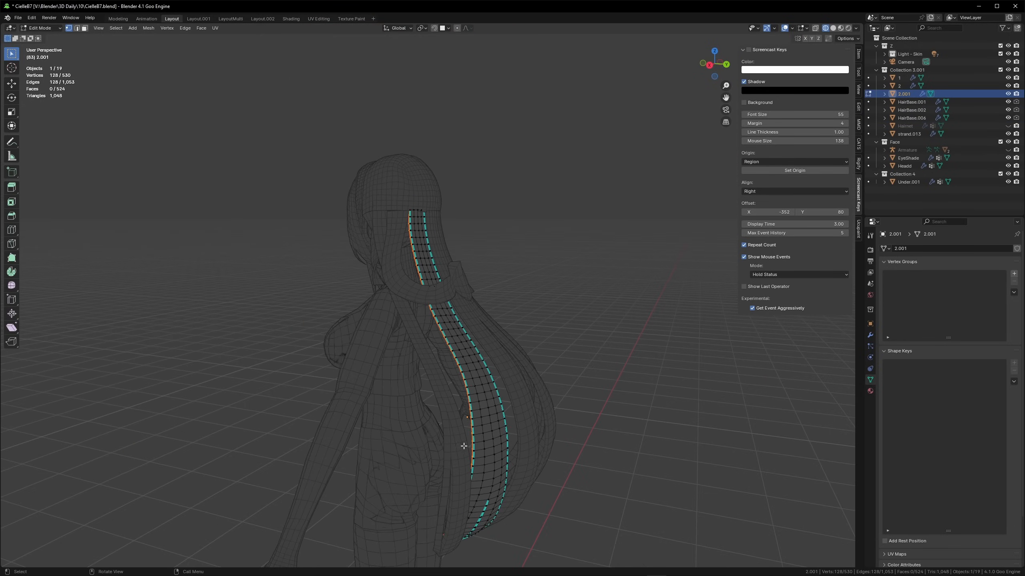
key("Tab")
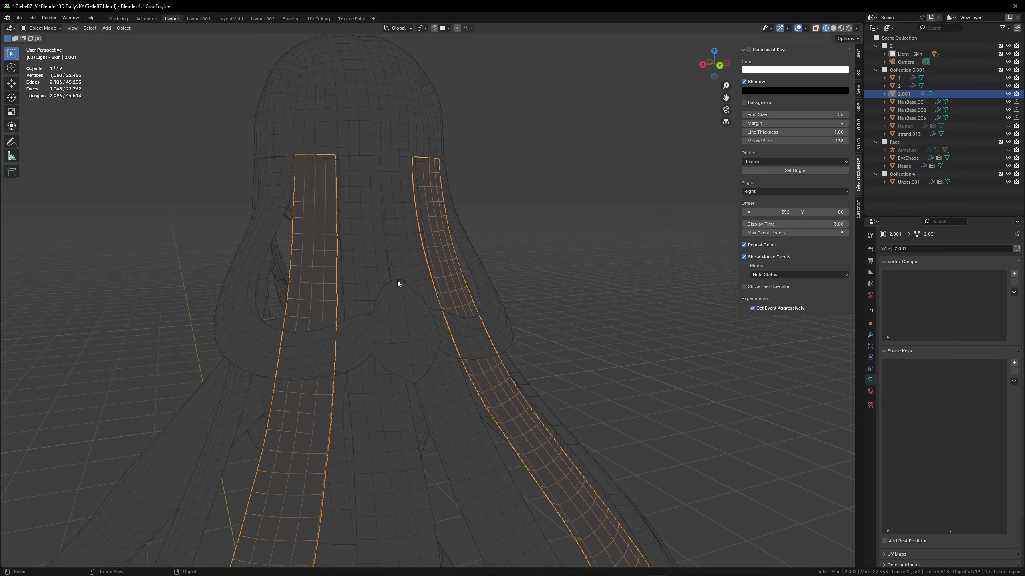
left_click_drag(392, 261, 333, 203)
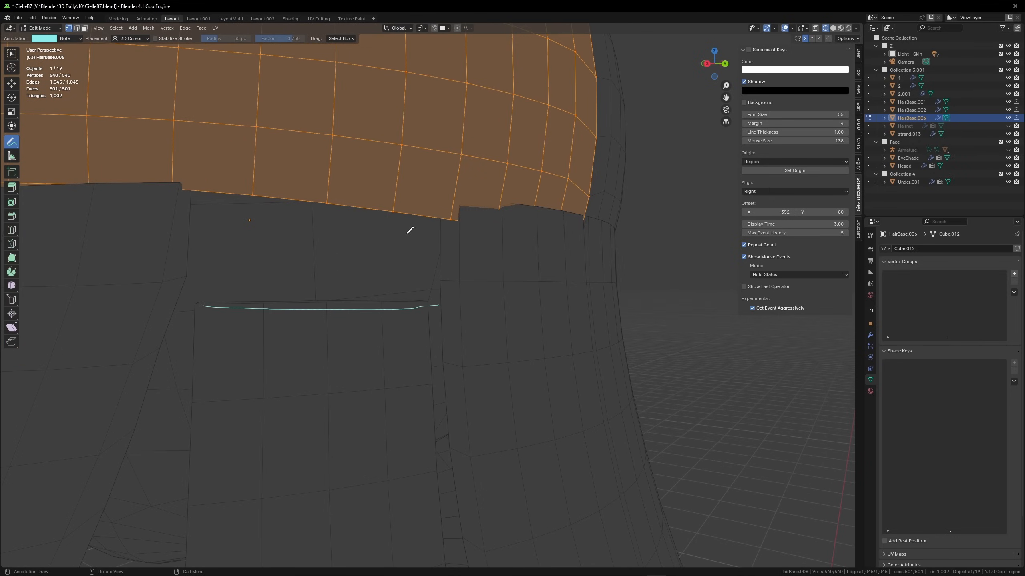
key("Tab")
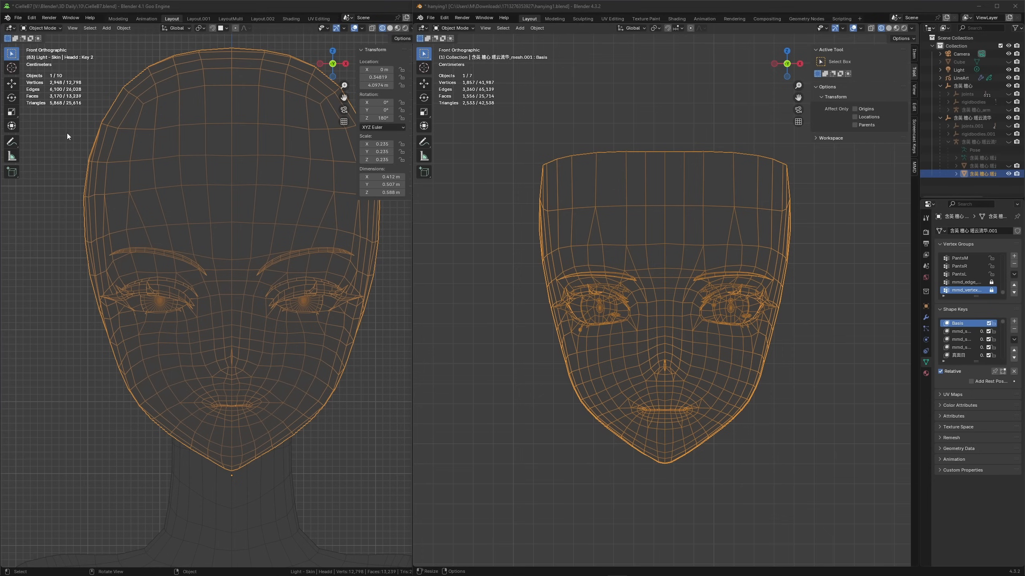
mouse_move(508, 328)
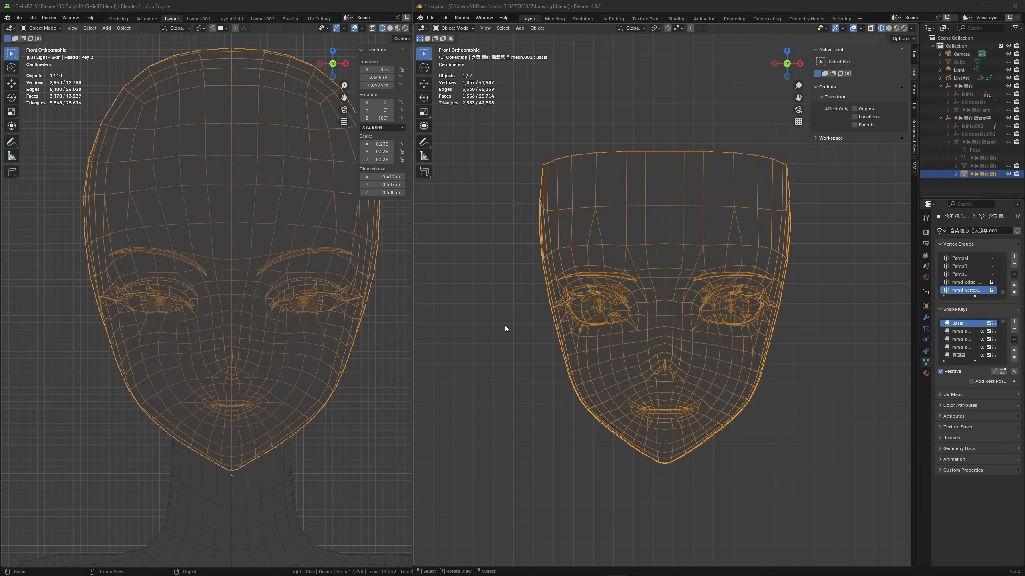
mouse_move(476, 338)
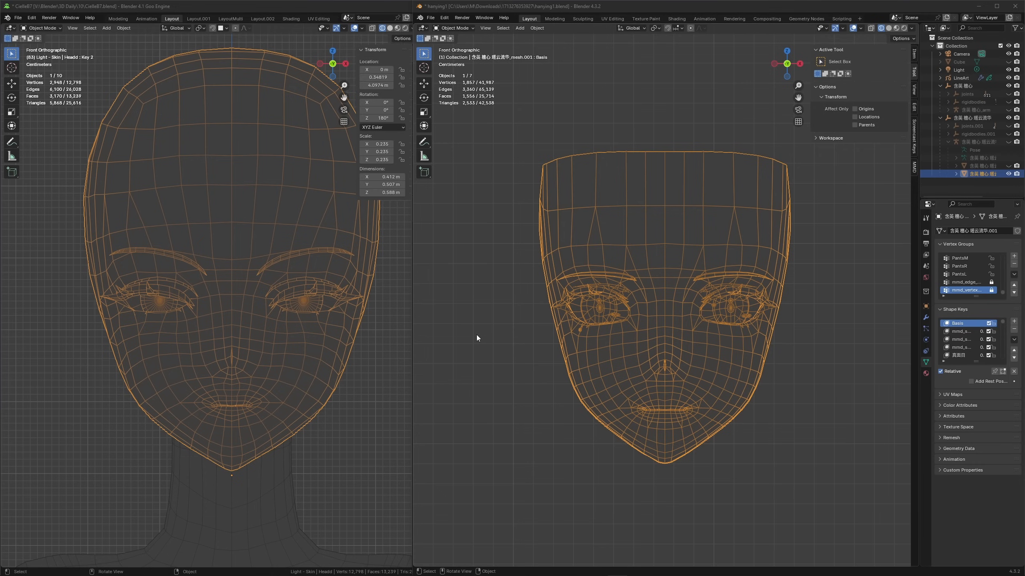
mouse_move(473, 341)
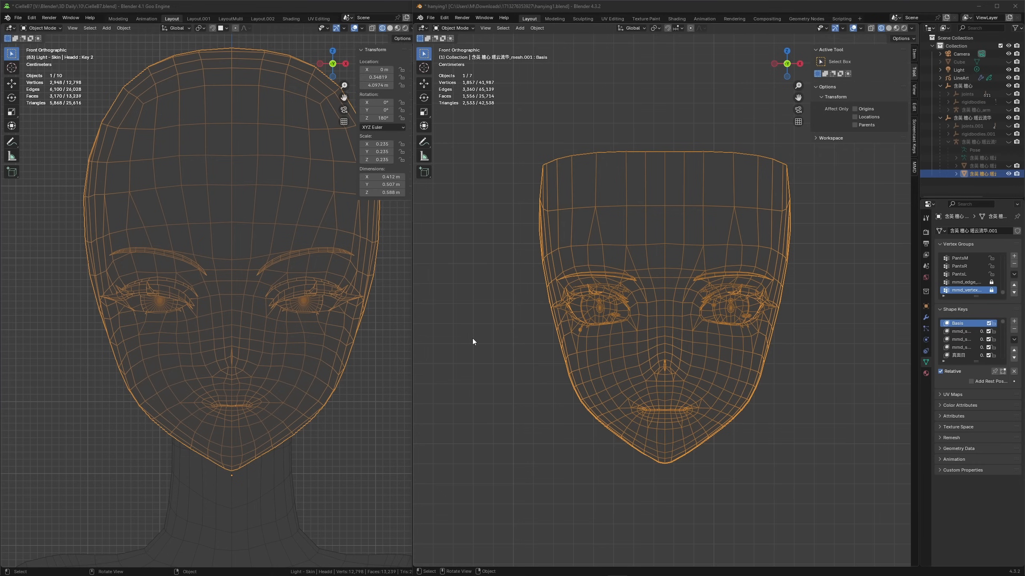
Step: Toggle the head between its editing cage and smoothed subdivided shape to compare
key("Tab")
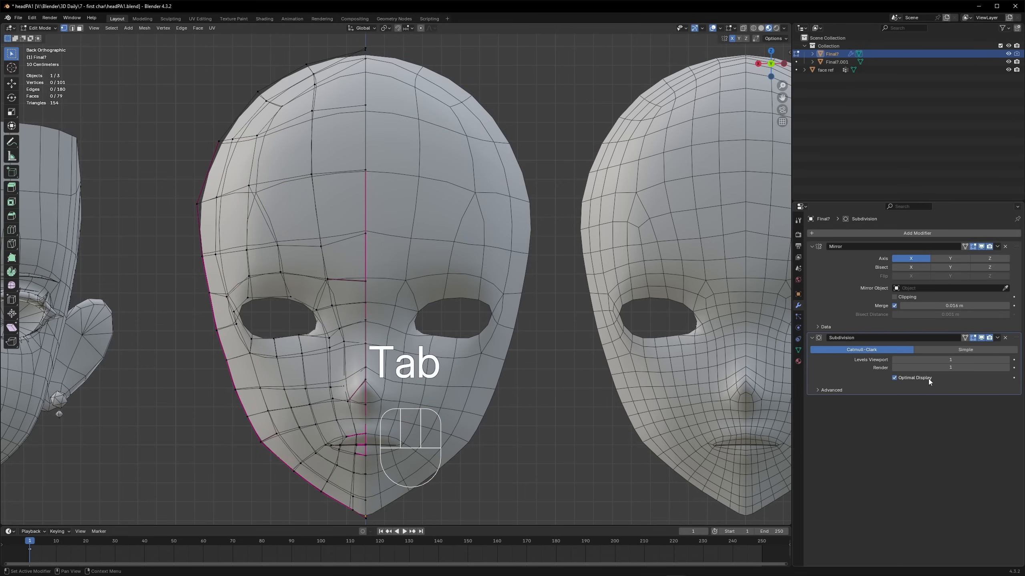
mouse_move(802, 383)
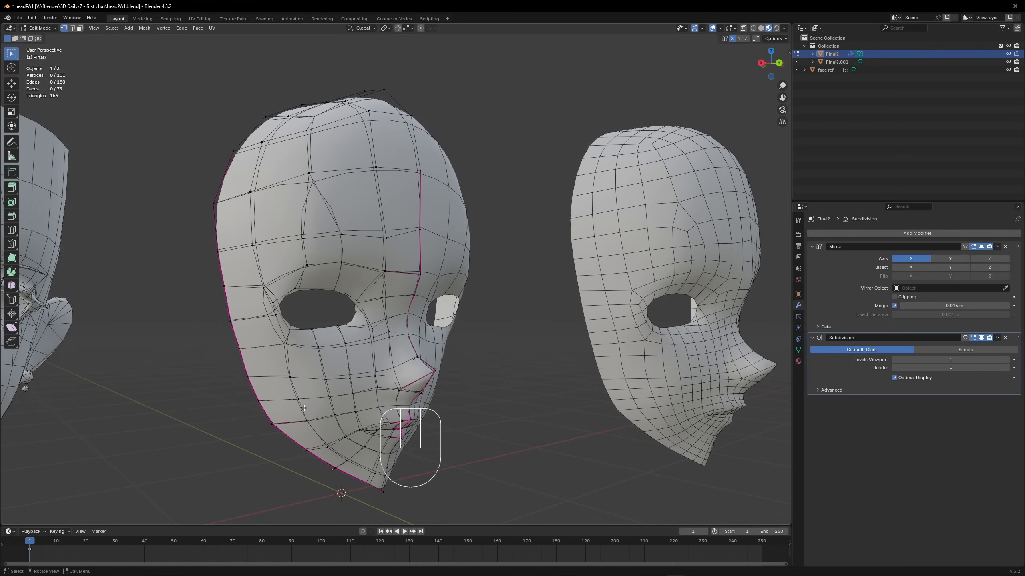
key("Tab")
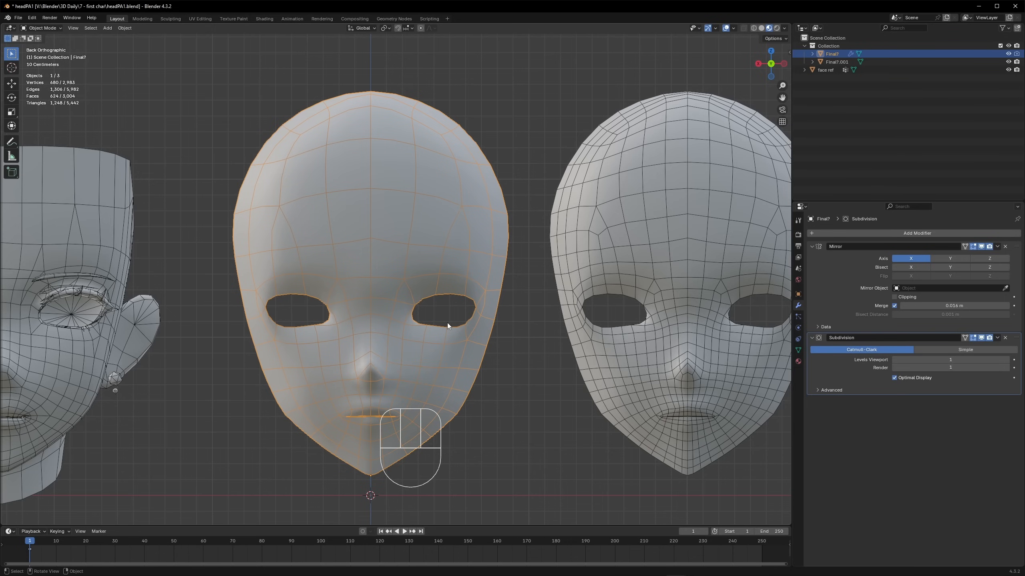
key("Tab")
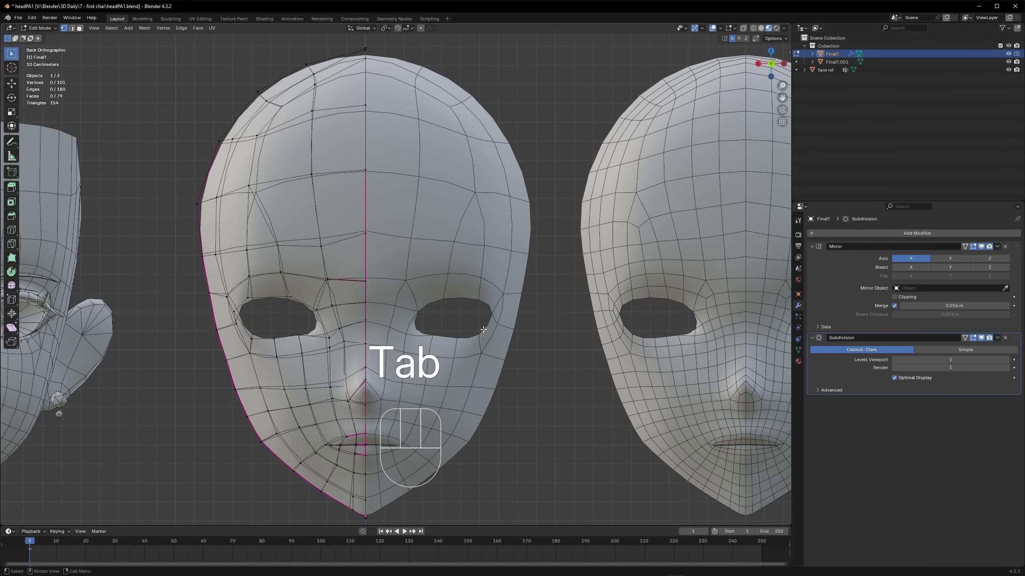
key("Tab")
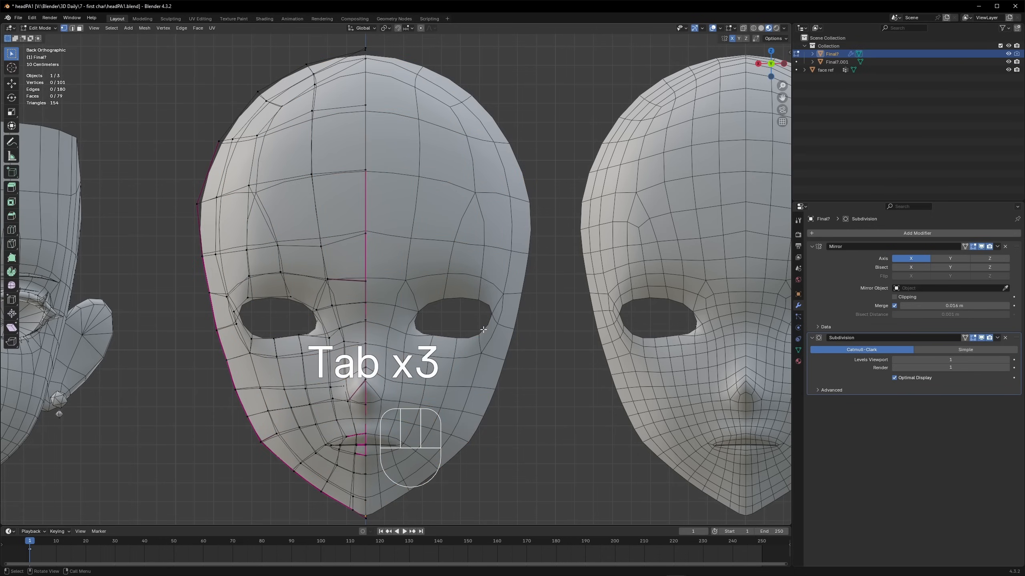
key("Tab")
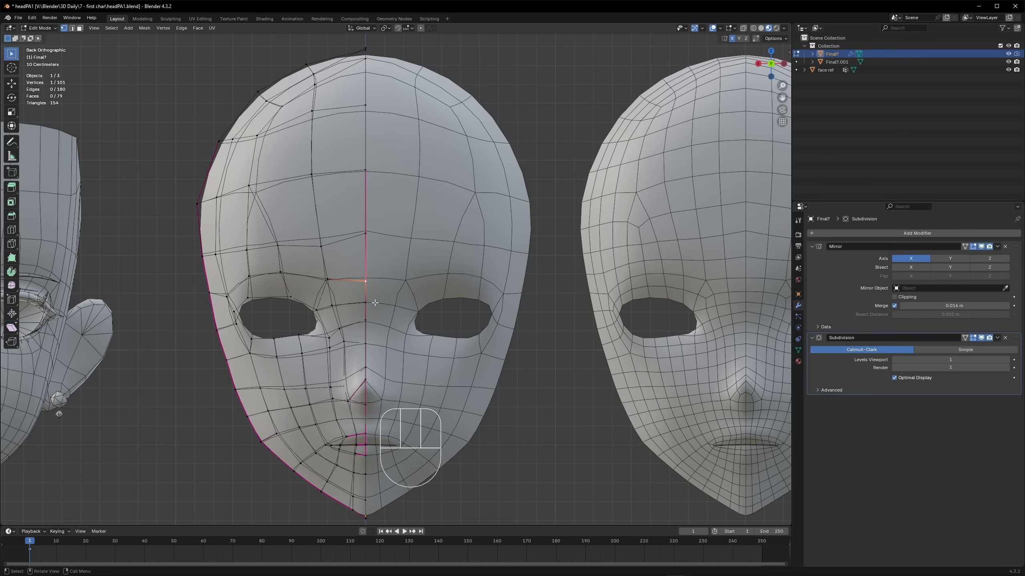
Step: Crease the selected edges around the eye and brow-nose patch
key("shift+e")
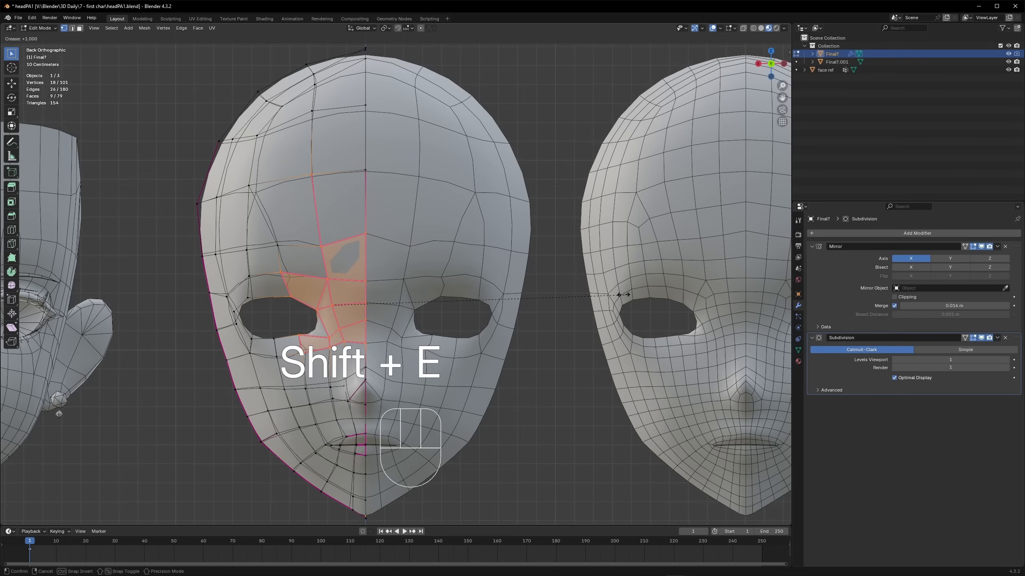
key("Tab")
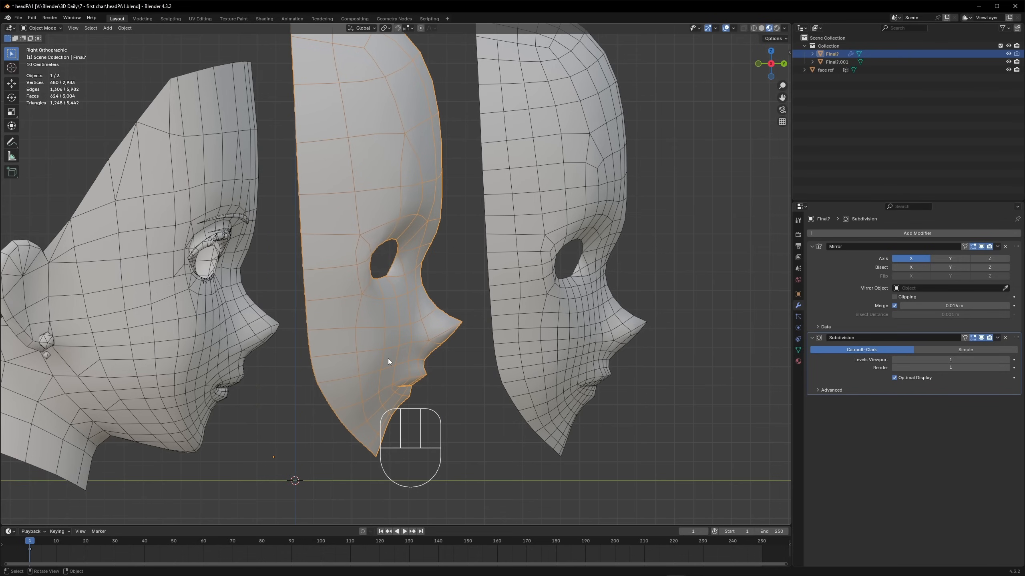
scroll("down", 3)
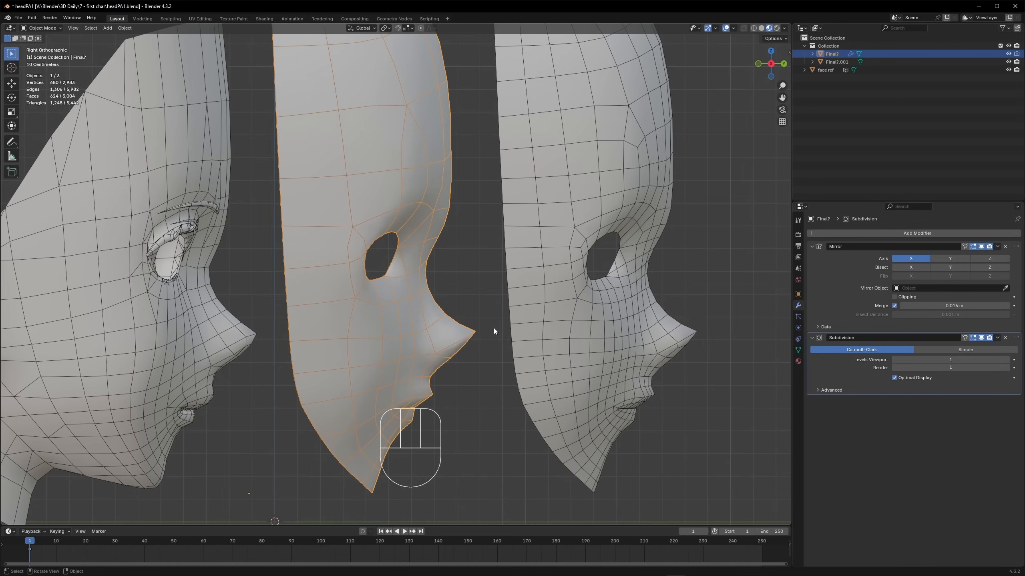
key("Tab")
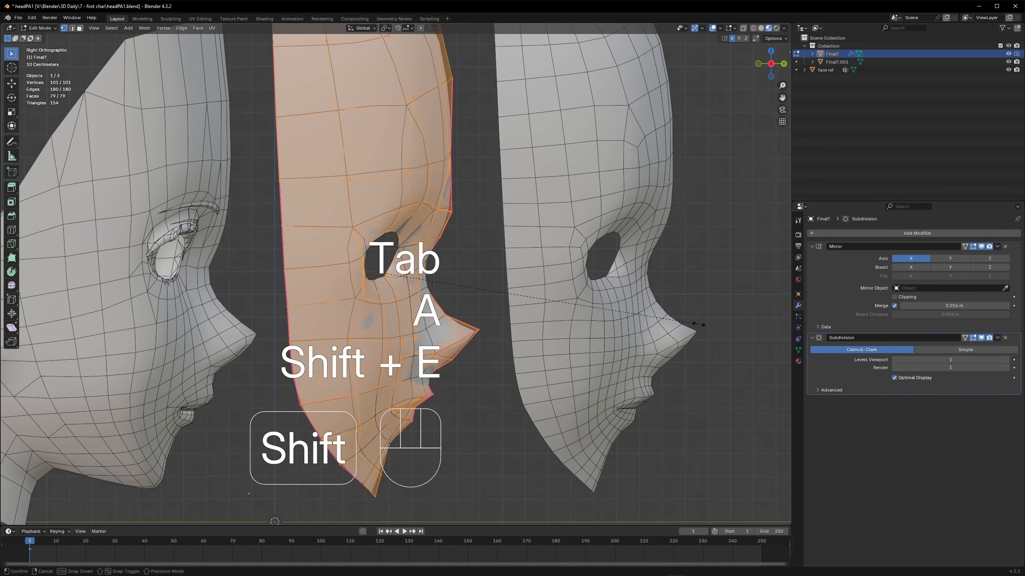
Step: Undo the all-edge crease and compare cage versus smooth head, ending in front view
key("Tab")
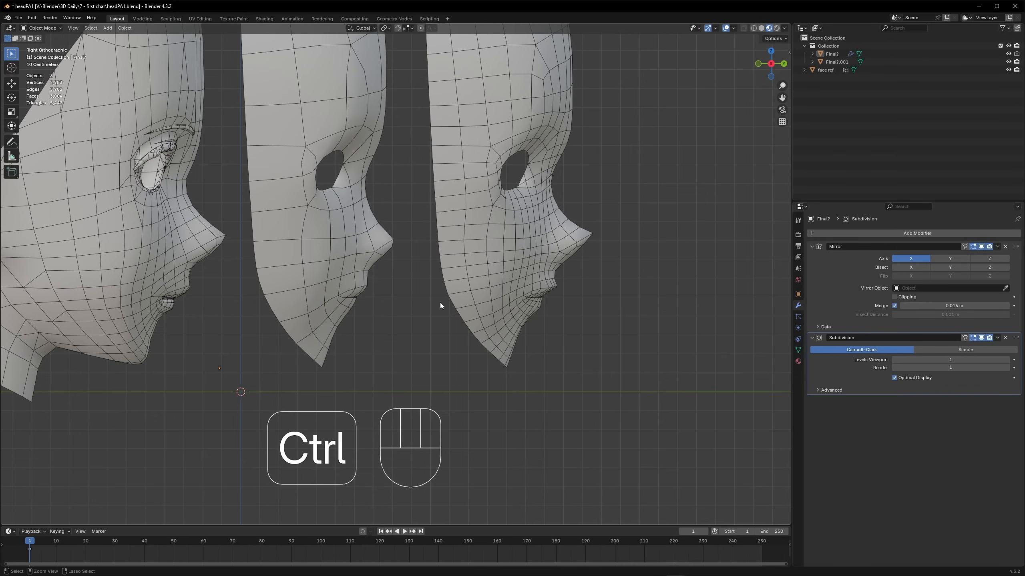
key("Tab")
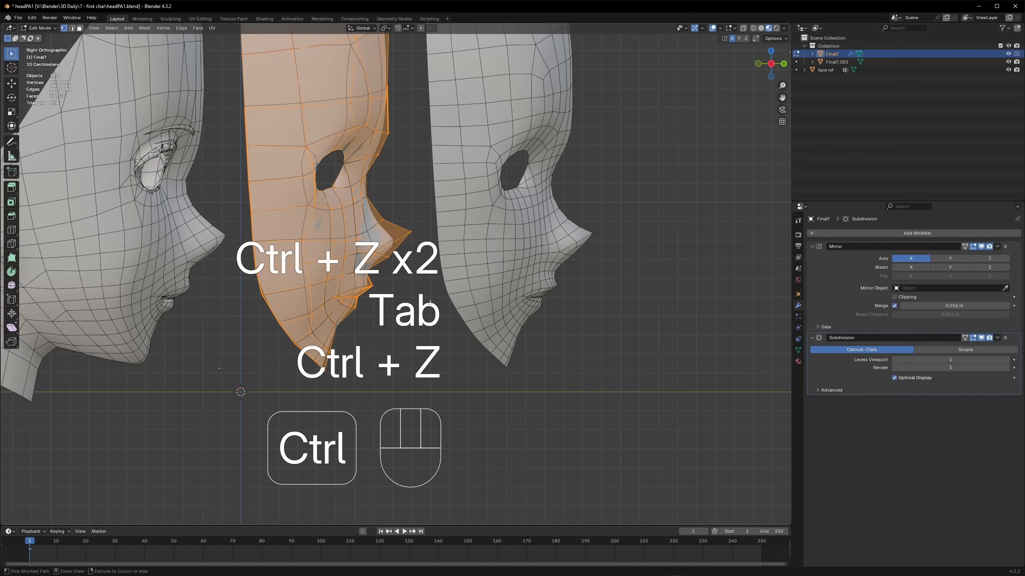
key("Tab")
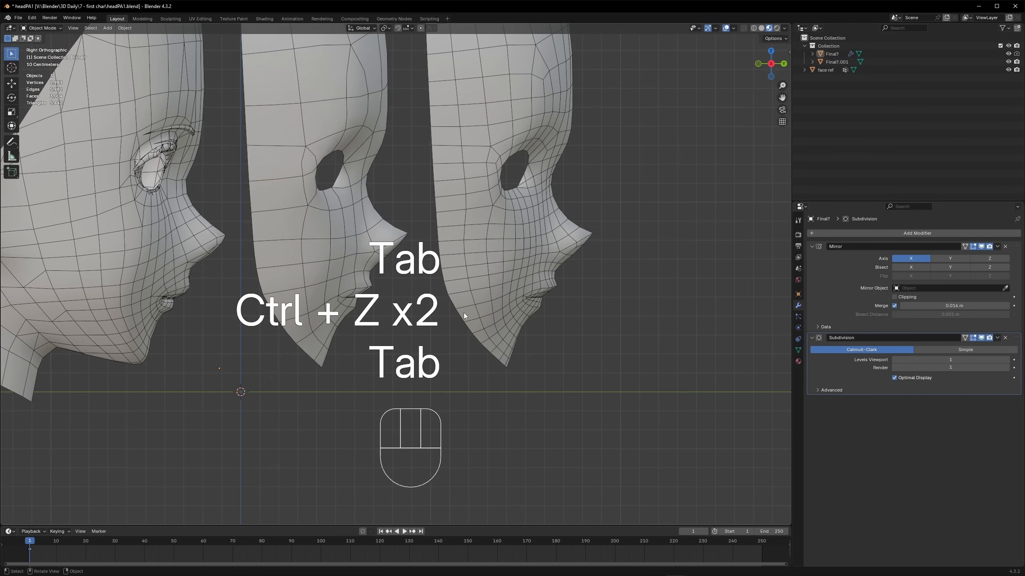
key("Tab")
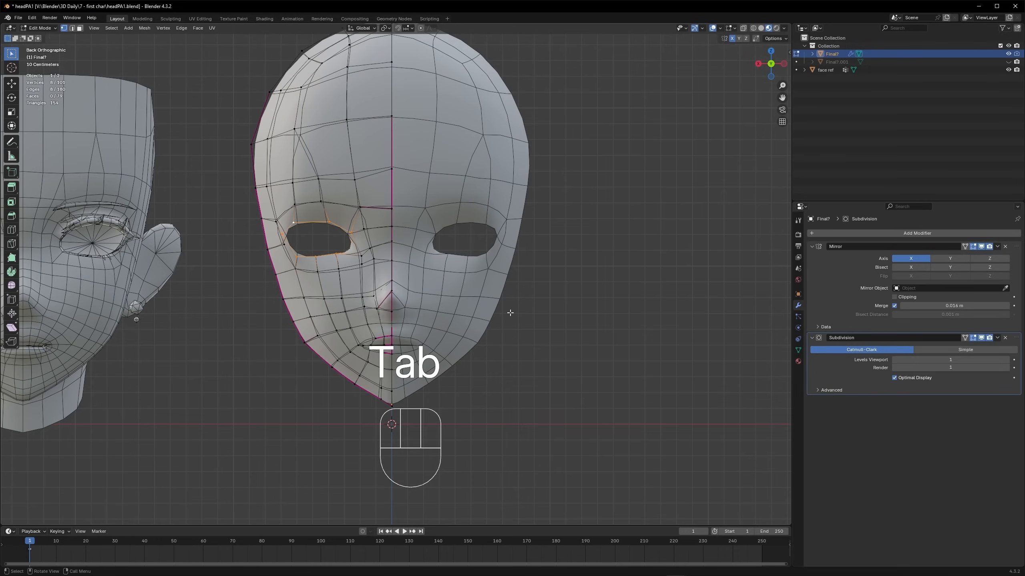
key("Tab")
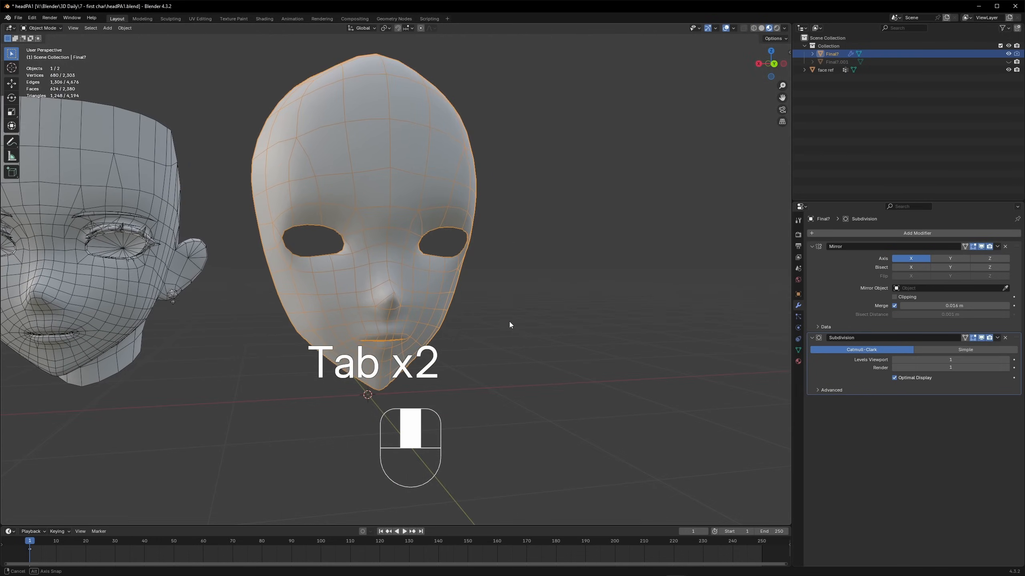
key("Tab")
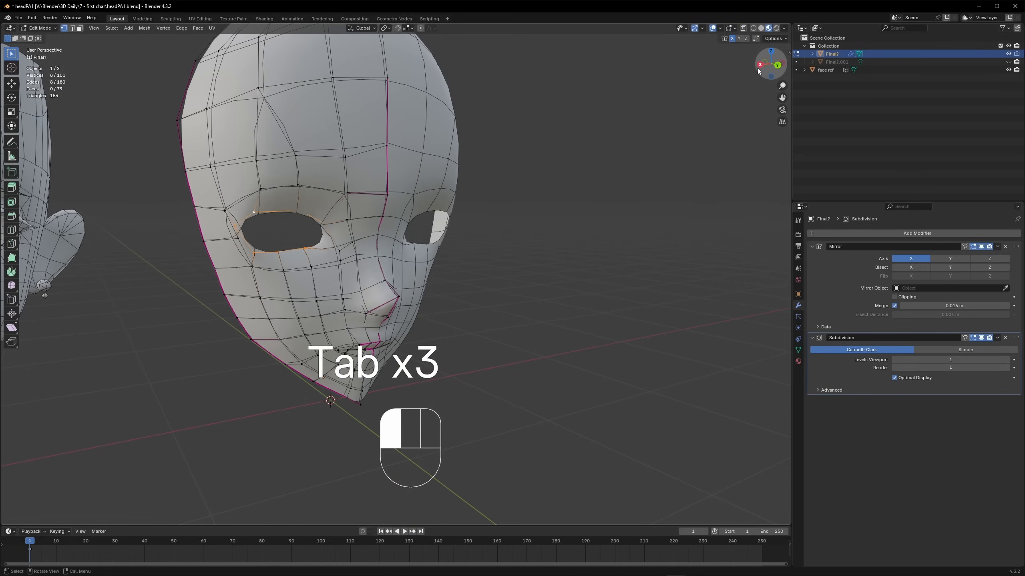
key("Tab")
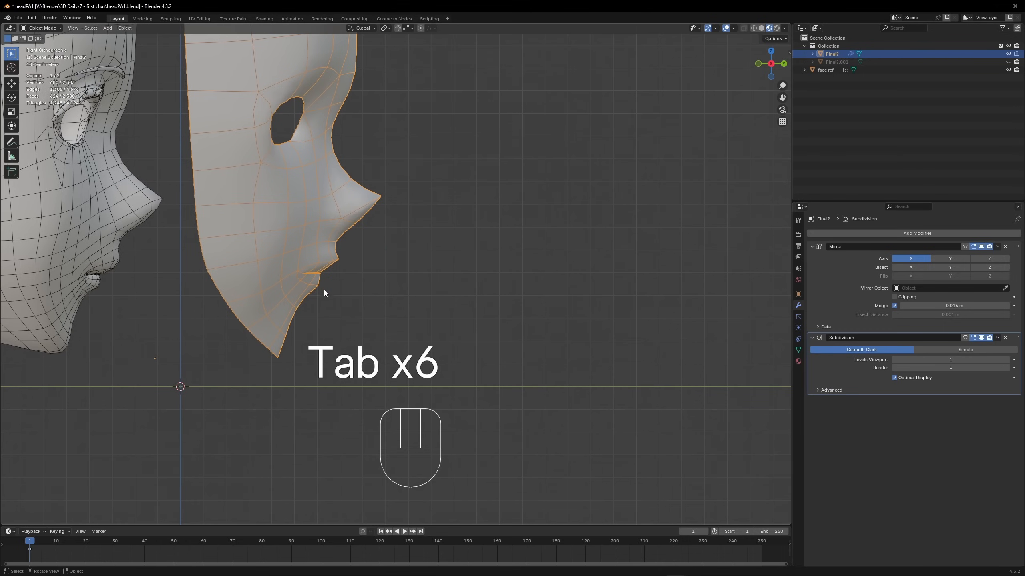
key("Tab")
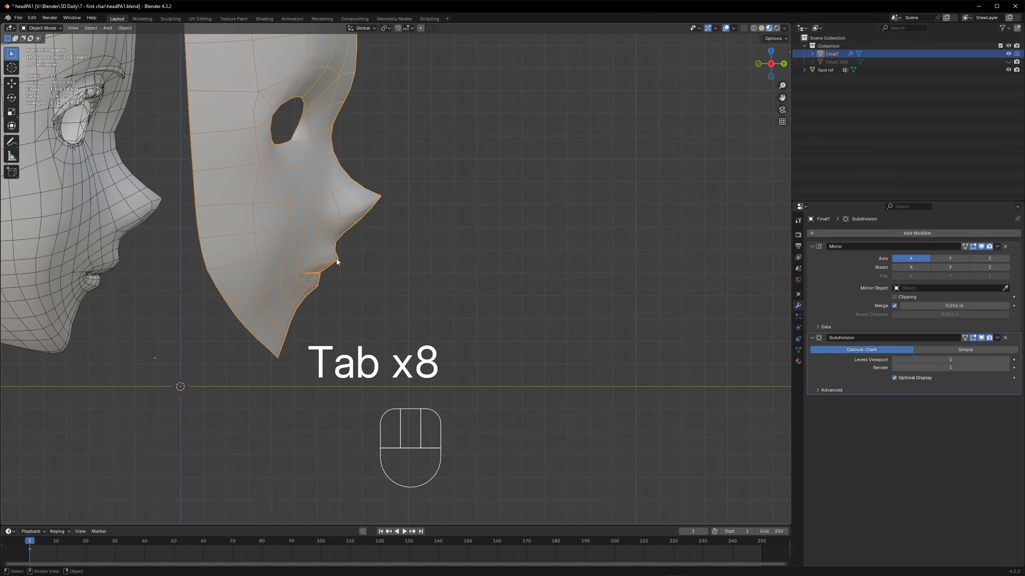
key("Tab")
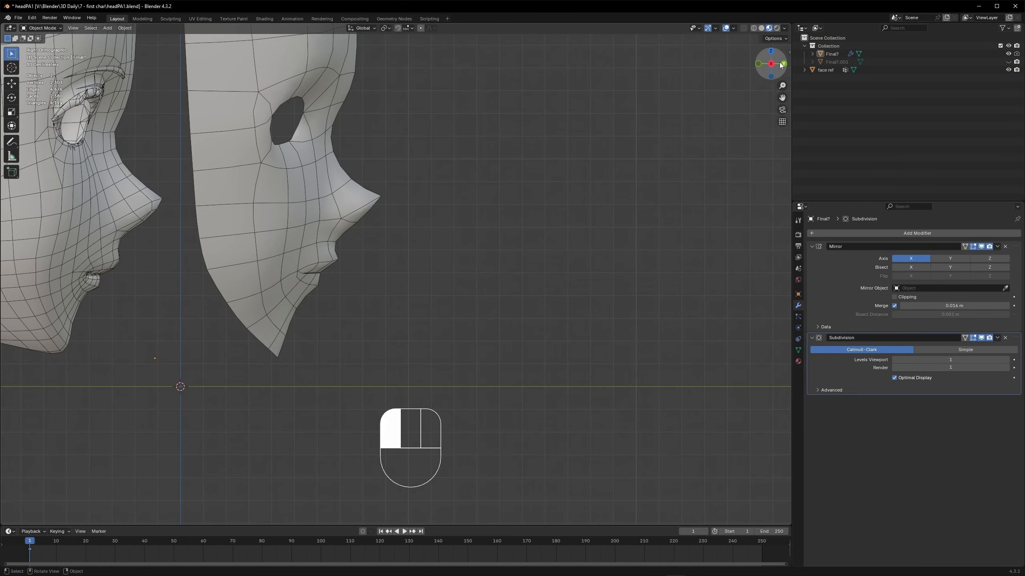
key("Tab")
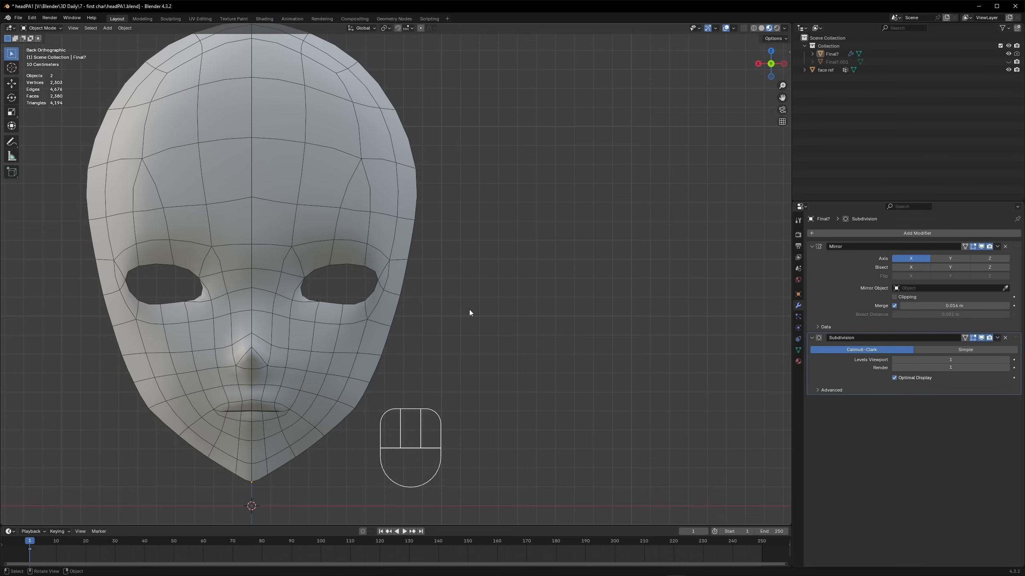
Step: Select the eye-hole edge loop, show subdivision while editing, and reshape lips and chin
key("Tab")
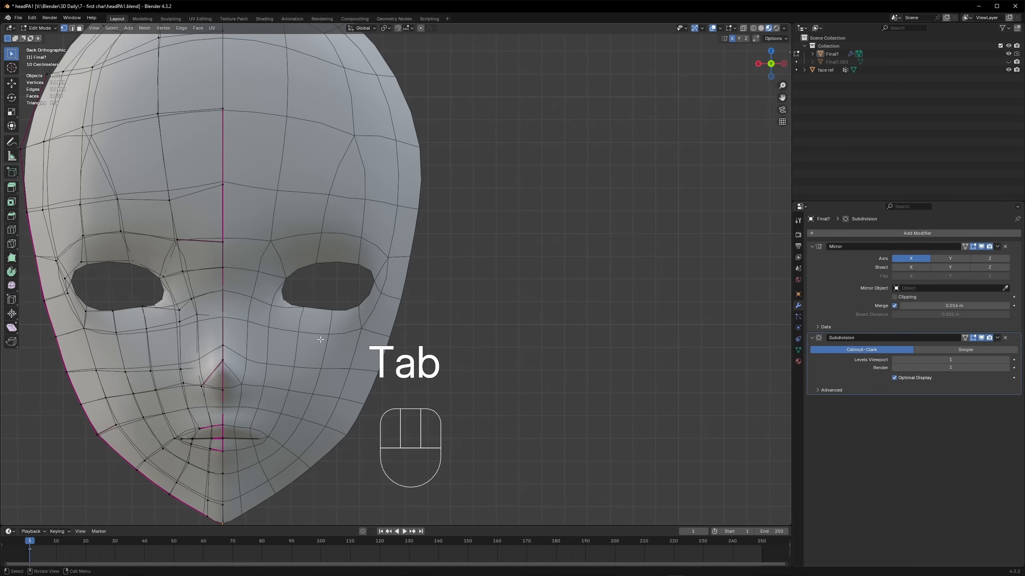
key("Tab")
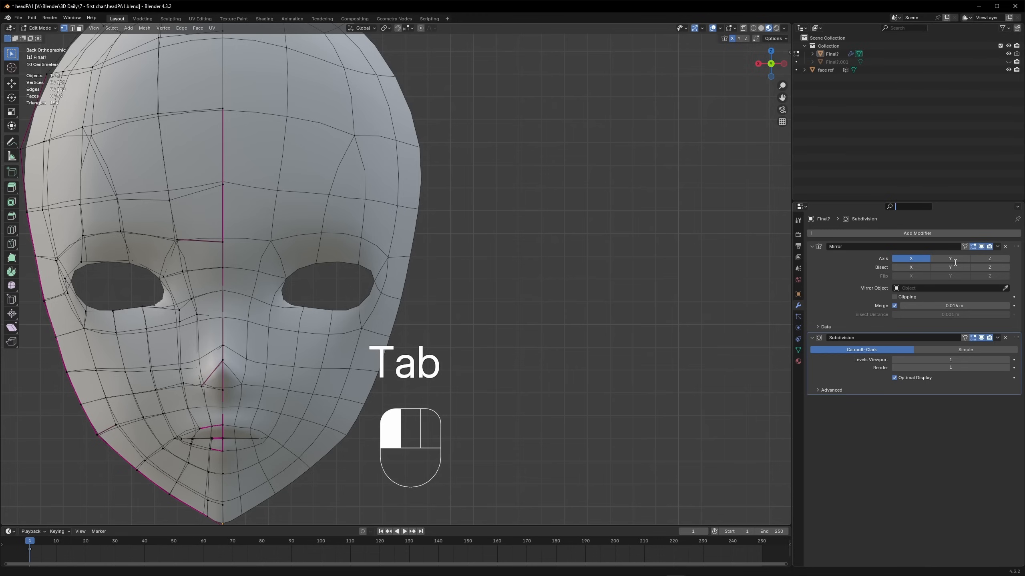
key("Tab")
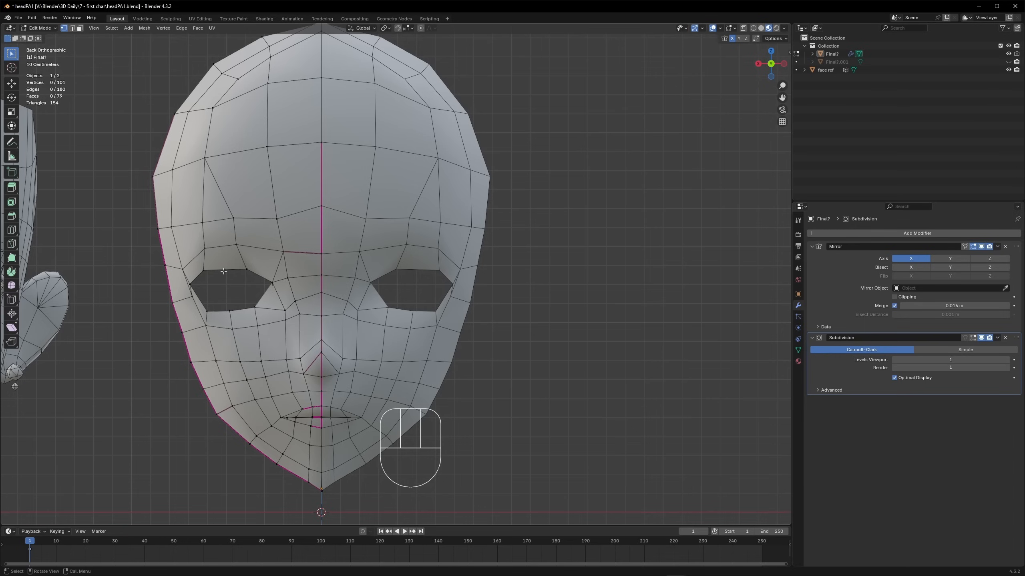
left_click(222, 270)
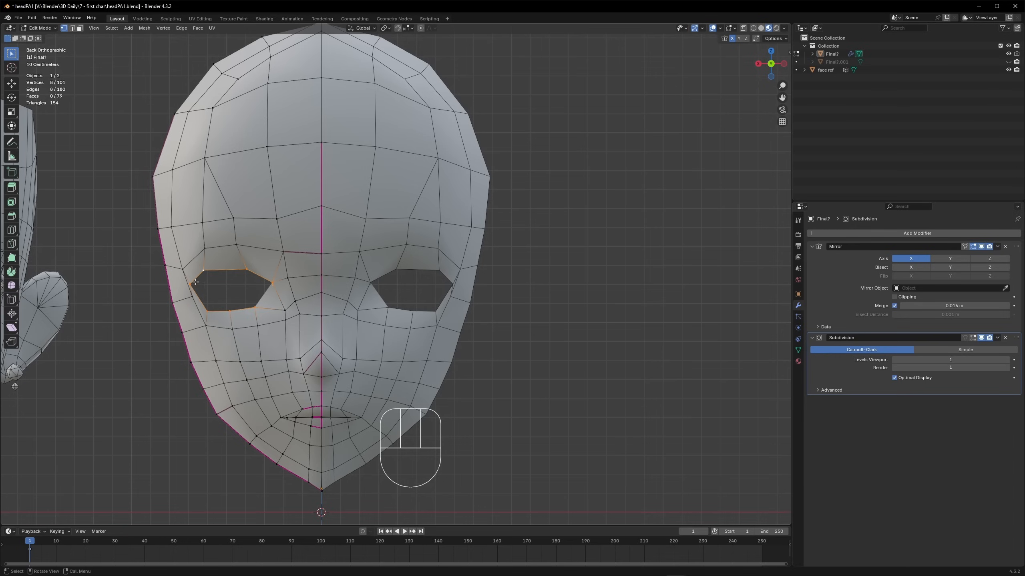
key("alt")
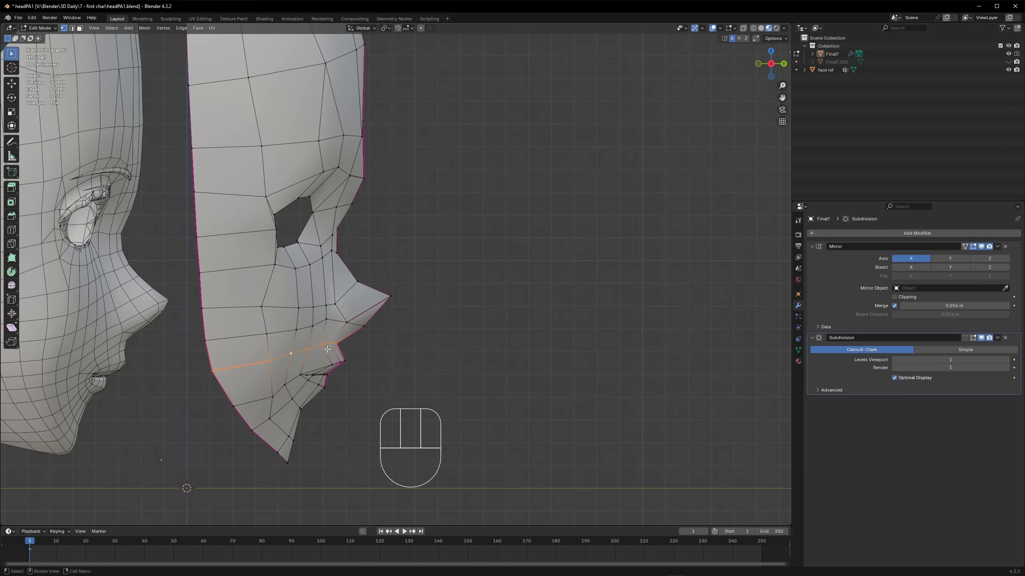
left_click(974, 337)
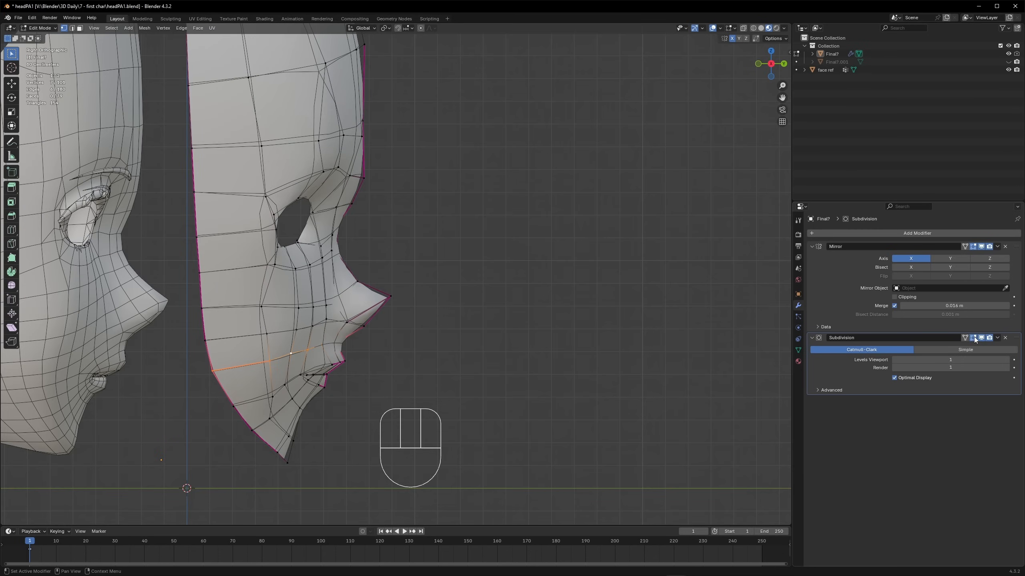
key("shift")
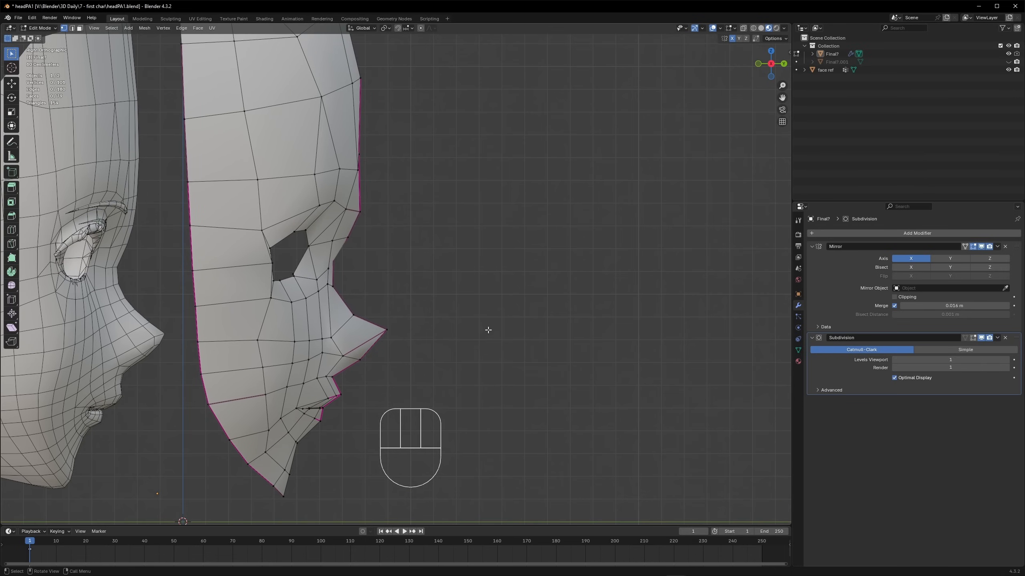
mouse_move(783, 68)
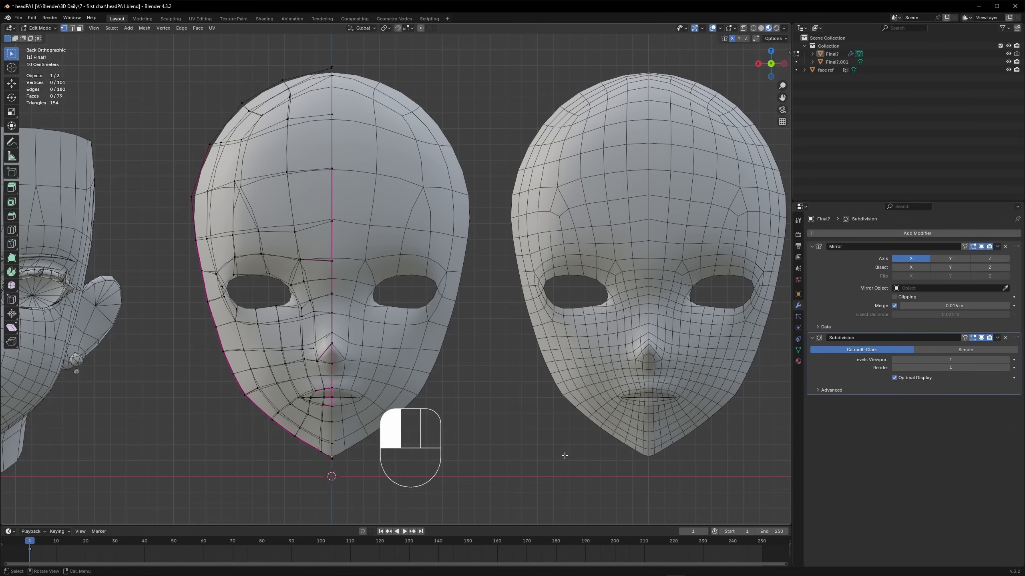
Step: Return to Object Mode and select the reference face model
key("Tab")
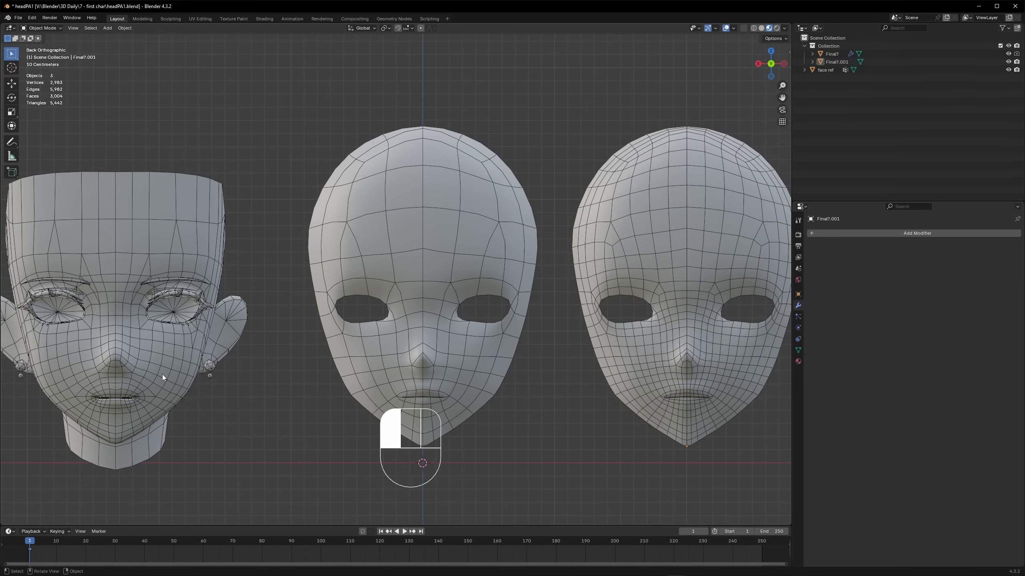
left_click(825, 71)
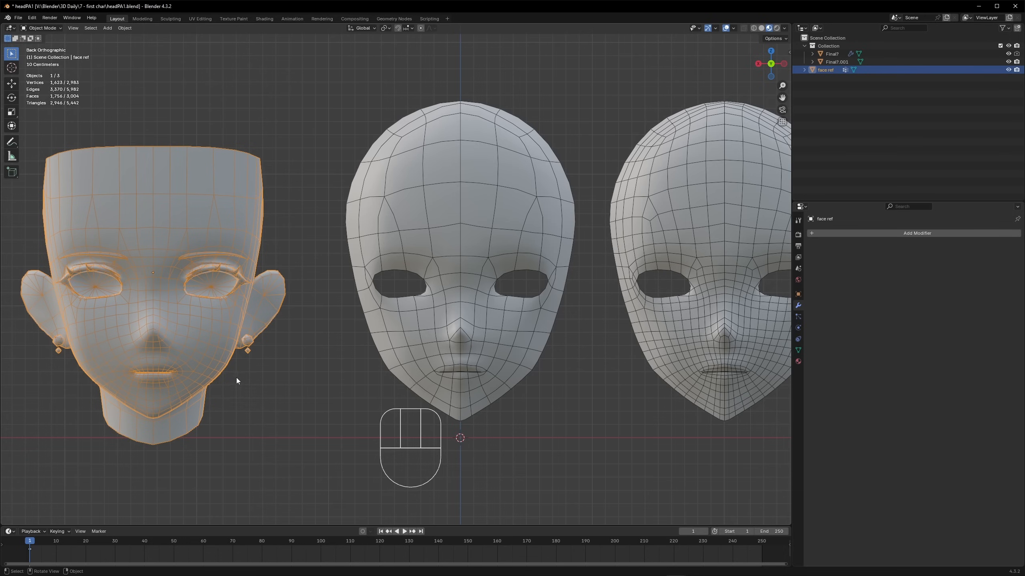
mouse_move(280, 328)
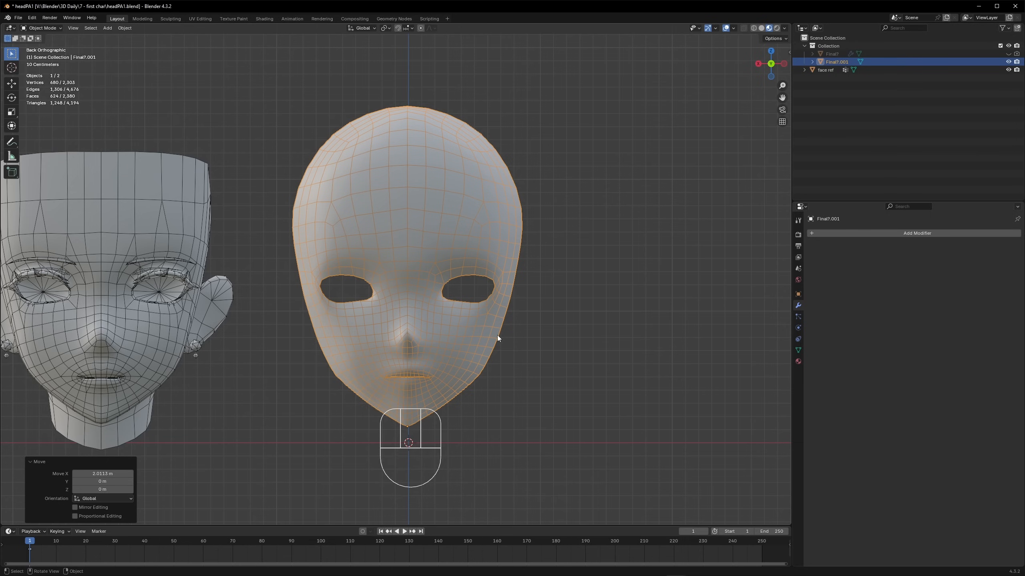
Step: Dissolve the edge loop across the cheeks of the dense head copy
key("Tab")
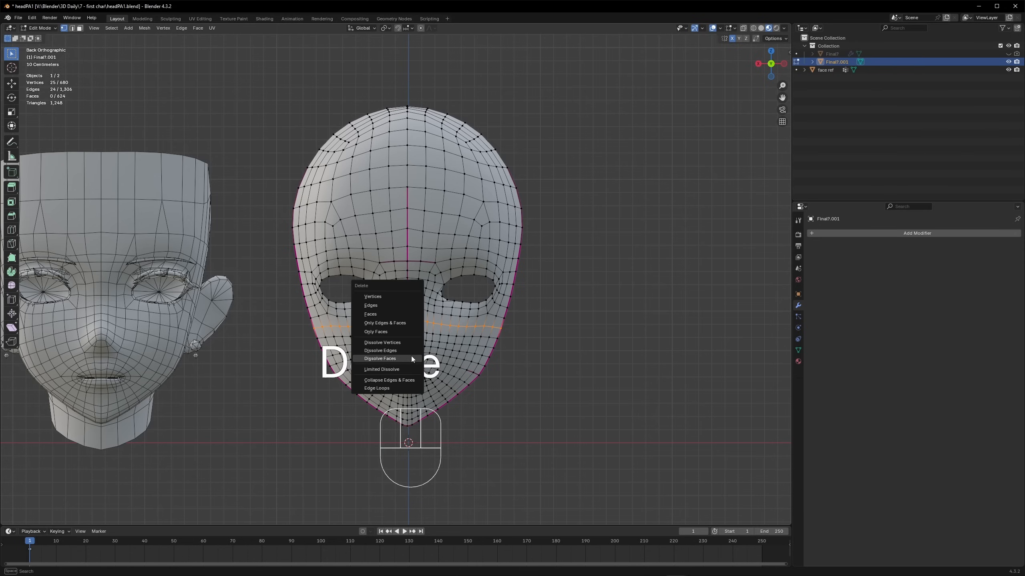
mouse_move(380, 351)
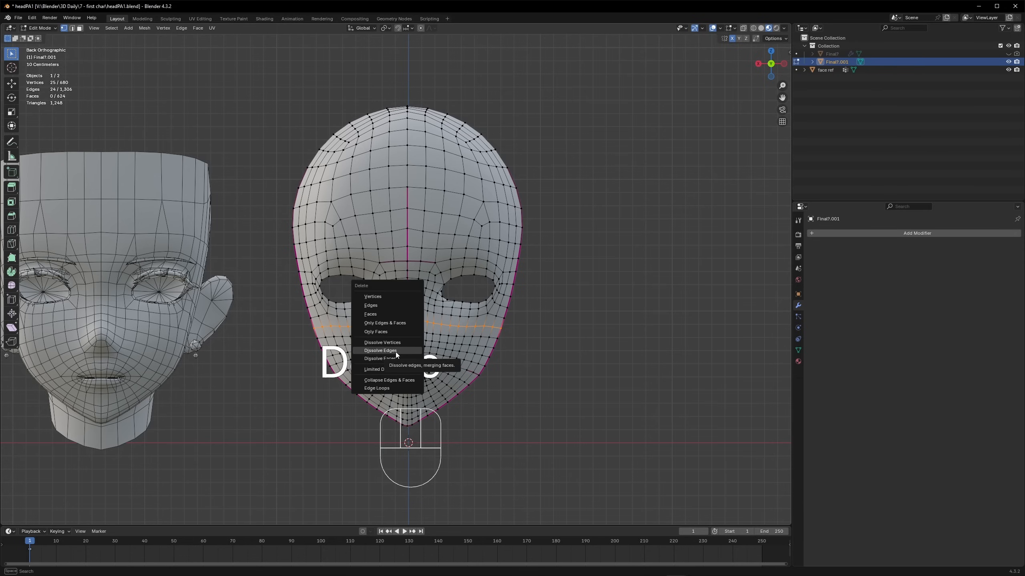
left_click(379, 350)
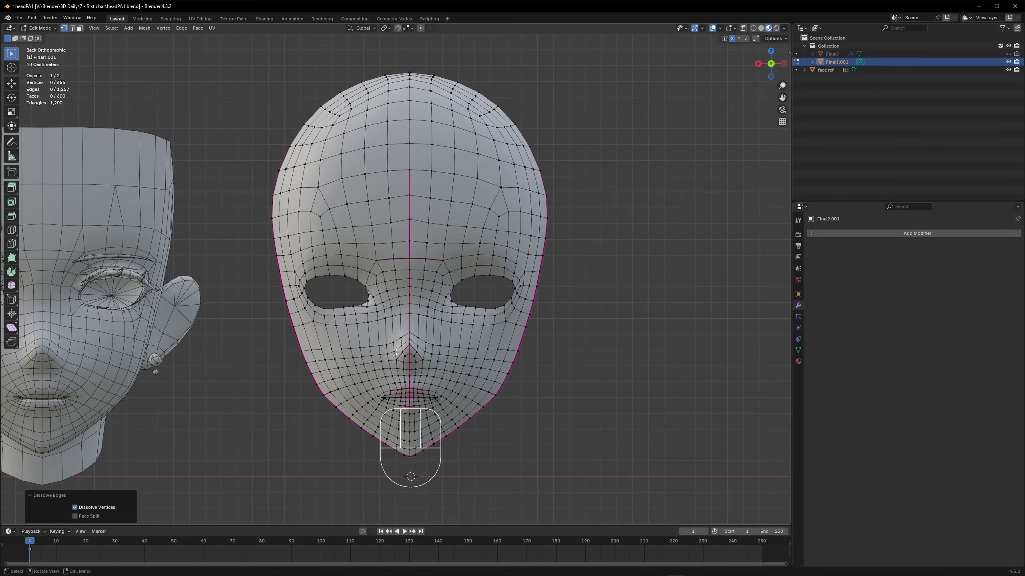
key("g")
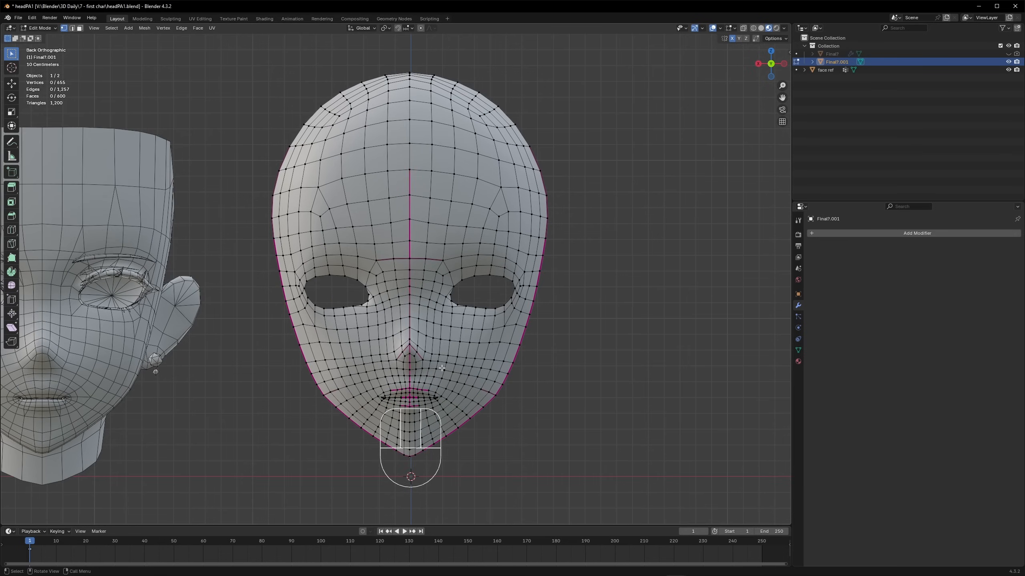
key("x")
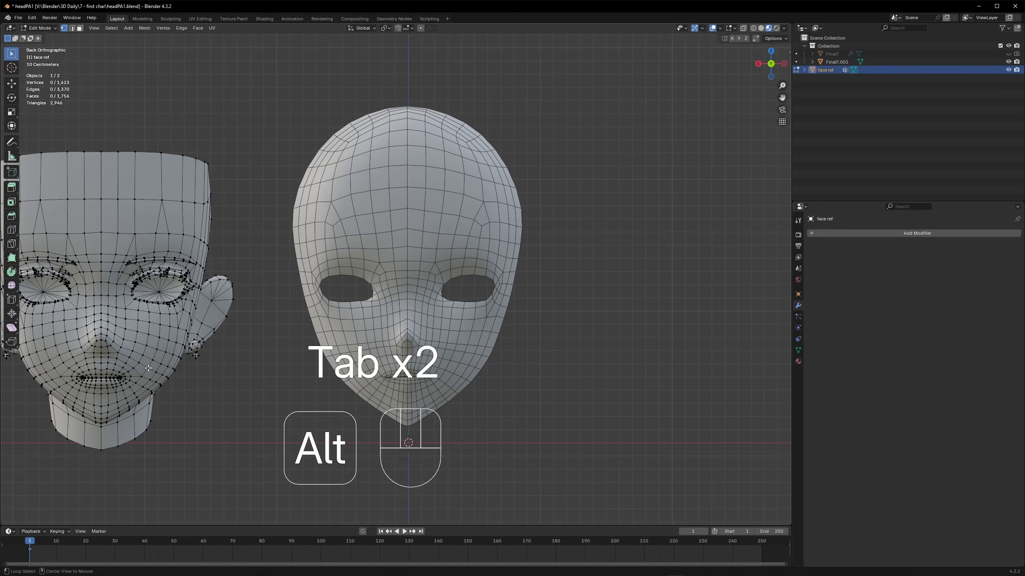
key("Tab")
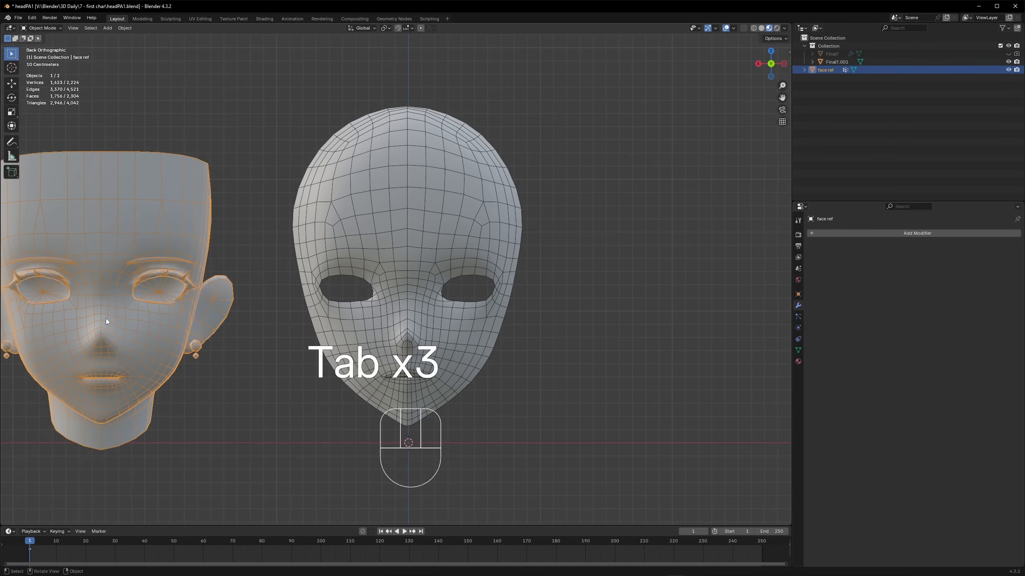
key("Tab")
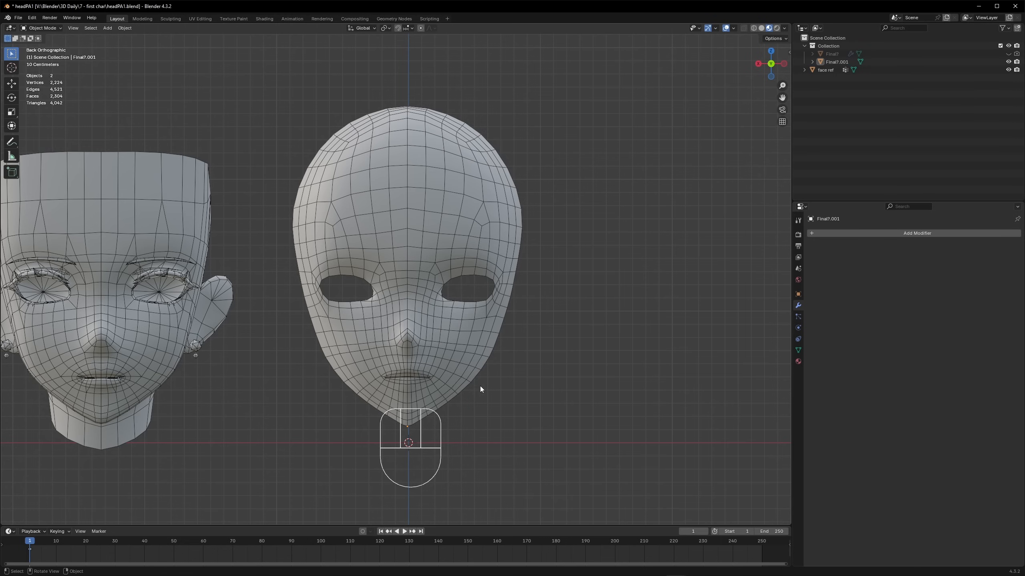
Step: Dissolve forehead and between-eye edges, undo them, and add a loop around the mouth
key("Tab")
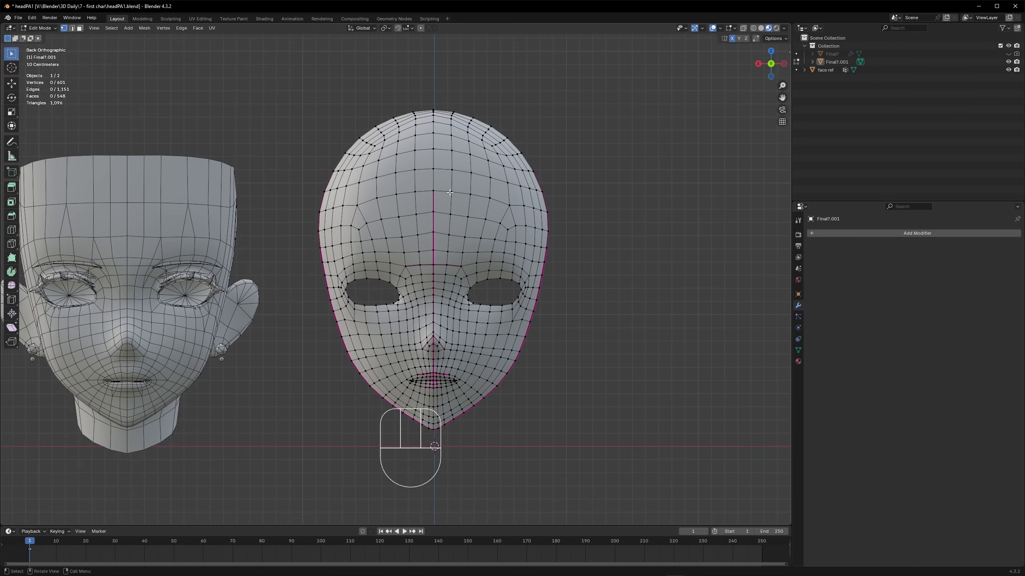
left_click(449, 192)
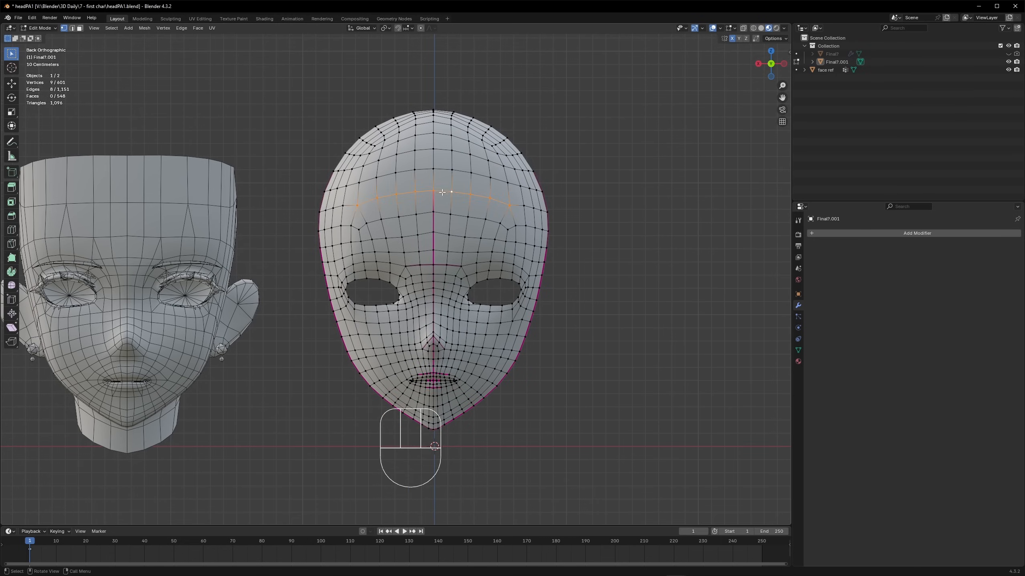
key("x")
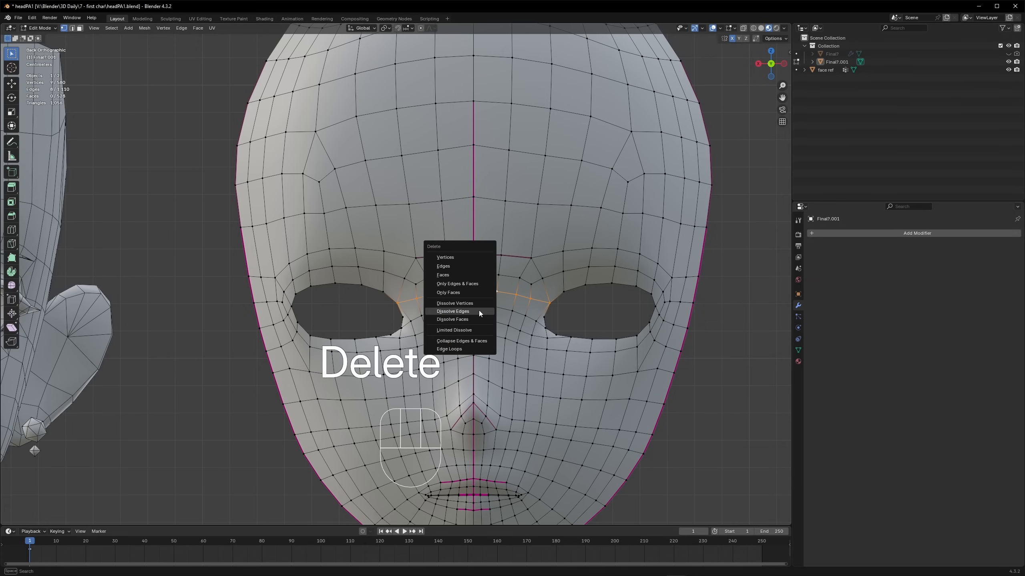
left_click(452, 311)
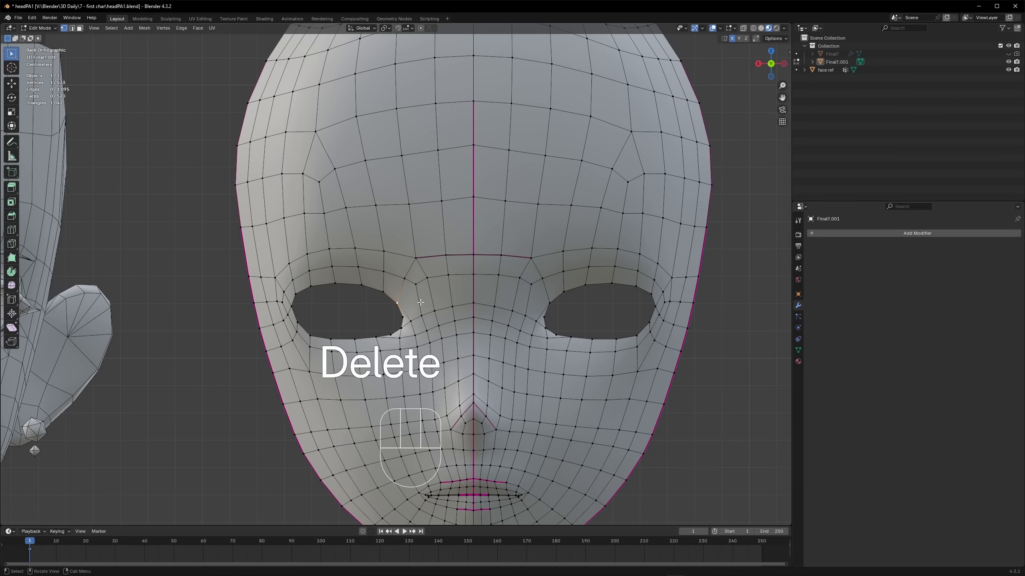
key("Delete")
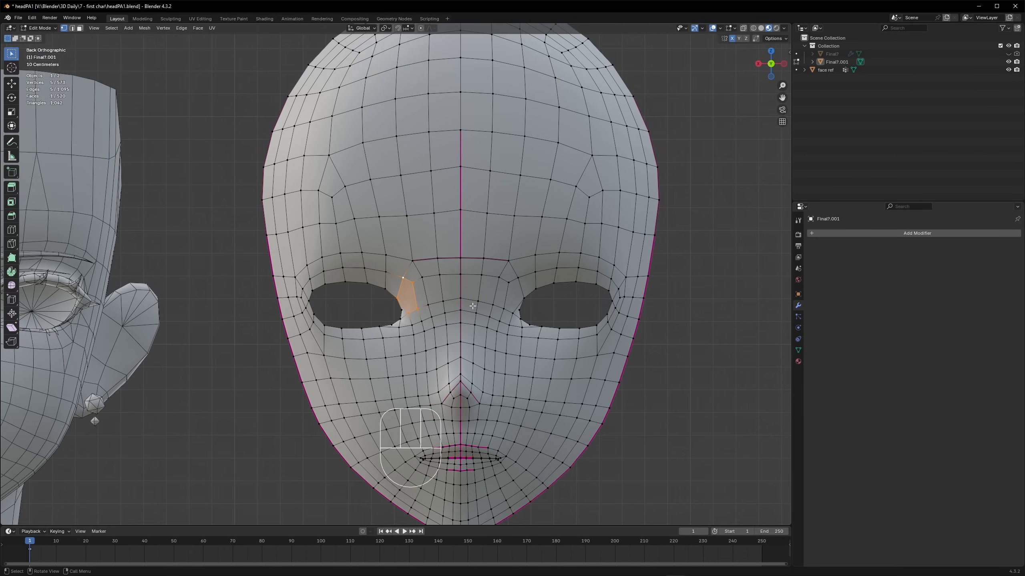
key("ctrl+z")
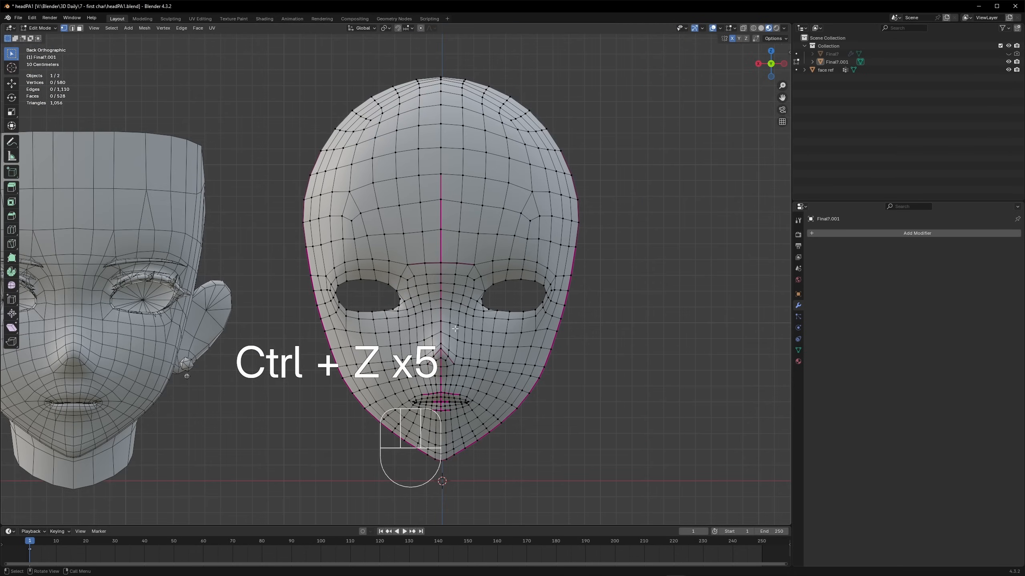
key("ctrl+r")
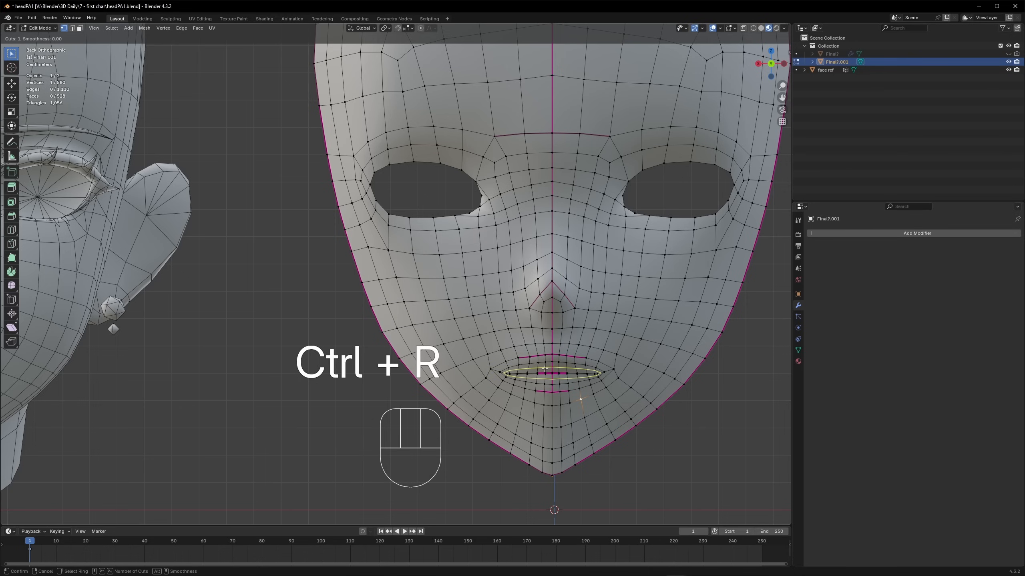
left_click(552, 369)
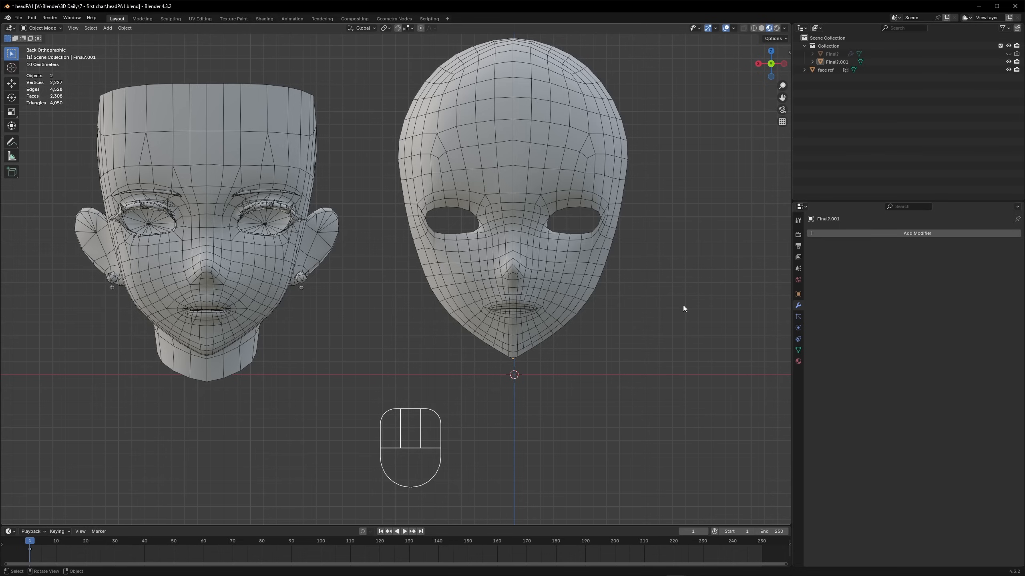
mouse_move(650, 318)
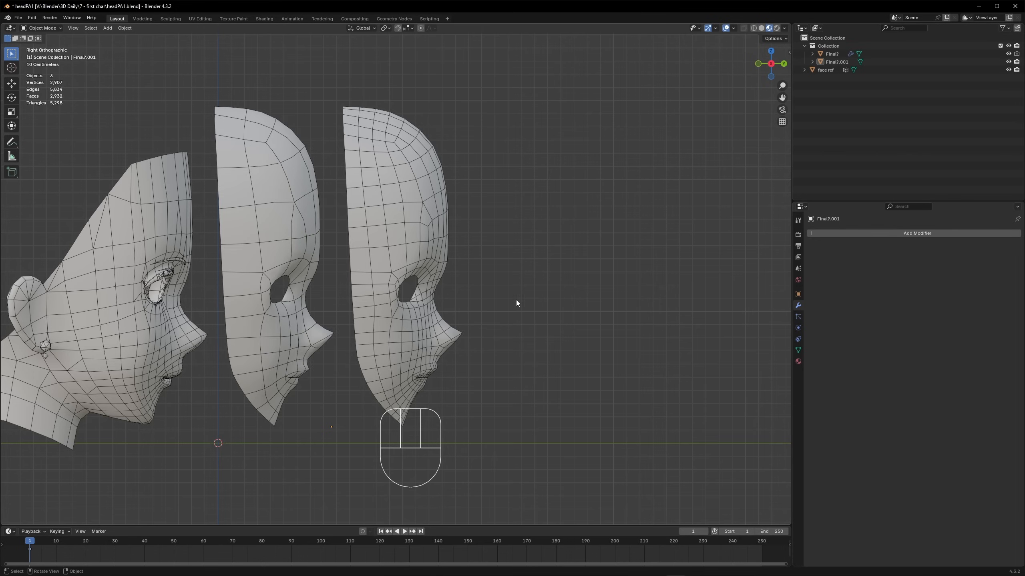
mouse_move(542, 347)
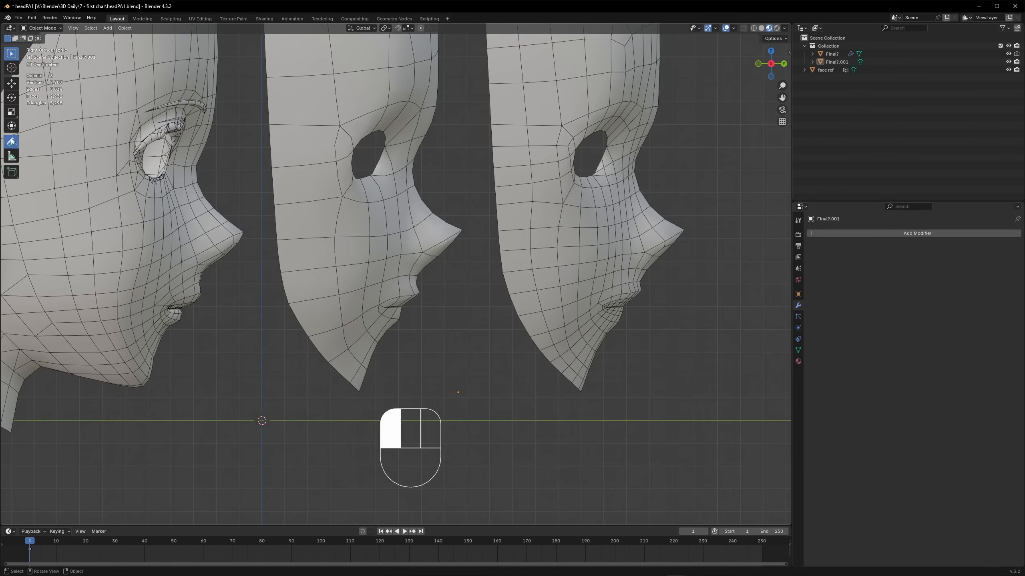
key("ctrl+z")
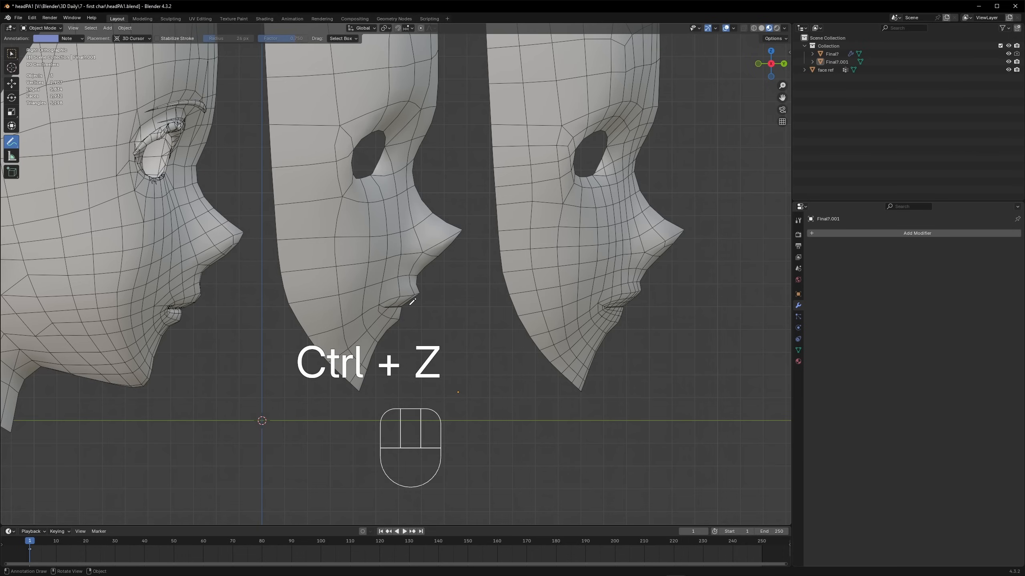
key("ctrl+z")
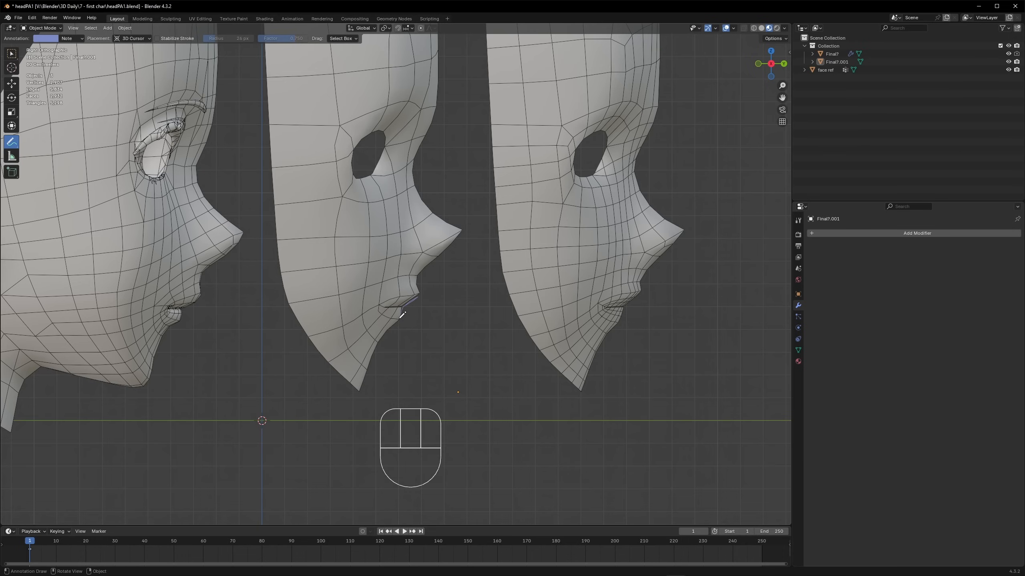
key("ctrl+z")
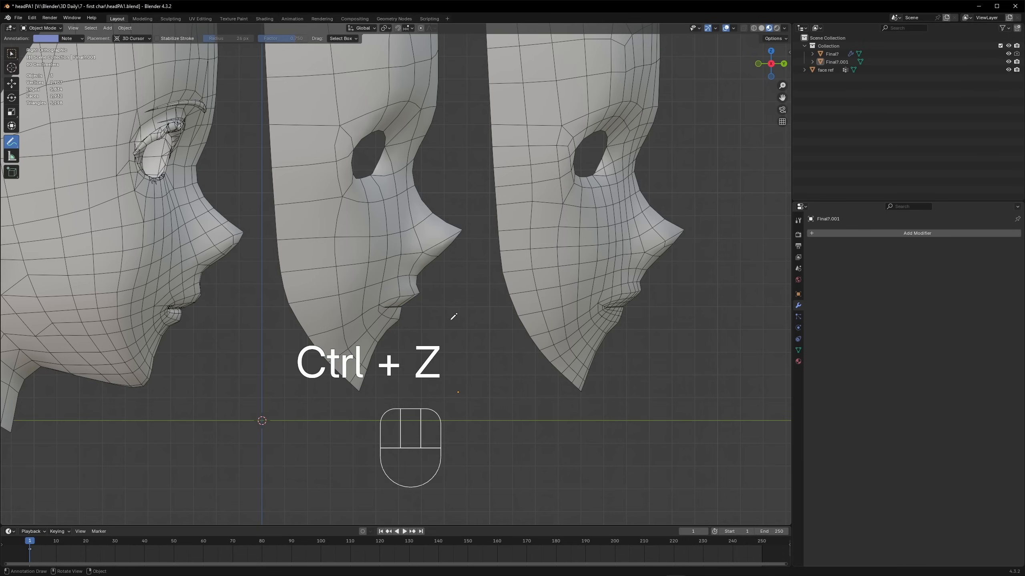
key("ctrl+z")
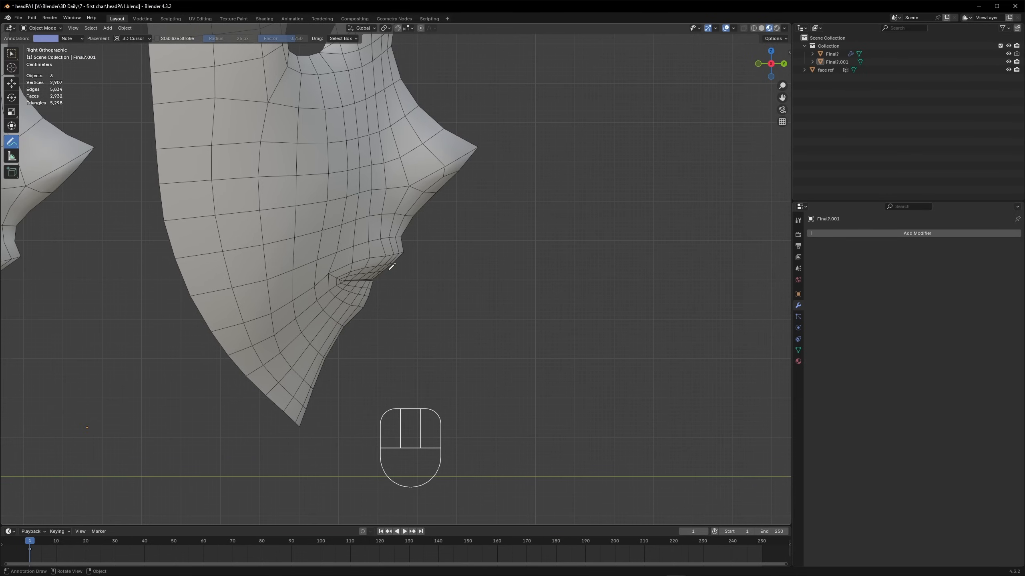
key("ctrl+z")
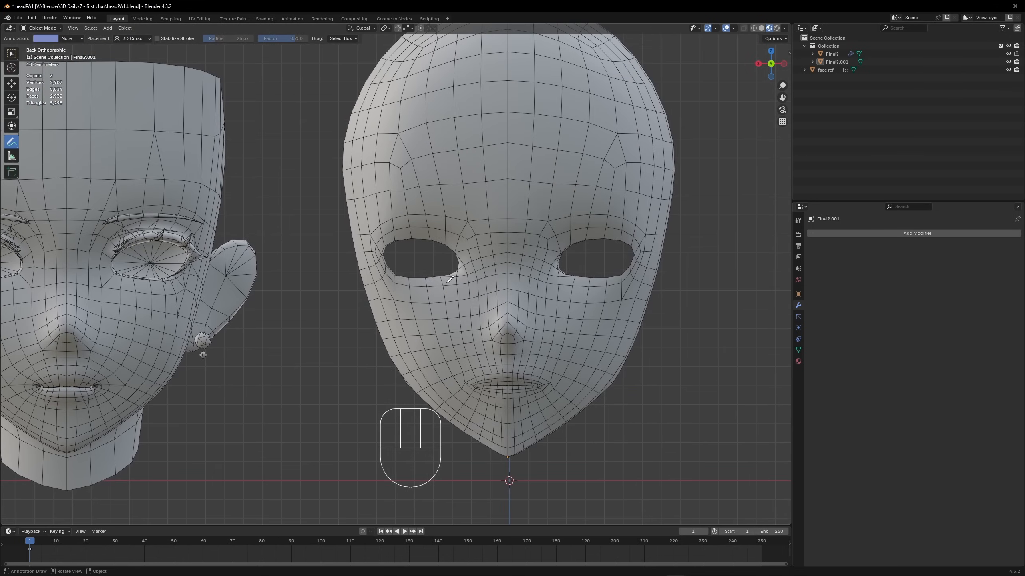
mouse_move(683, 105)
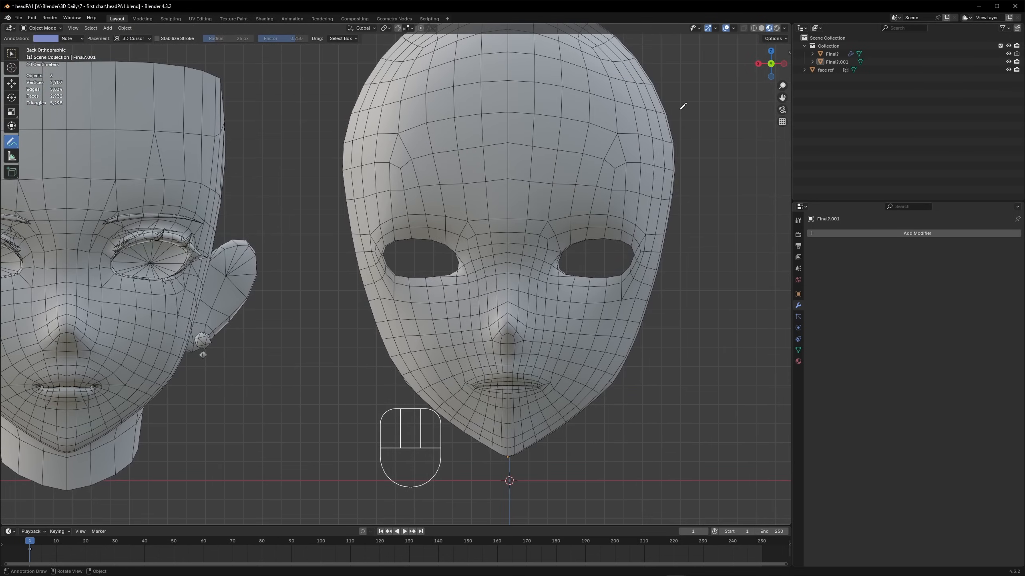
mouse_move(350, 218)
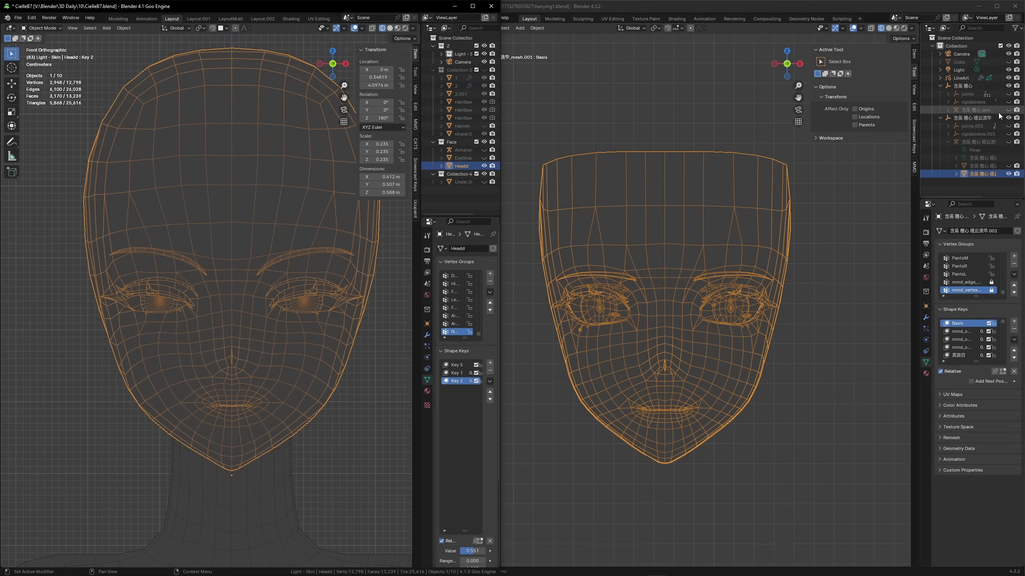
Step: Show the reference head in Material Preview and select hair objects 2.001 and strand.0
left_click(458, 70)
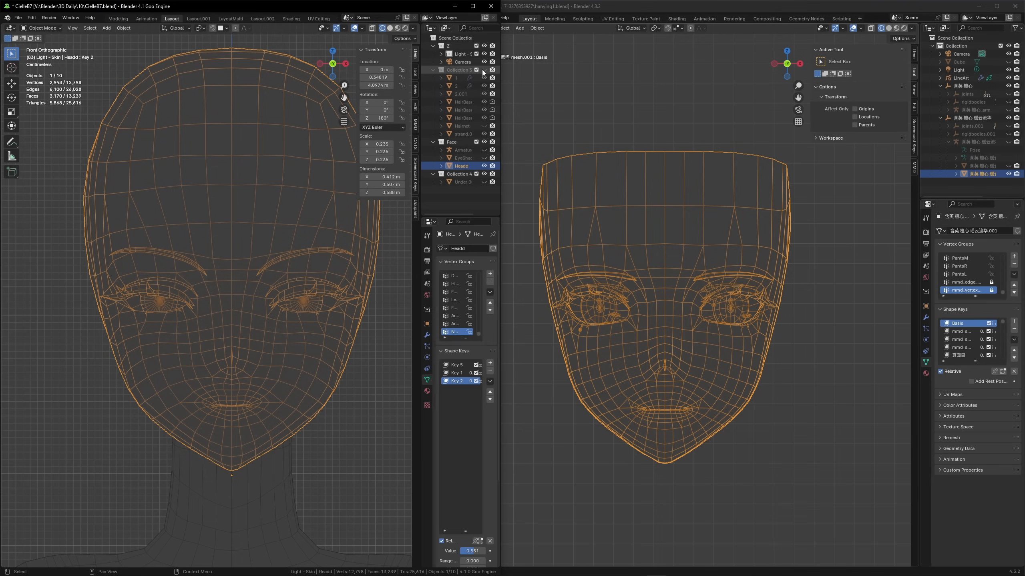
left_click(407, 28)
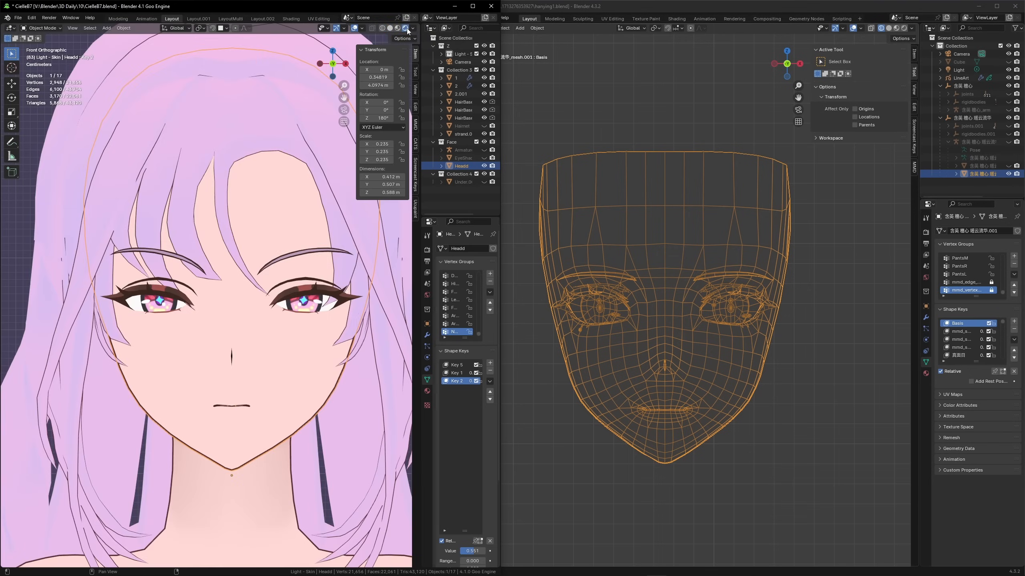
left_click(460, 94)
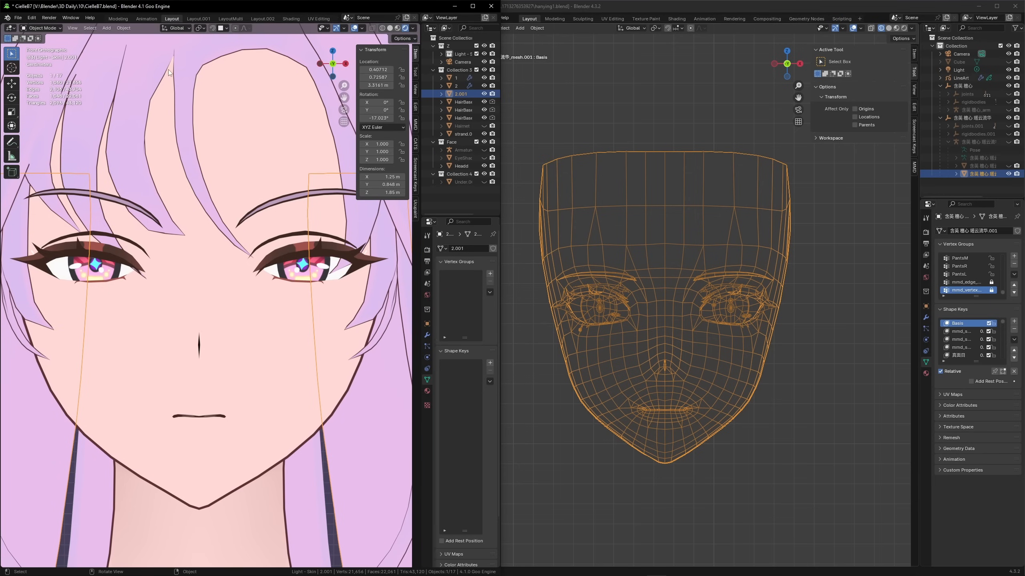
left_click(462, 134)
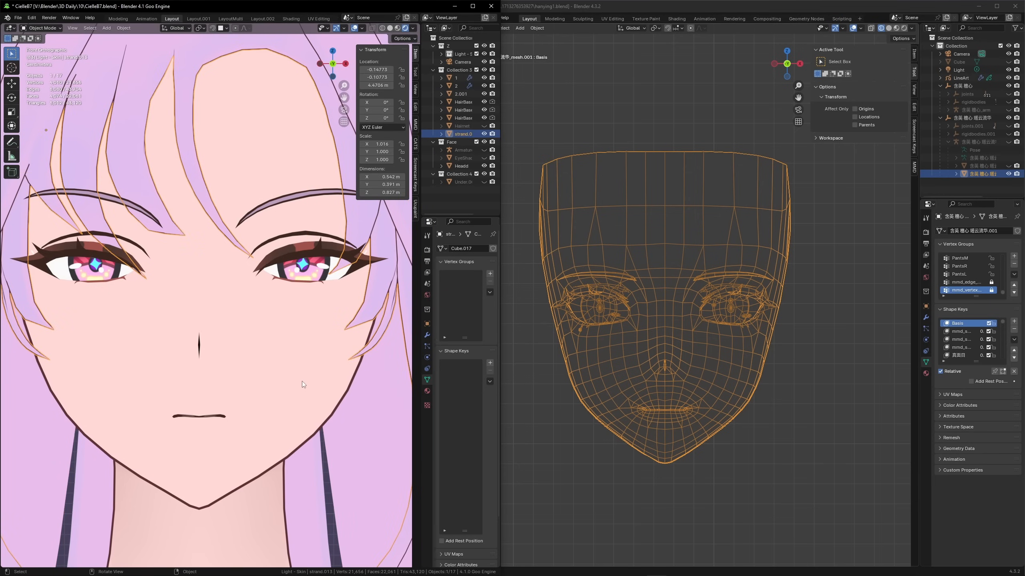
mouse_move(277, 343)
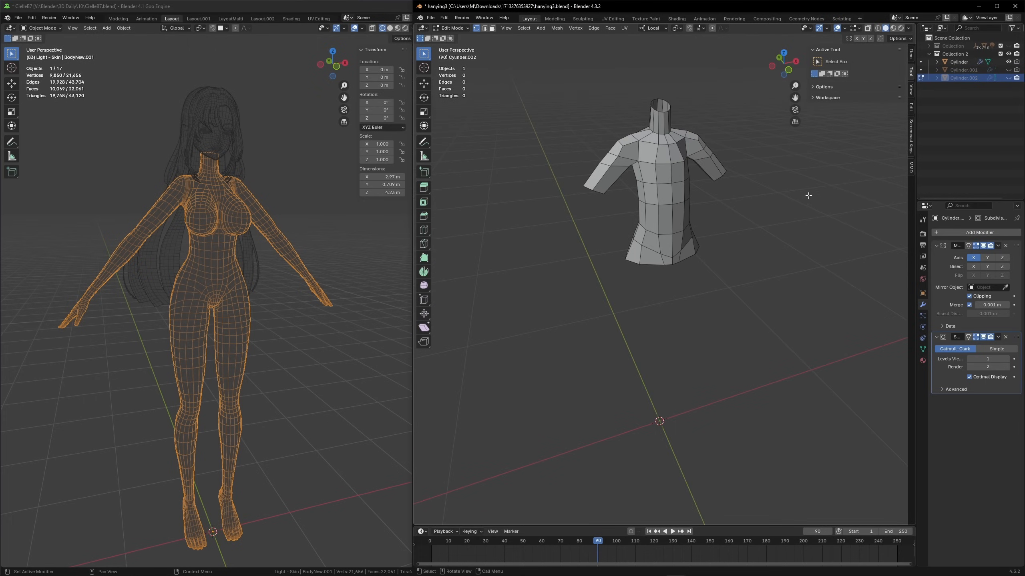
mouse_move(1011, 62)
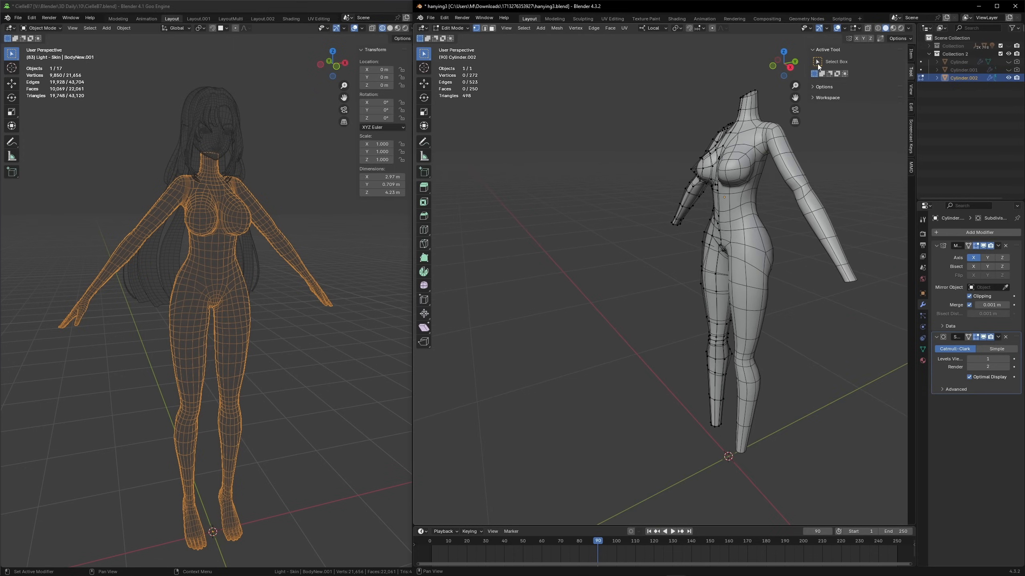
Step: Apply the body's Mirror and Subdivision Surface modifiers in Object Mode, then view from front
left_click(451, 28)
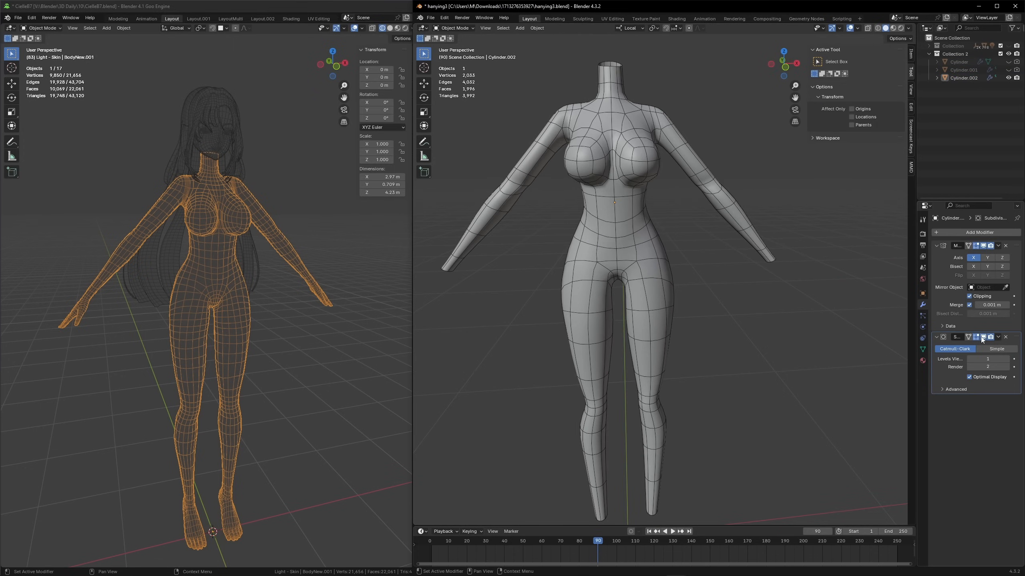
left_click(983, 337)
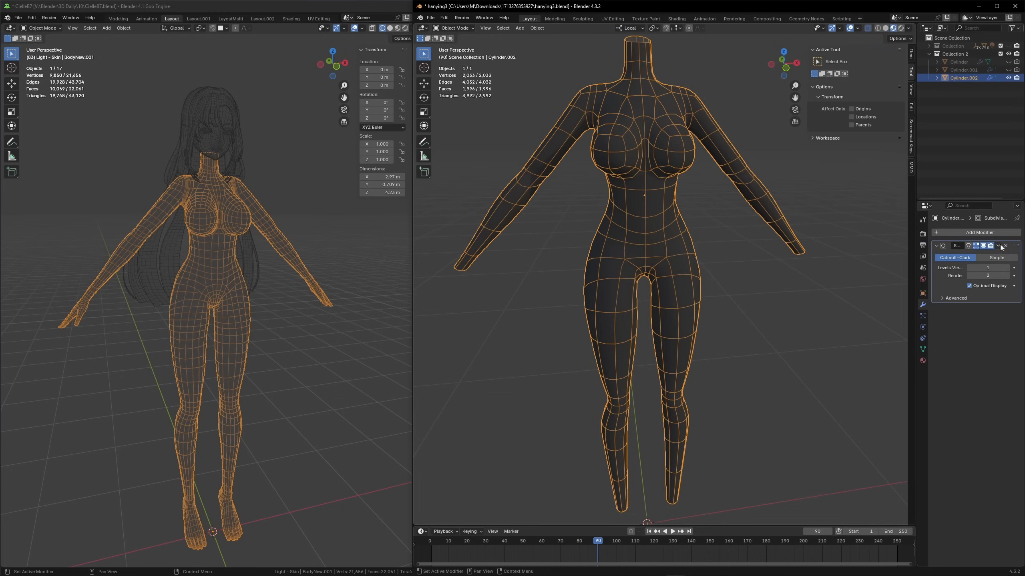
left_click(1005, 246)
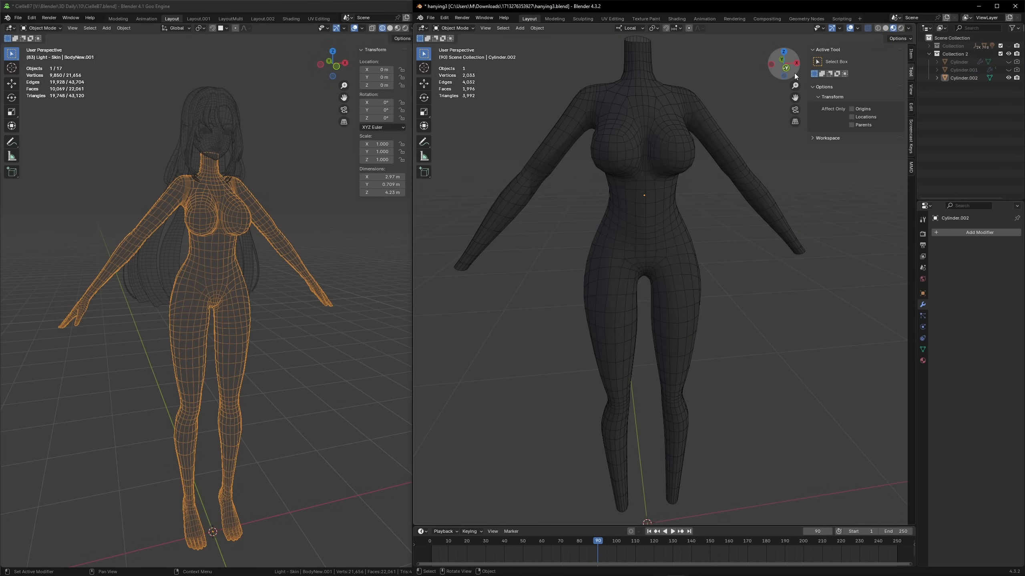
left_click(781, 63)
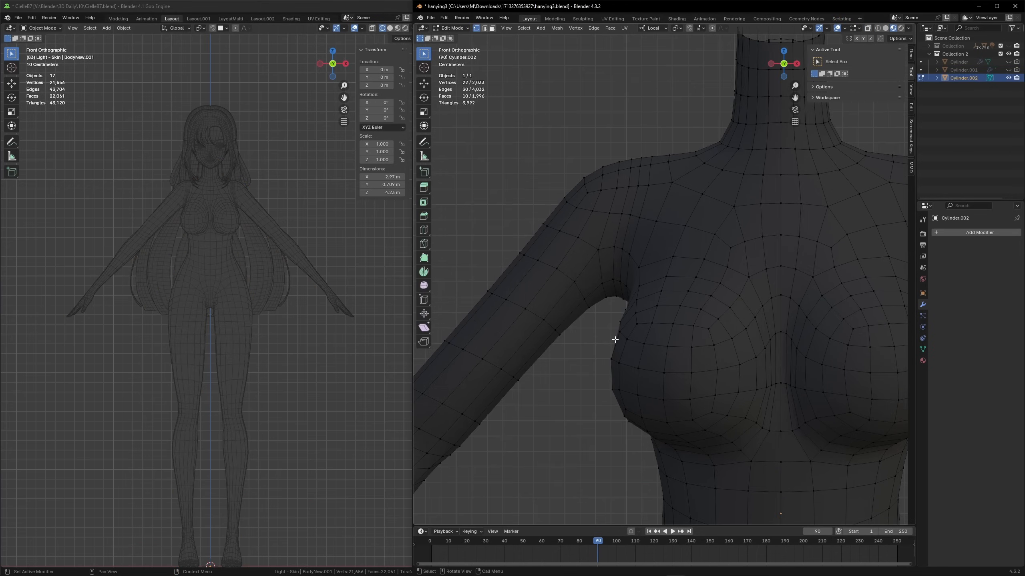
mouse_move(605, 245)
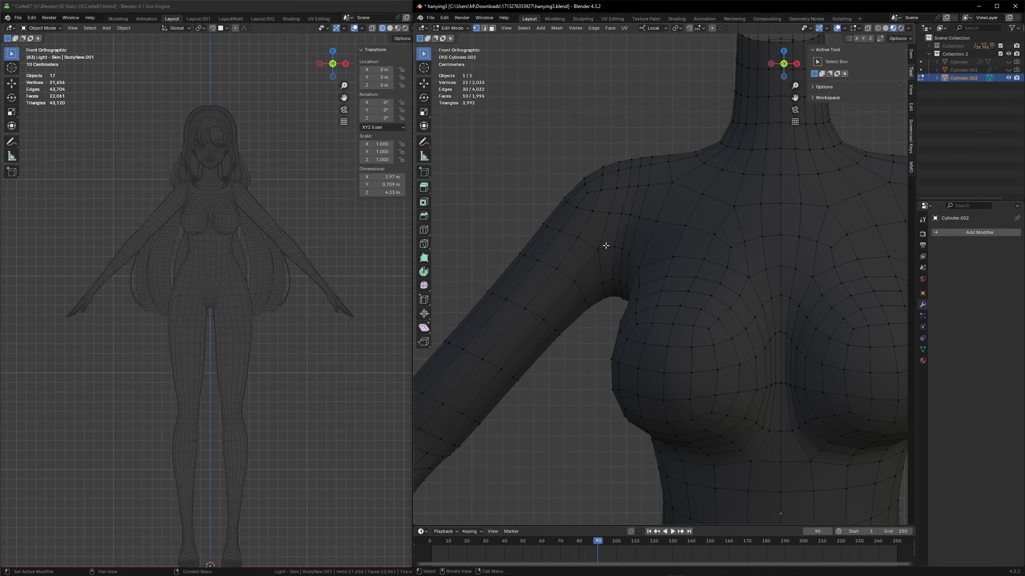
mouse_move(632, 211)
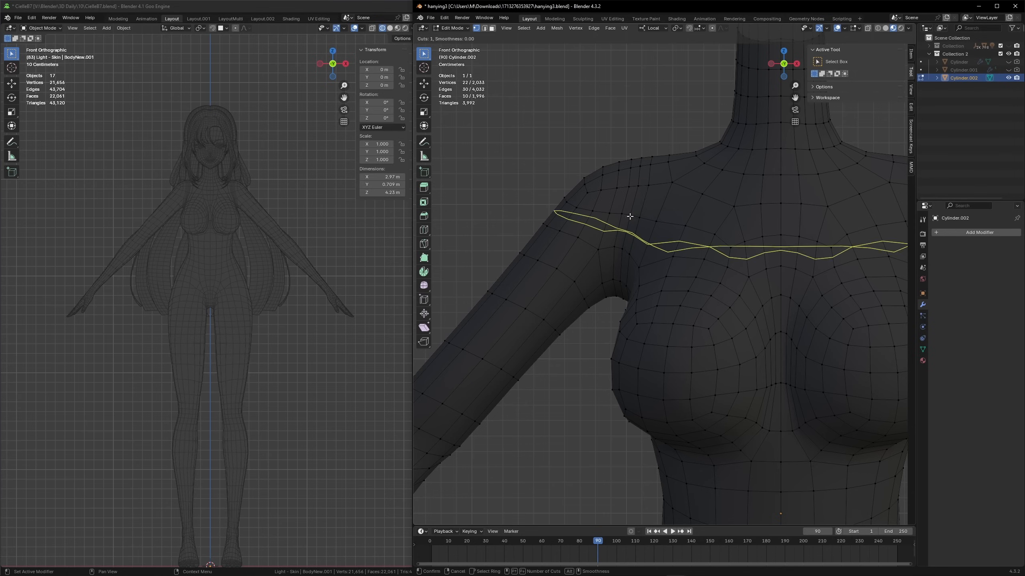
Step: Place a new edge loop across the upper chest of the body mesh
left_click(629, 217)
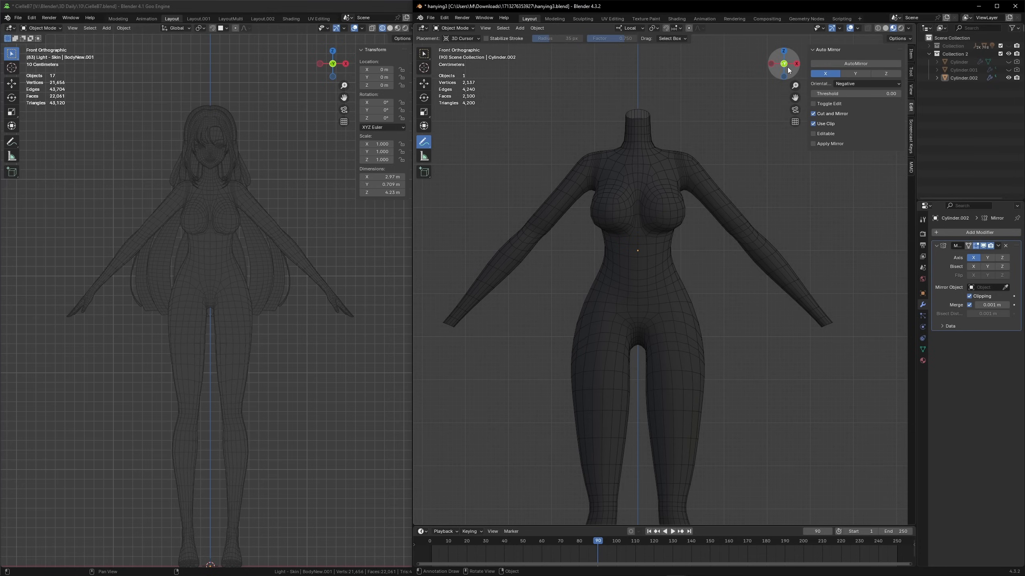
mouse_move(716, 168)
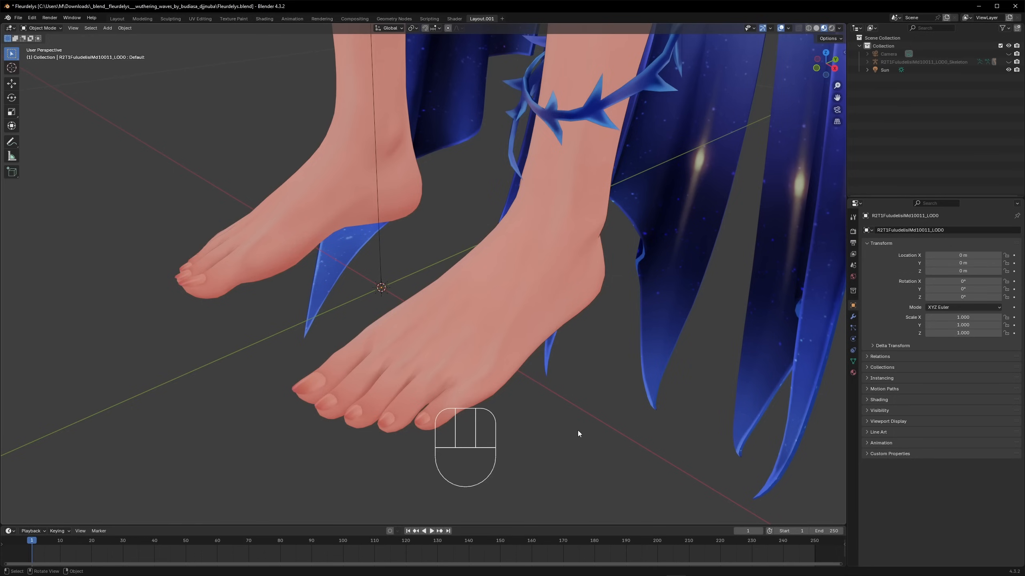
Step: Toggle repeatedly between the shaded Fleurdelys feet and their edit-mode topology
key("Tab")
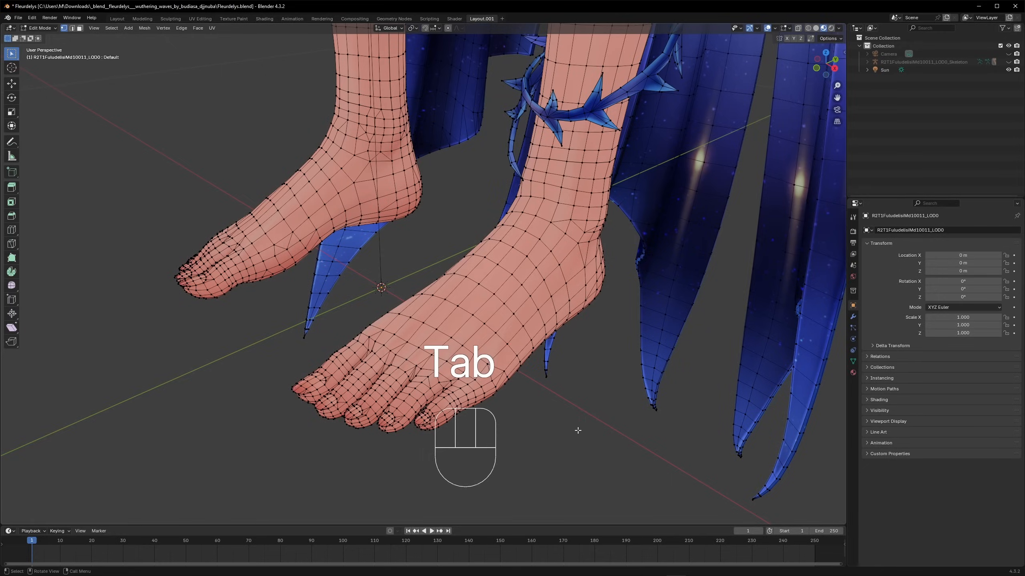
key("Tab")
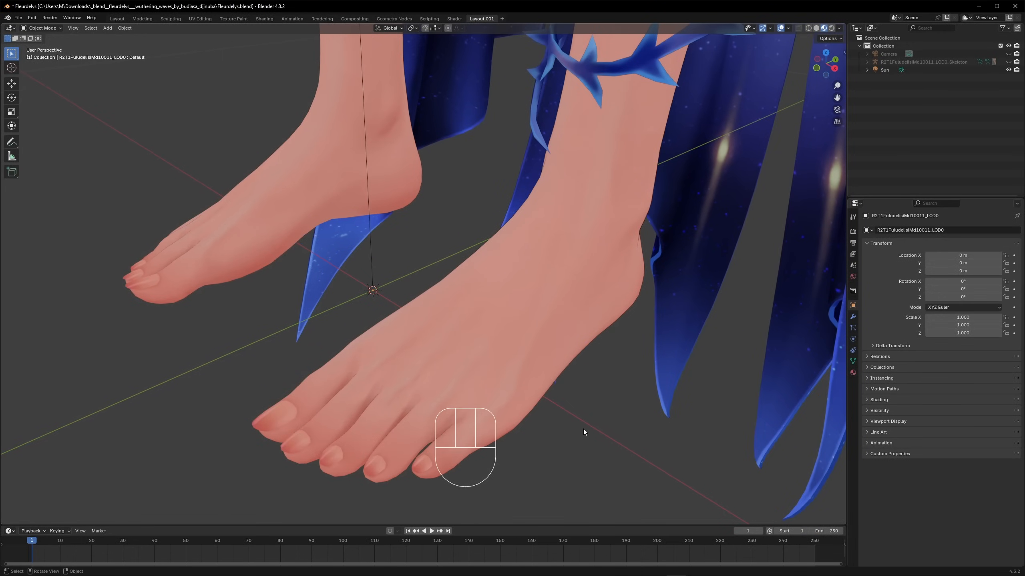
key("Tab")
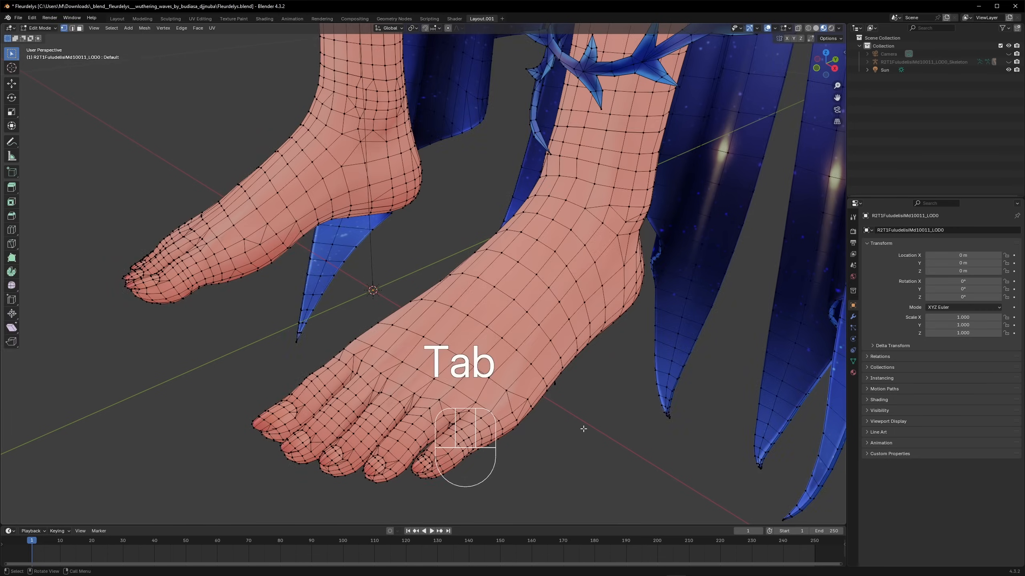
key("Tab")
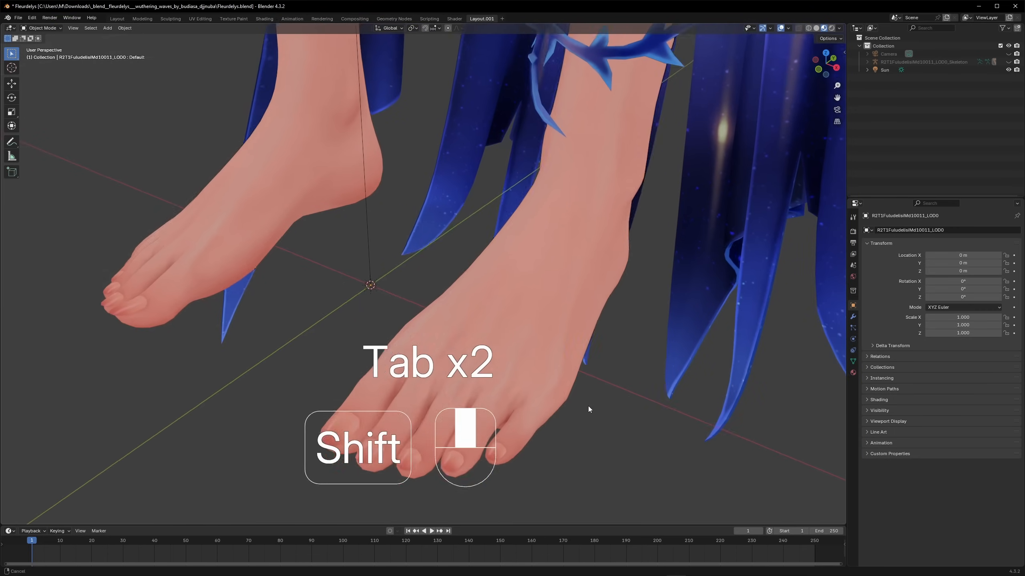
key("Tab")
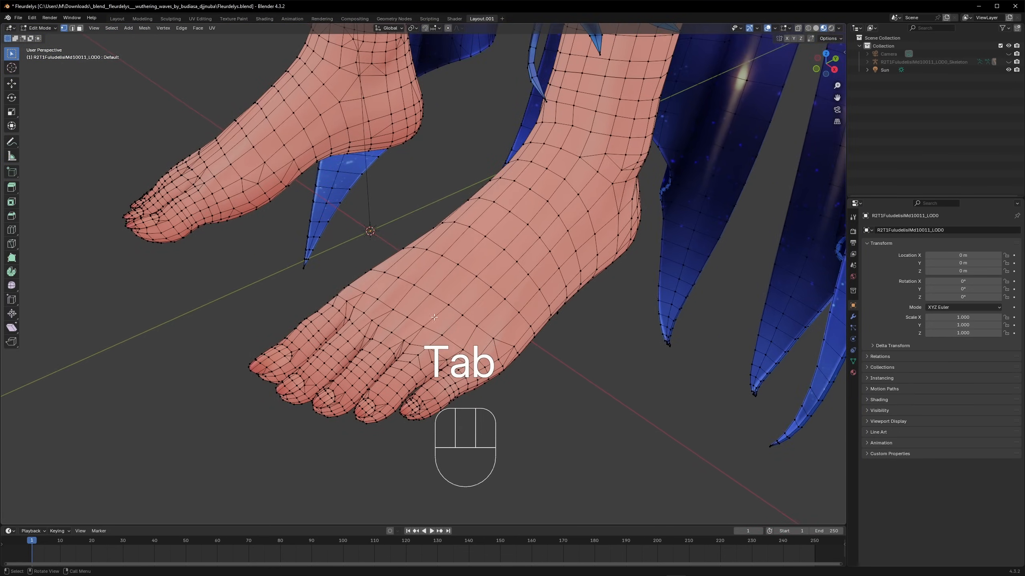
key("Tab")
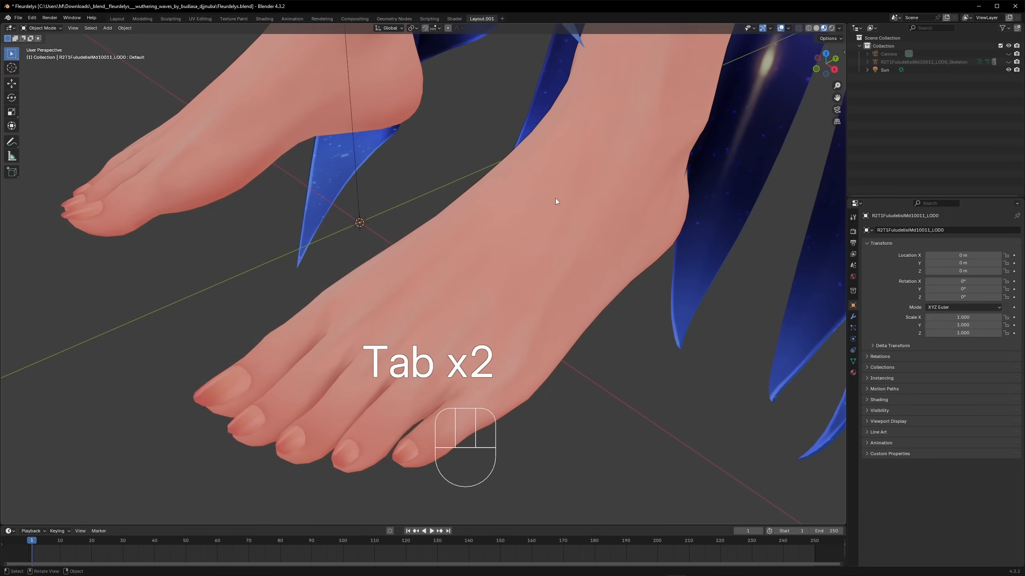
key("Tab")
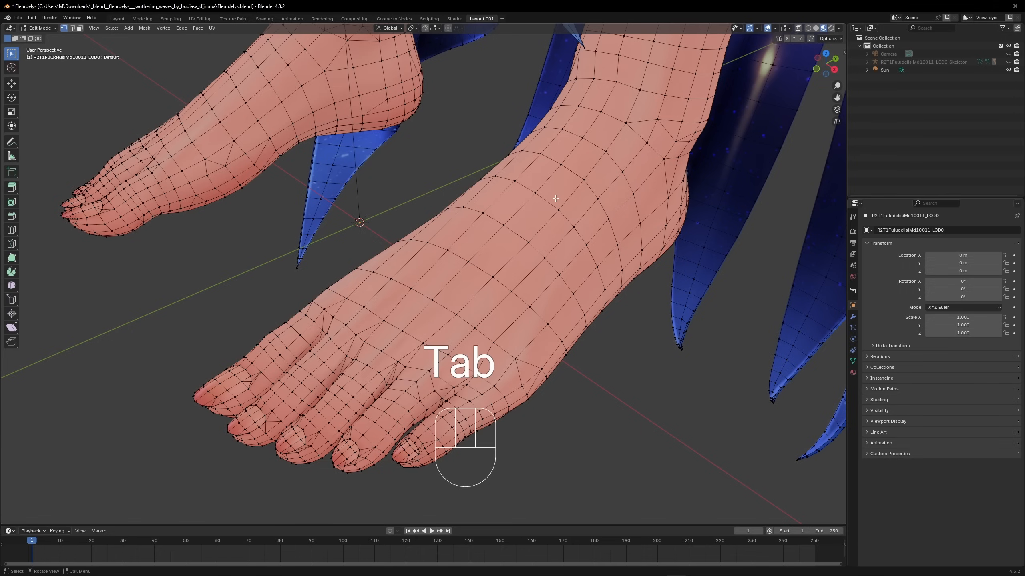
key("Tab")
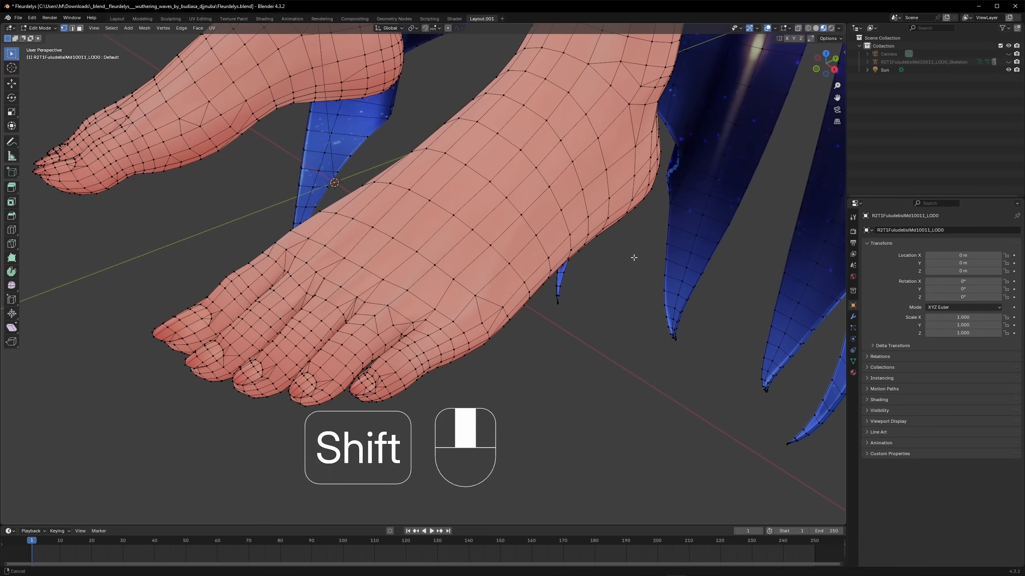
Step: Use the gizmo options to study ankle faces from the side and legs from the front
left_click(757, 28)
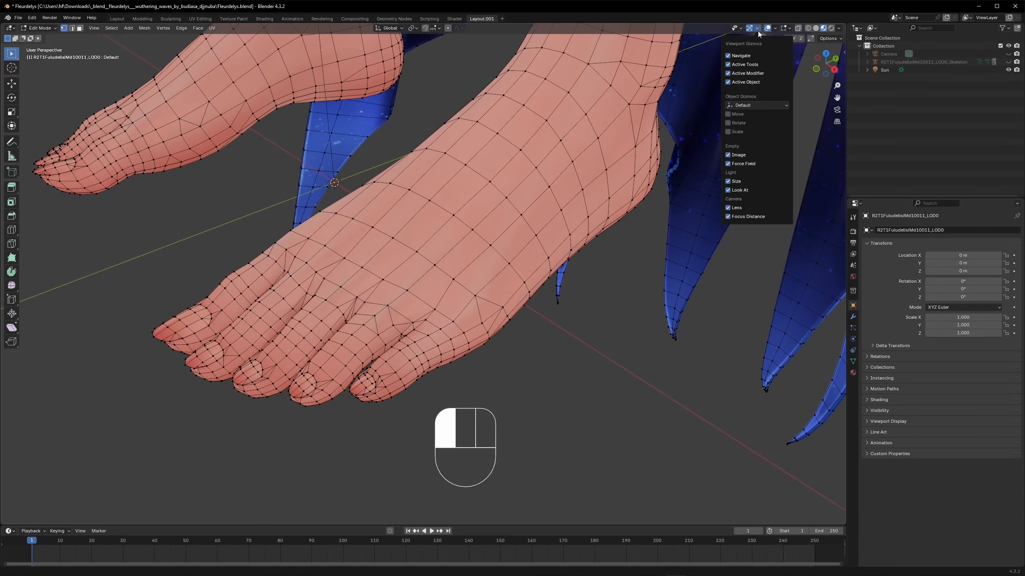
left_click(775, 27)
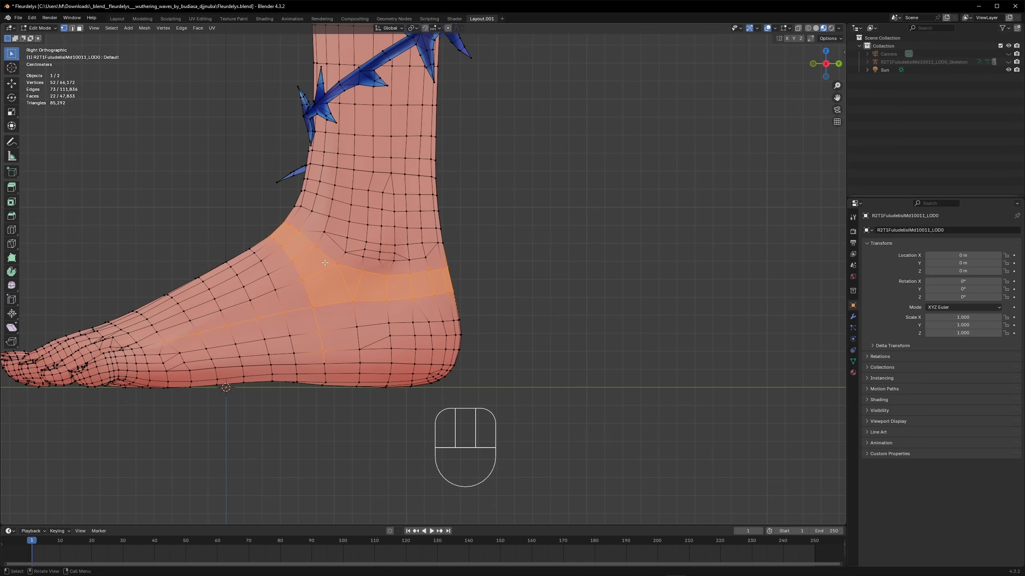
mouse_move(346, 304)
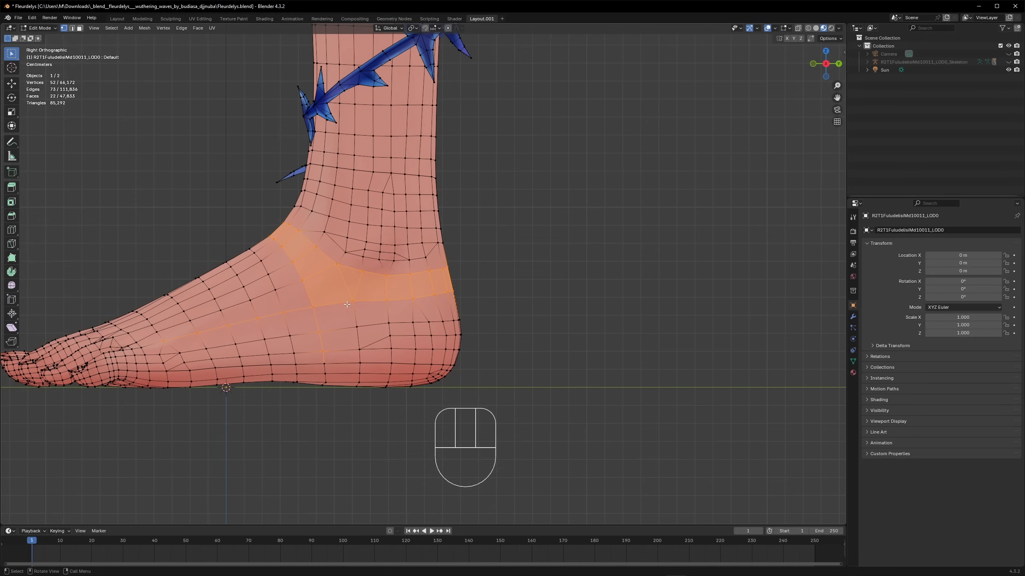
mouse_move(353, 298)
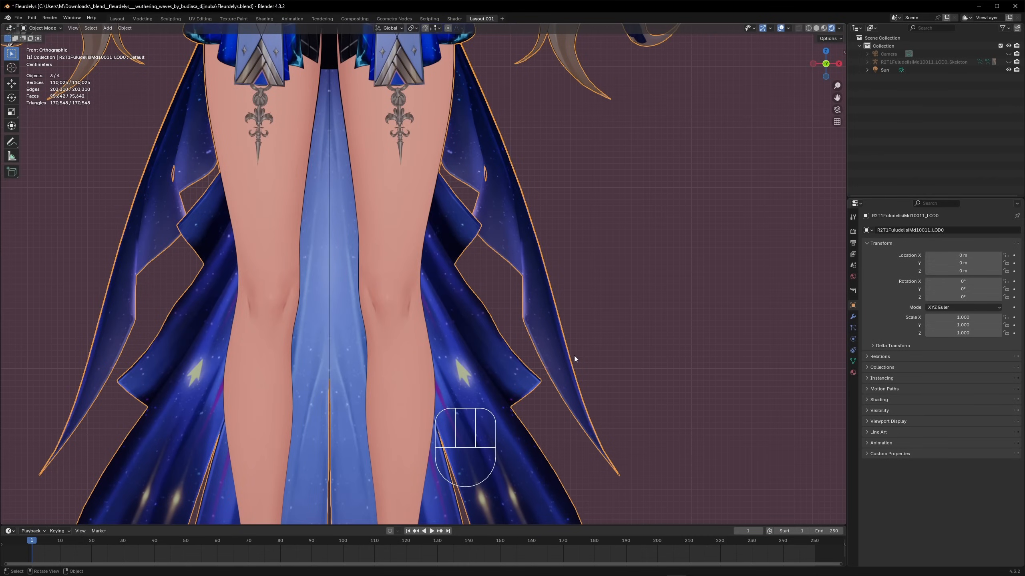
scroll("down", 3)
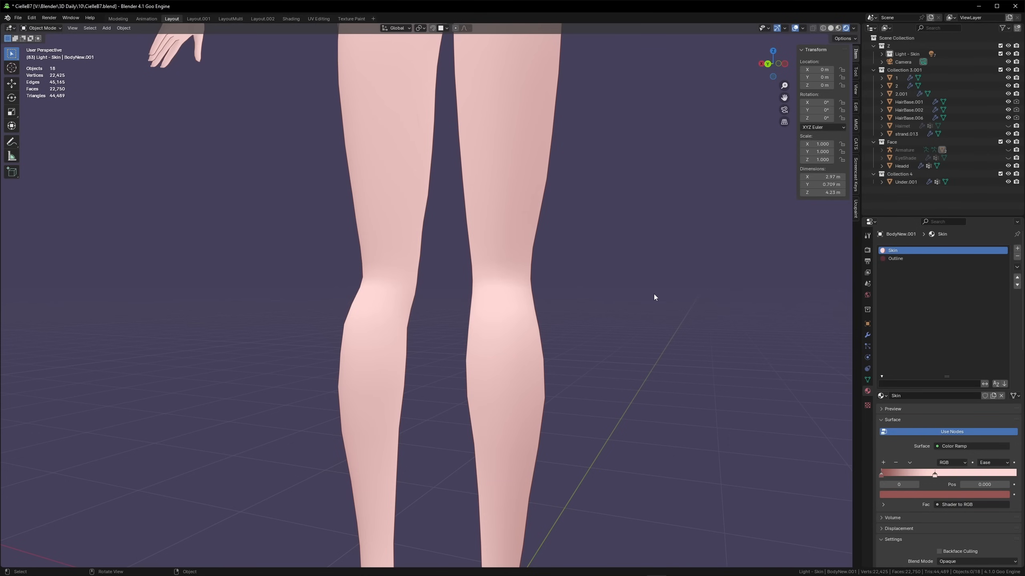
mouse_move(475, 342)
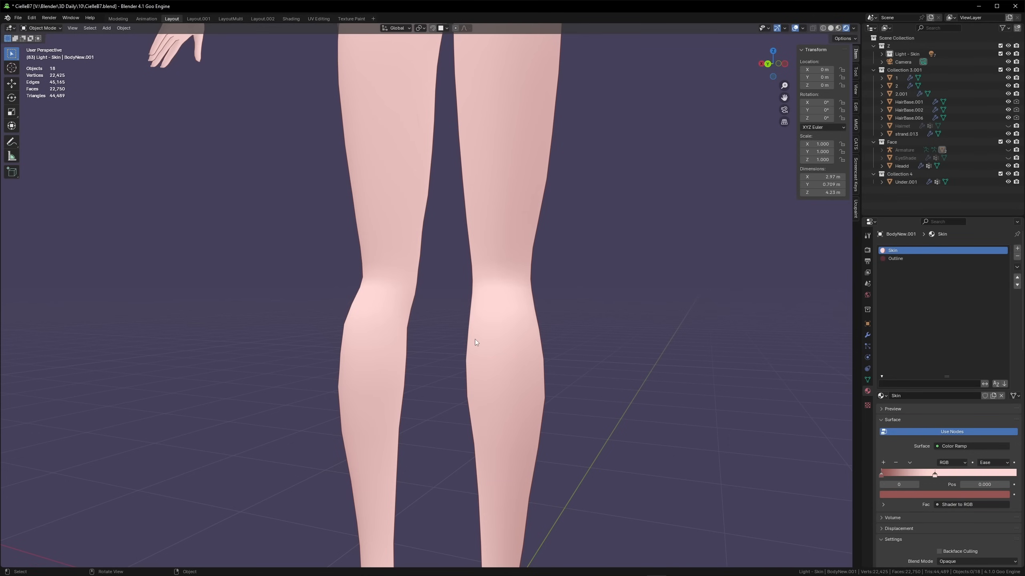
mouse_move(555, 309)
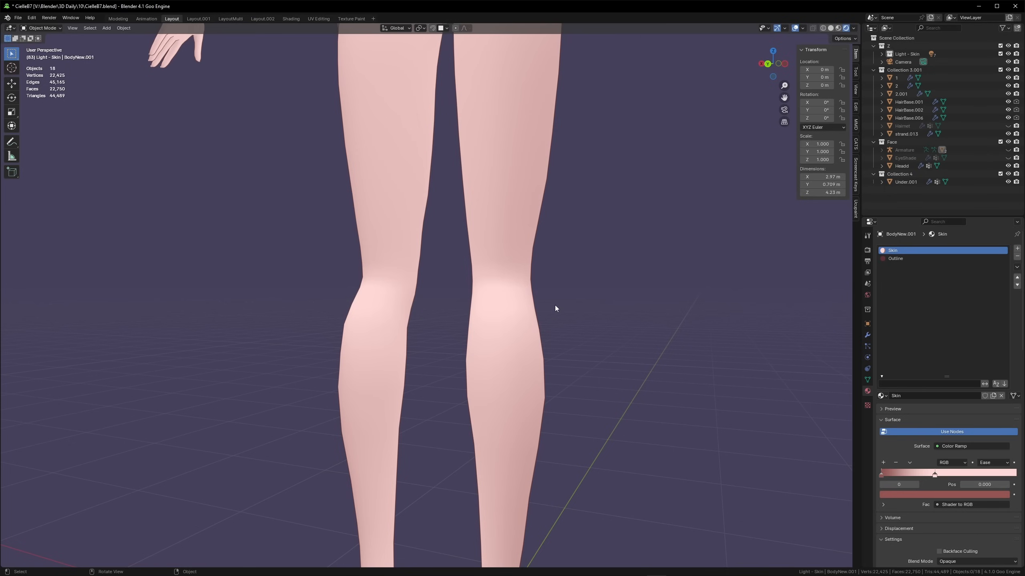
mouse_move(516, 330)
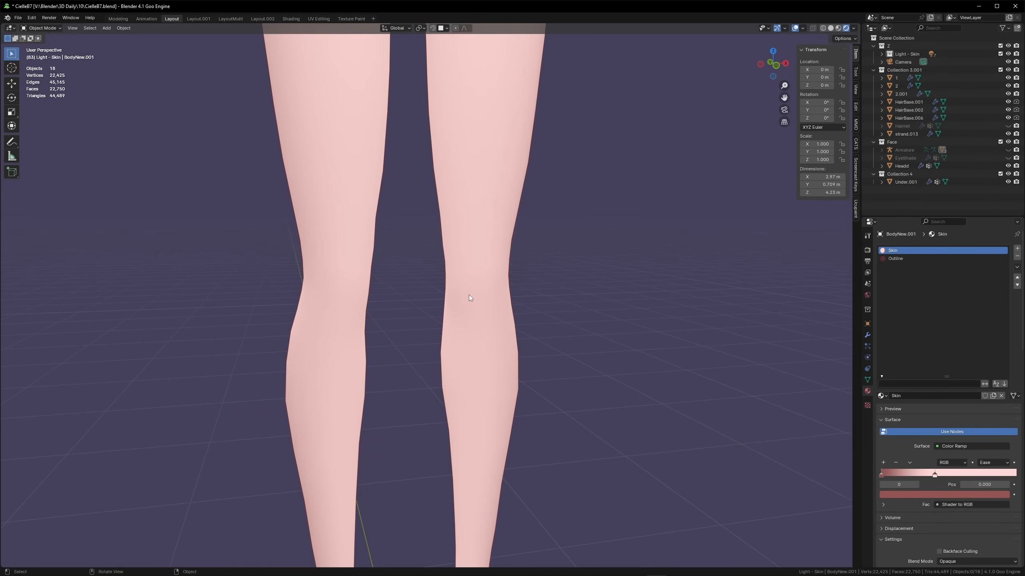
Step: Return to the Fleurdelys file, editing the lower leg from the side
key("Tab")
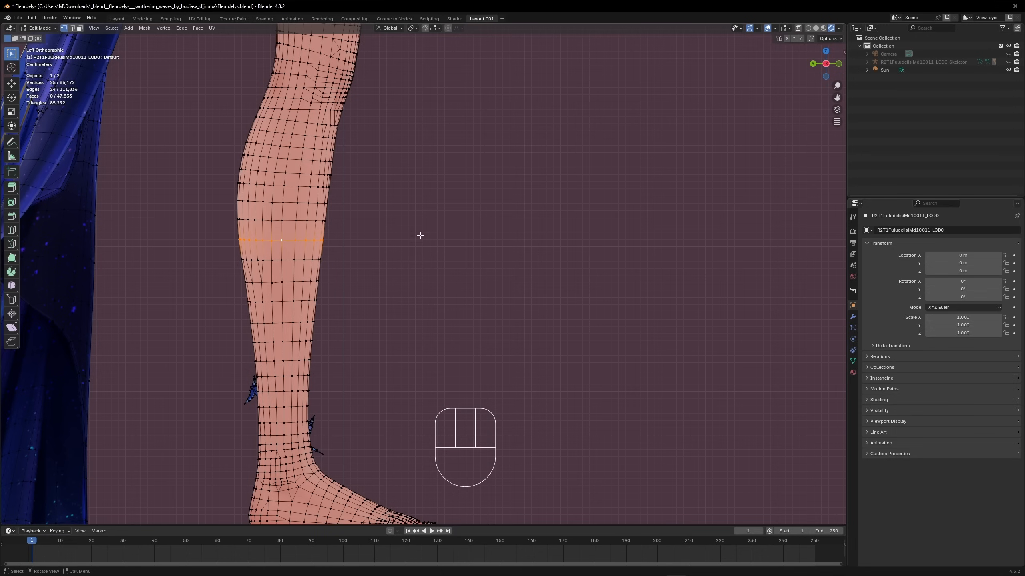
Step: Look up Mark Seam, then undo the trial seam edits on the lower leg
key("space")
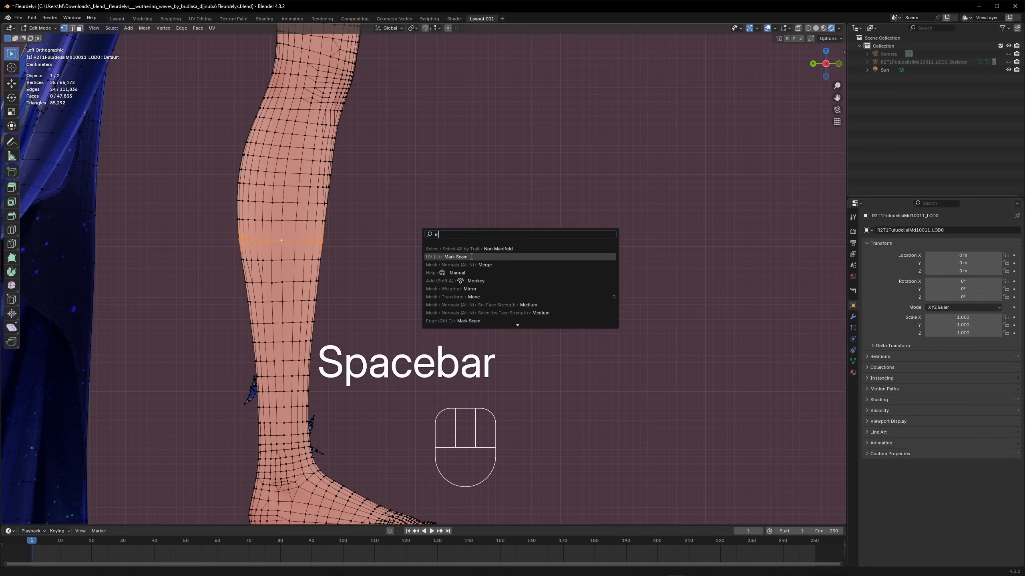
key("Tab")
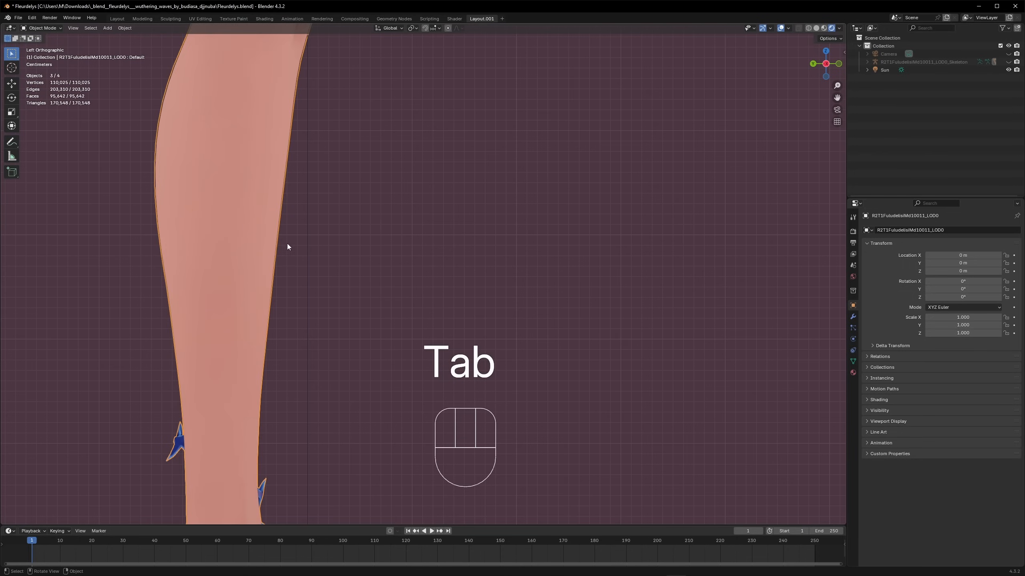
key("Tab")
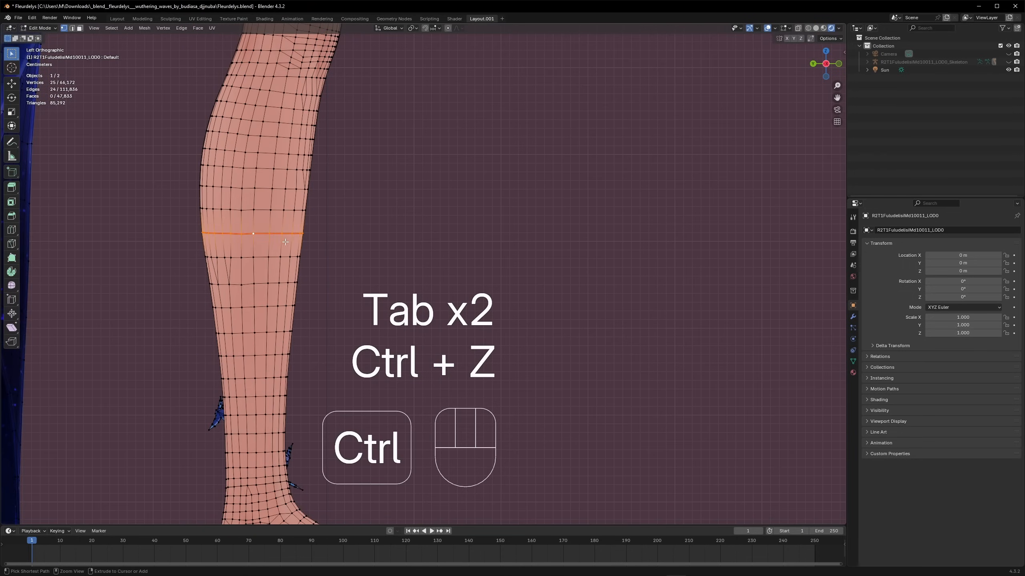
key("ctrl+z")
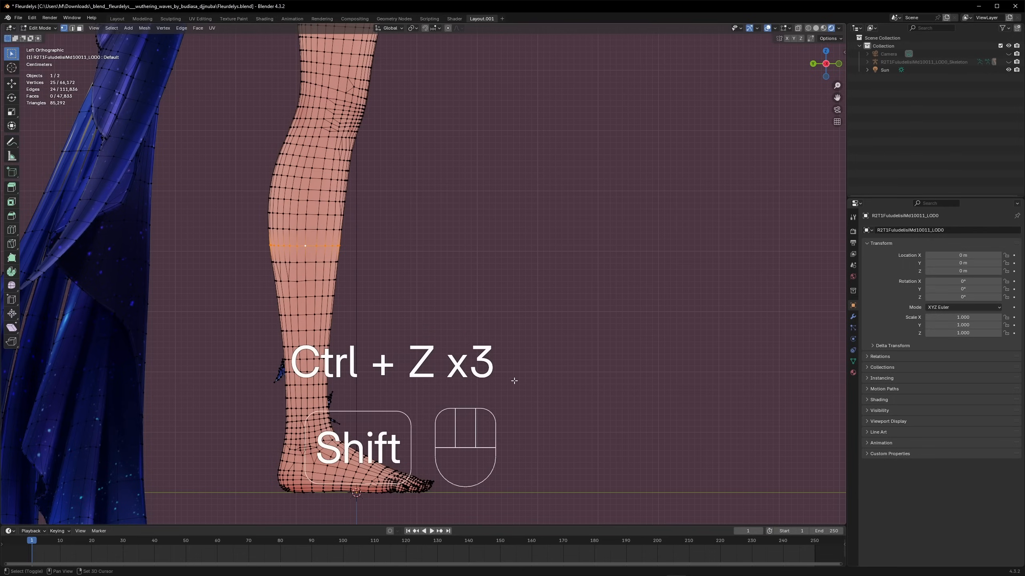
key("ctrl+z")
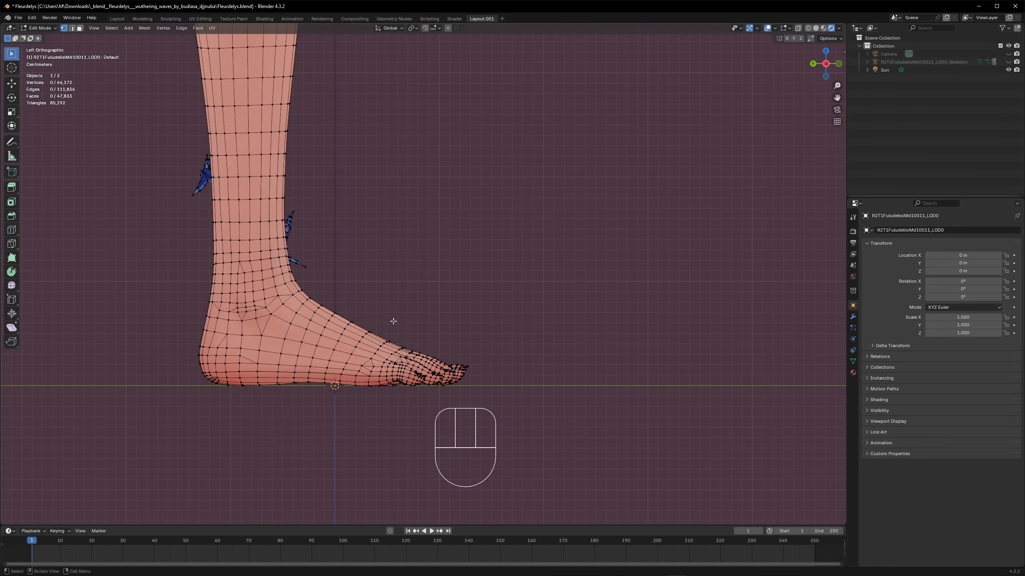
mouse_move(305, 327)
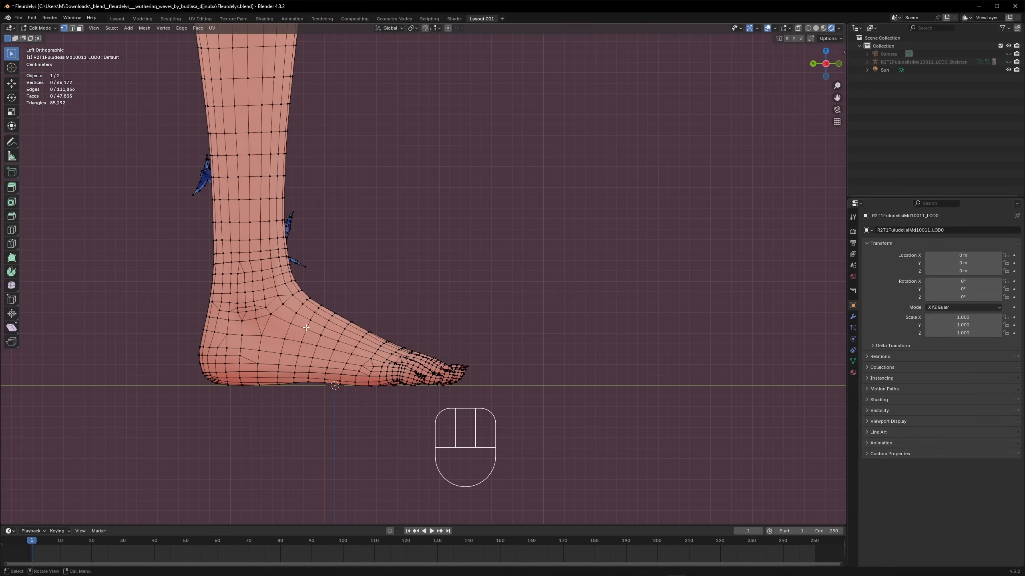
Step: Select the connected foot piece, orbit below it, and cancel a trial move
key("ctrl")
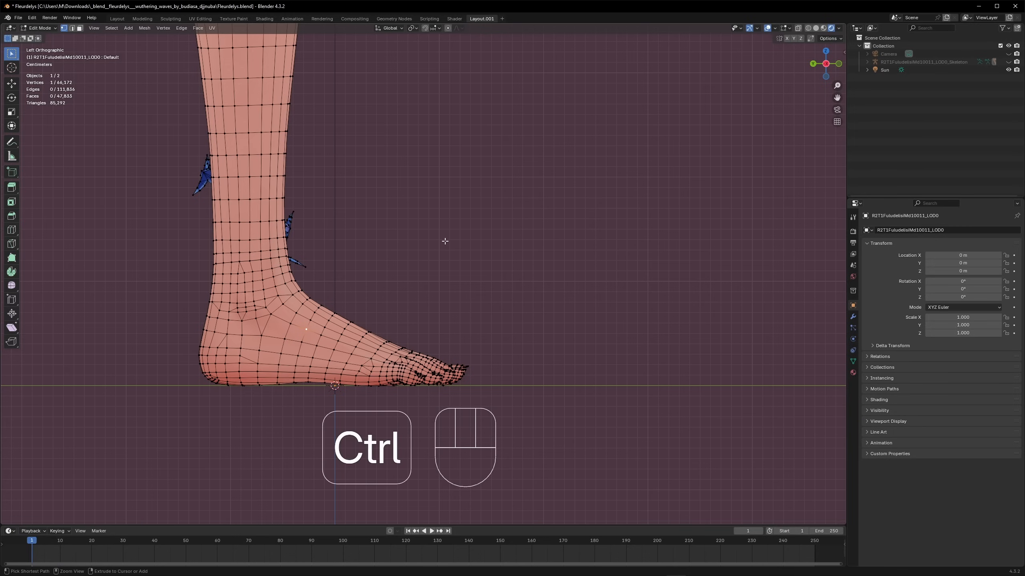
key("ctrl+l")
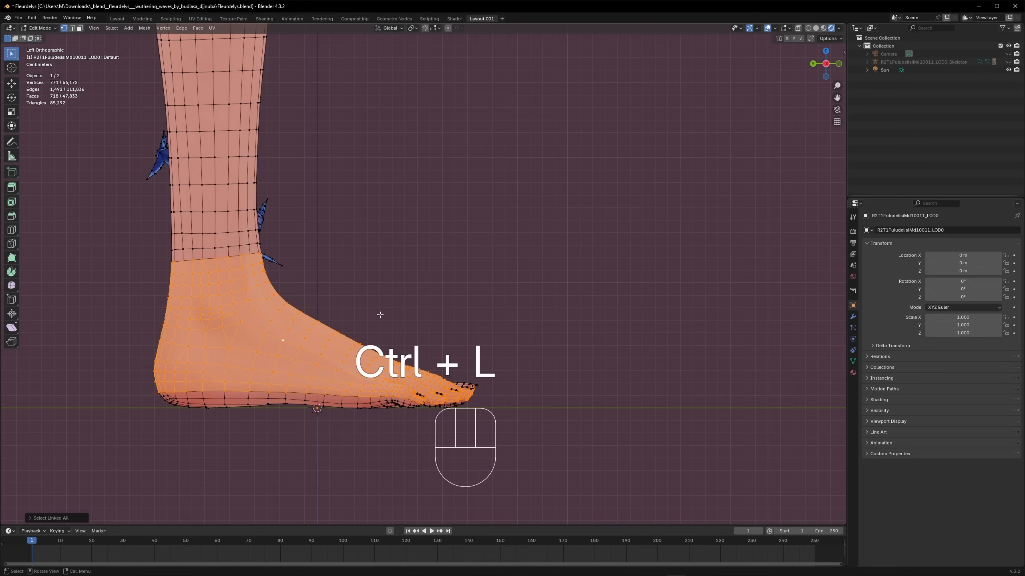
key("ctrl+l")
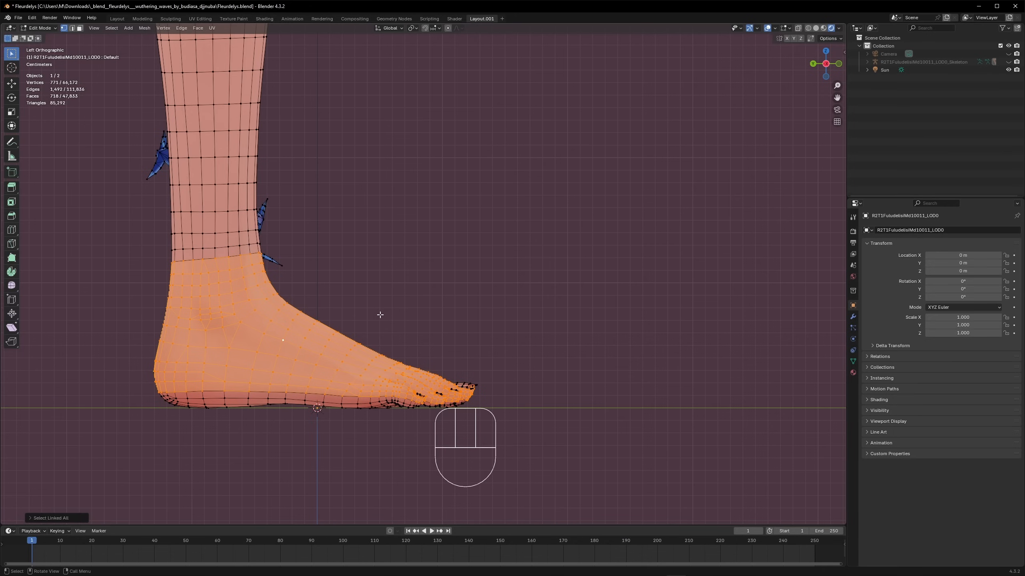
mouse_move(262, 389)
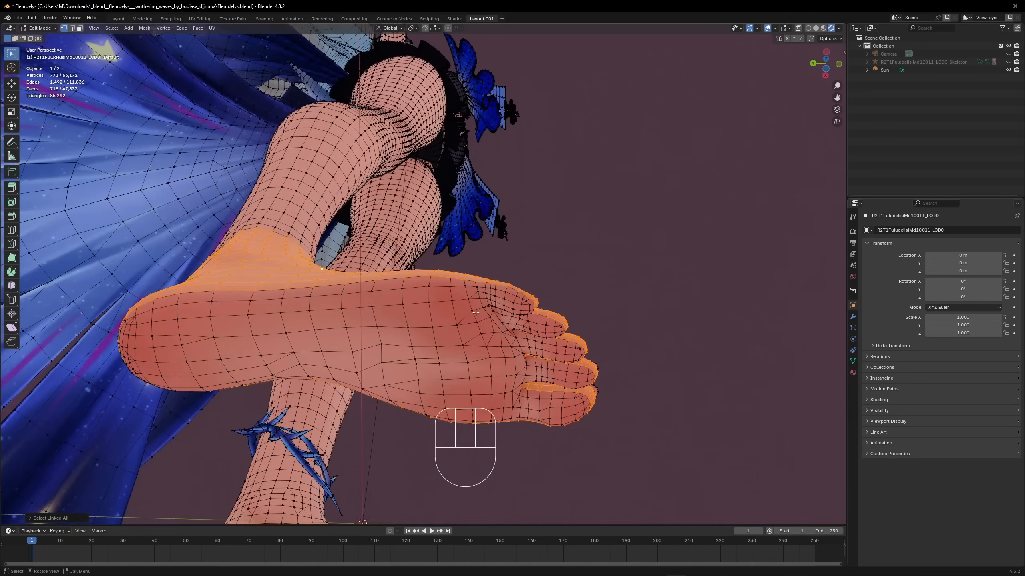
left_click_drag(457, 294, 418, 281)
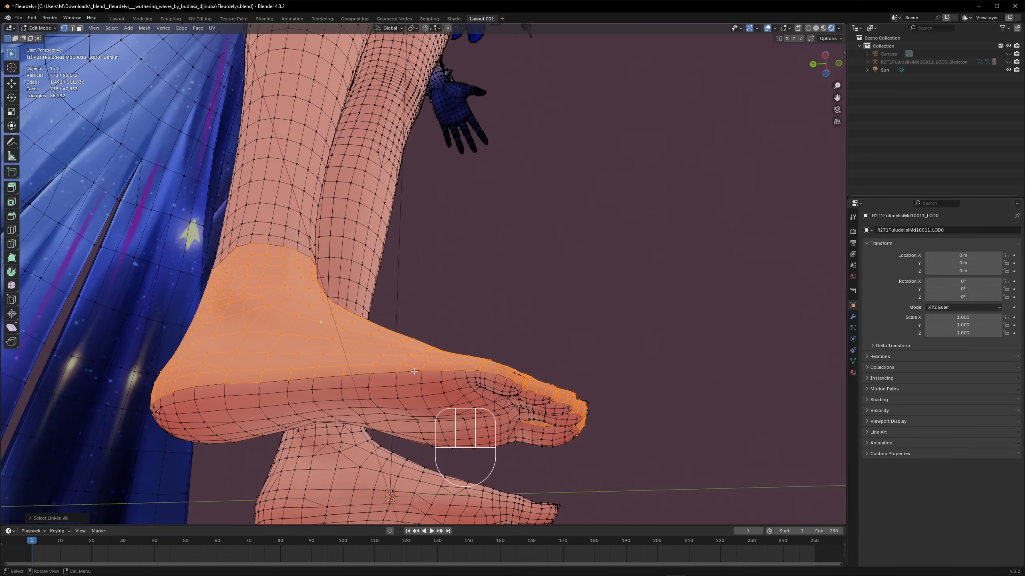
mouse_move(432, 387)
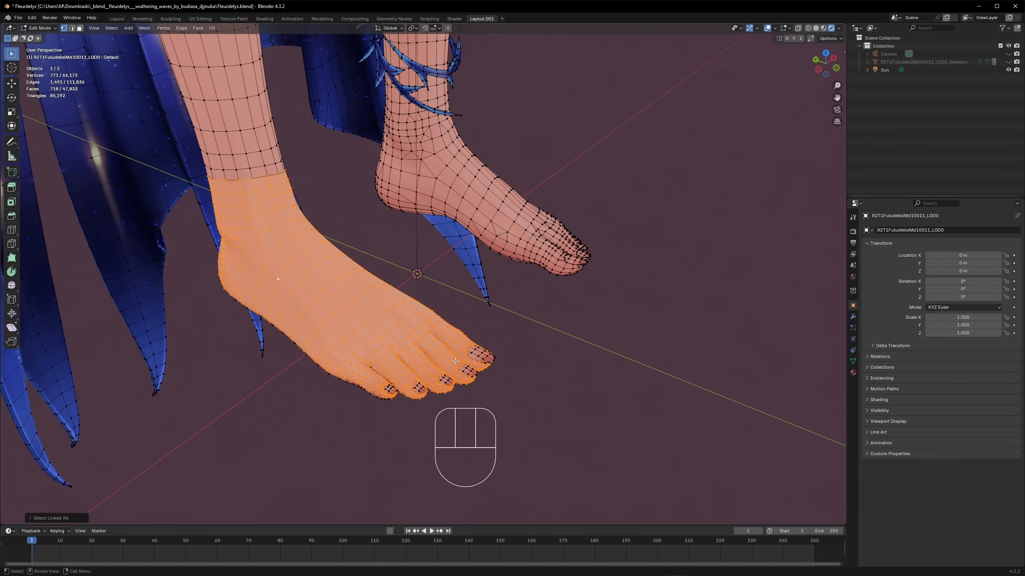
key("g")
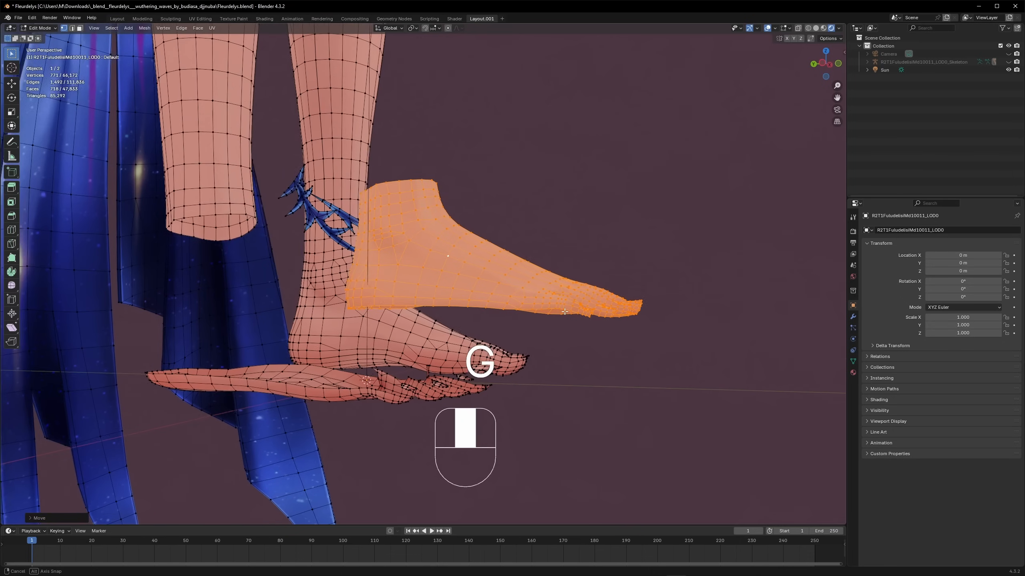
key("ctrl+z")
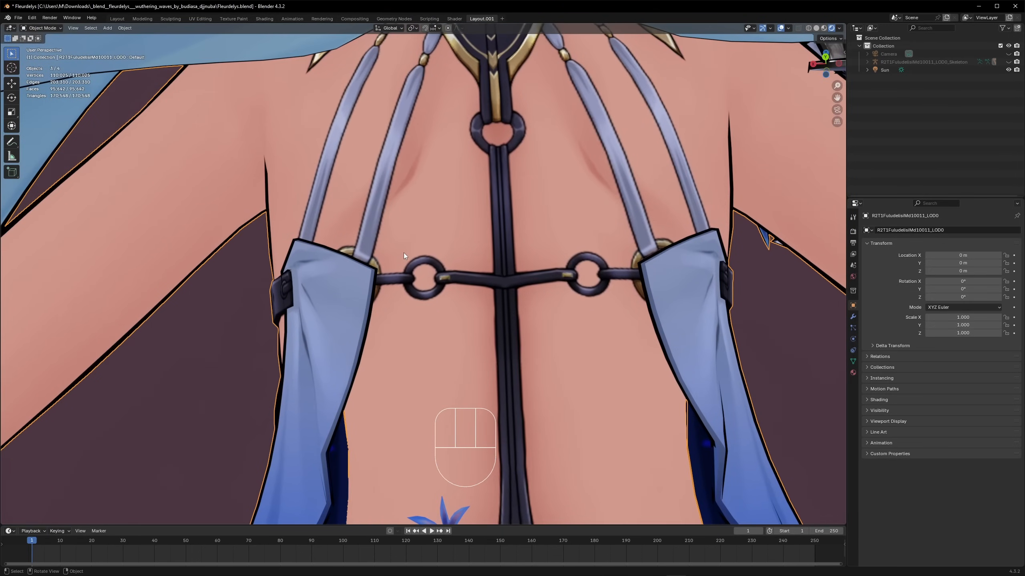
key("Tab")
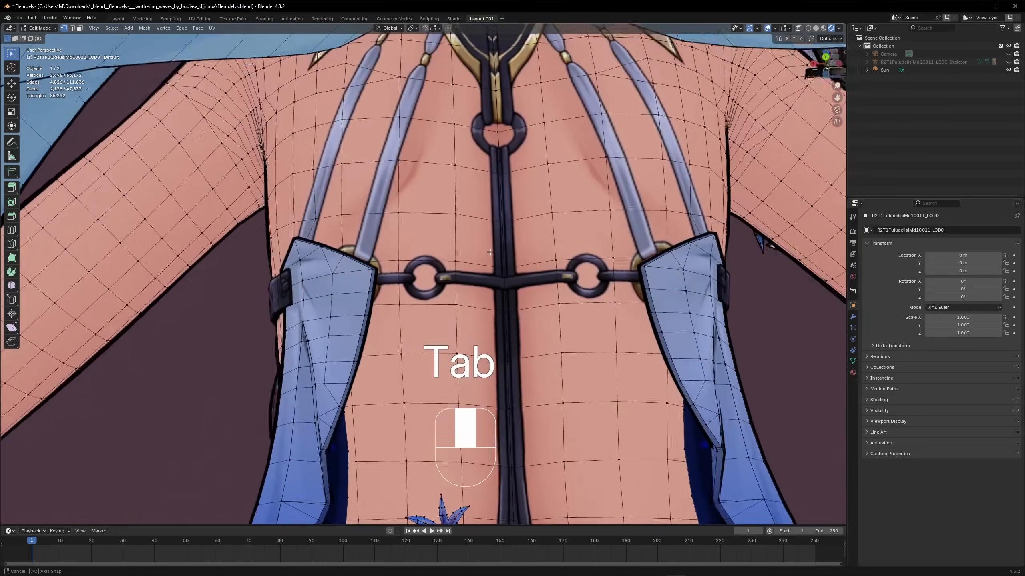
key("Tab")
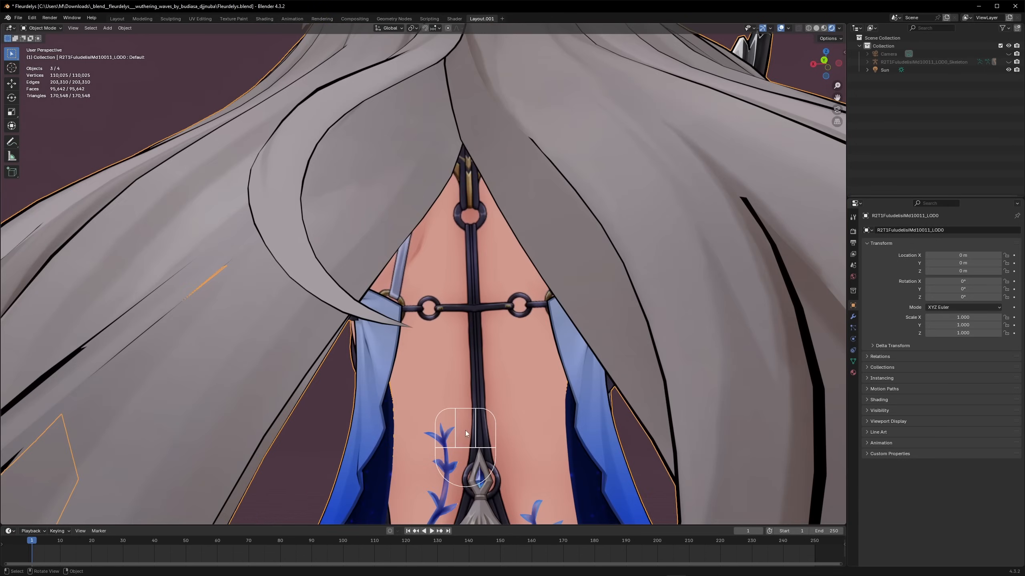
key("Tab")
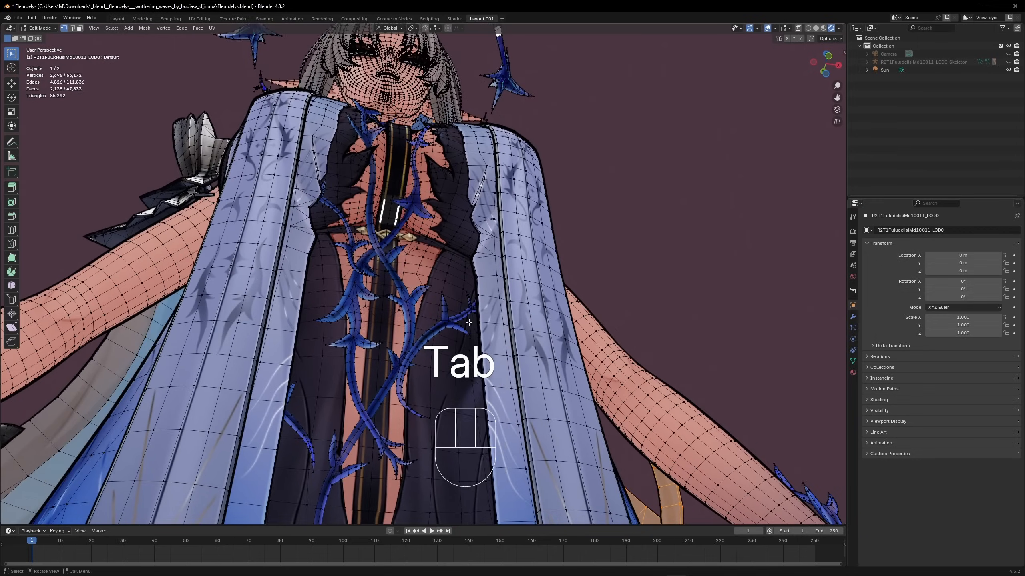
key("Tab")
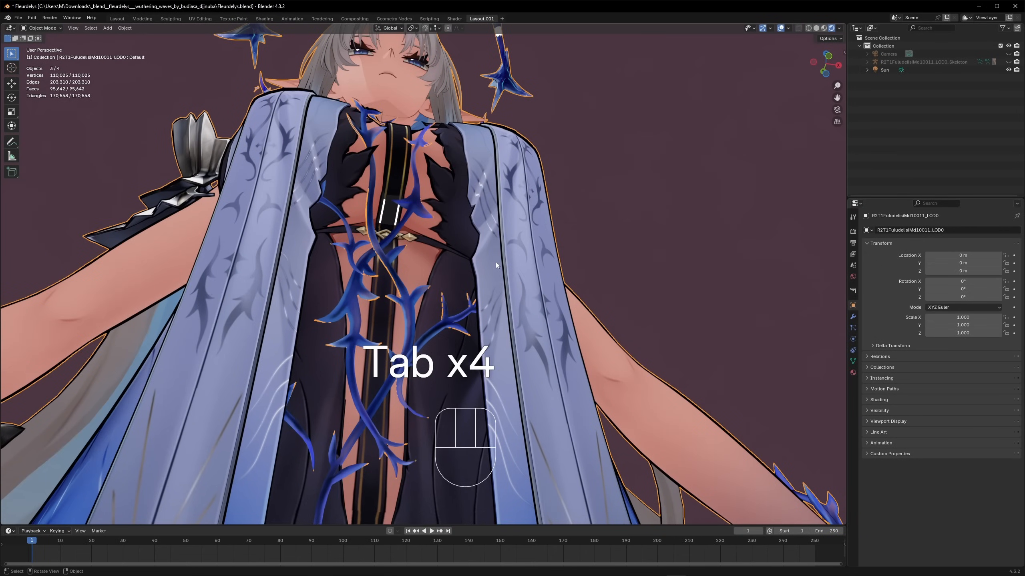
key("ctrl+l")
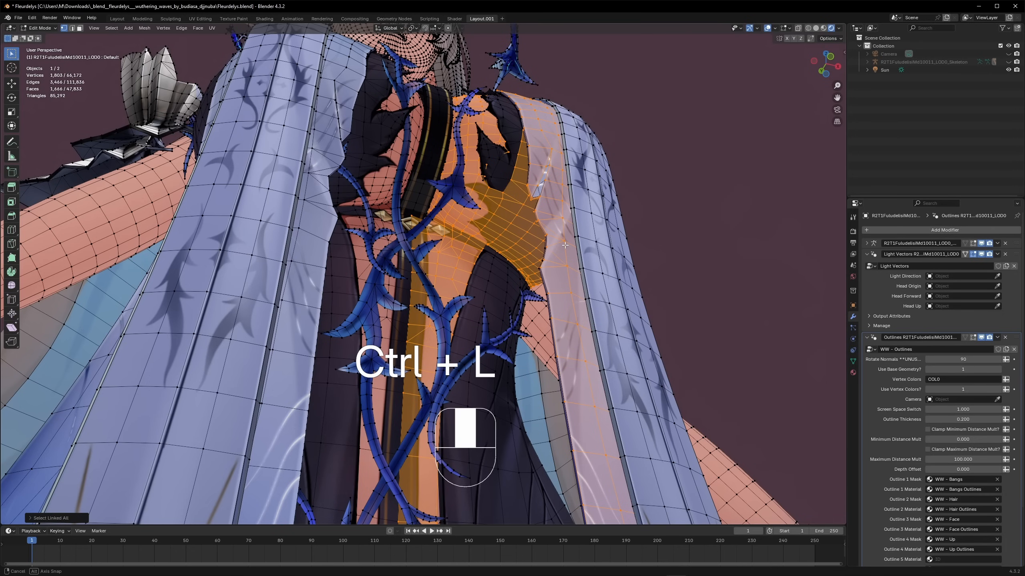
key("ctrl+l")
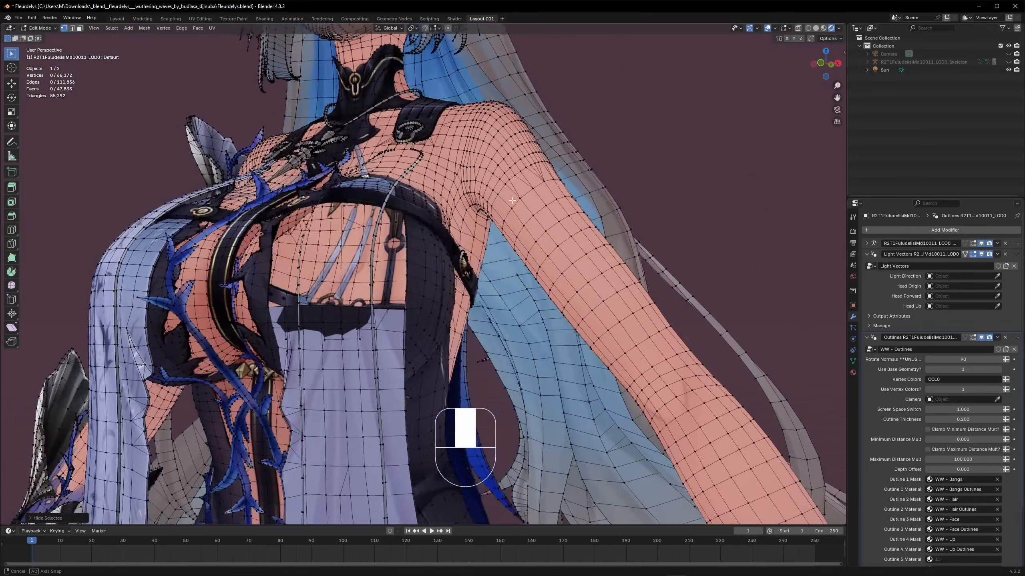
key("ctrl+z")
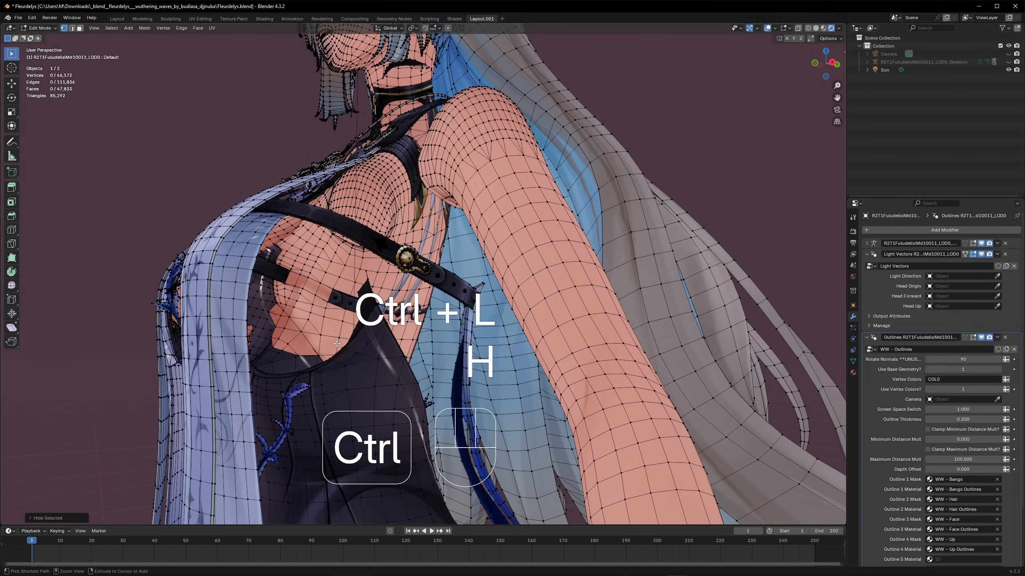
key("ctrl+z")
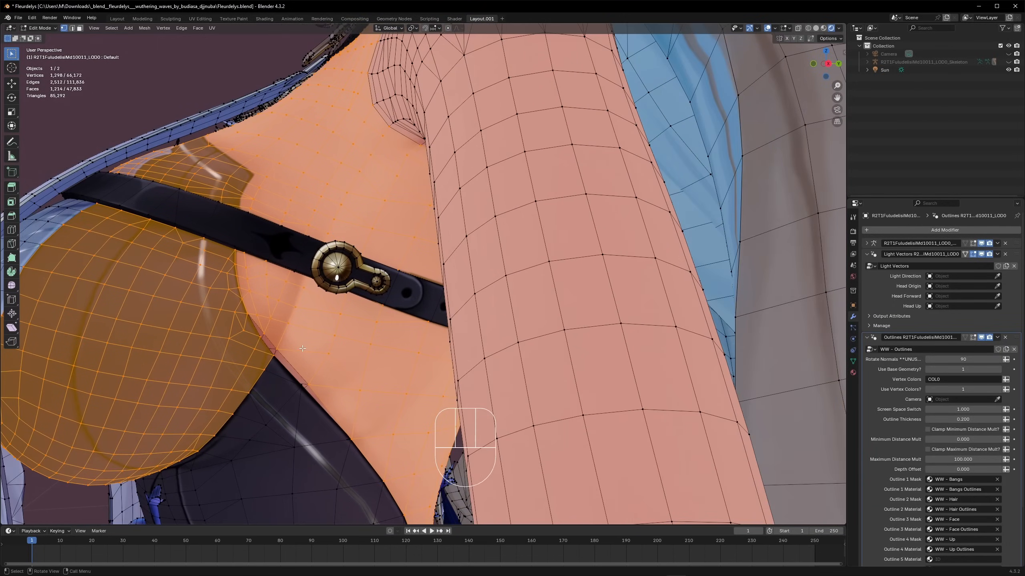
key("Tab")
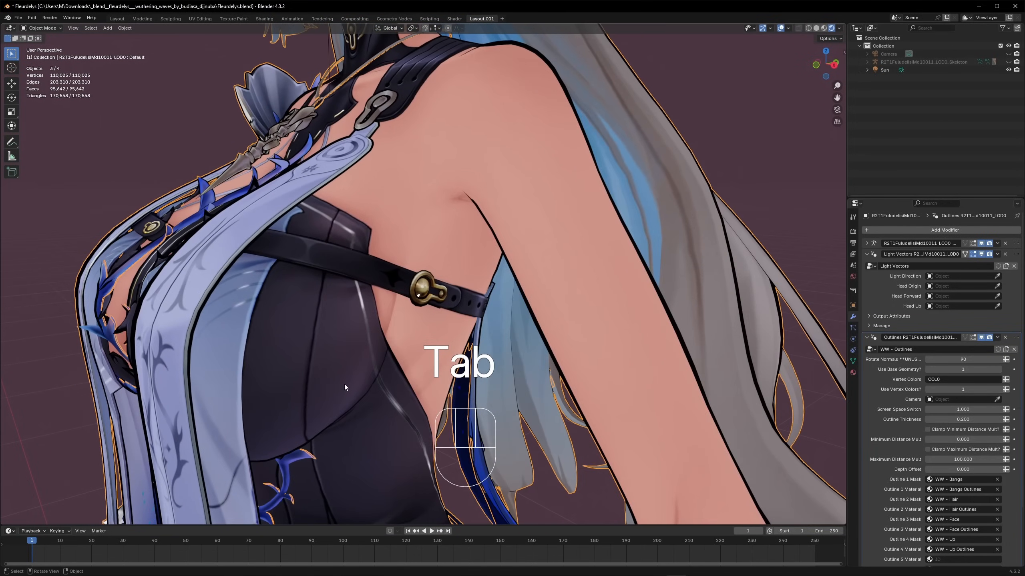
Step: Check the dress from behind and legs from front, then switch to UV Editing
key("Tab")
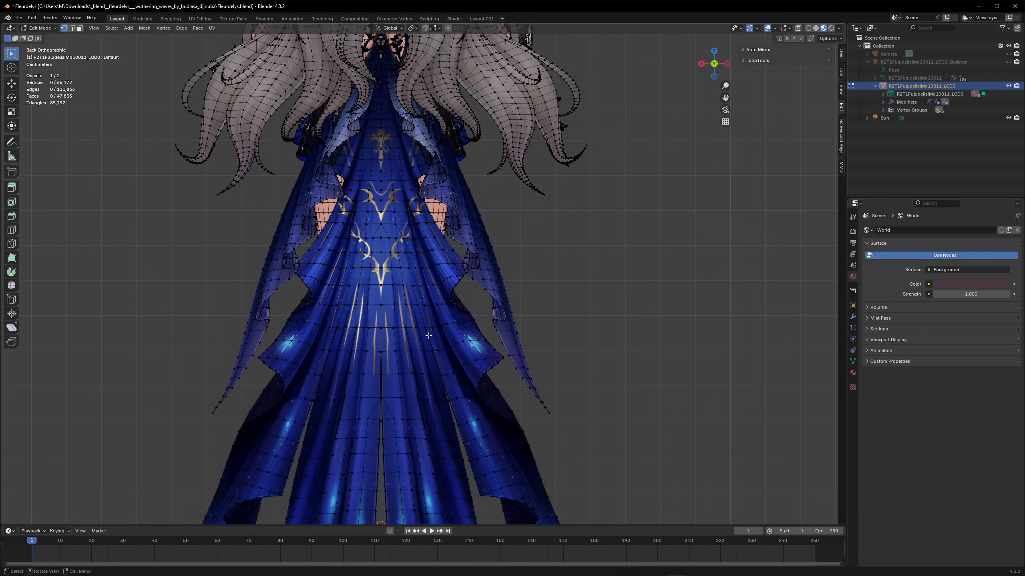
scroll("down", 3)
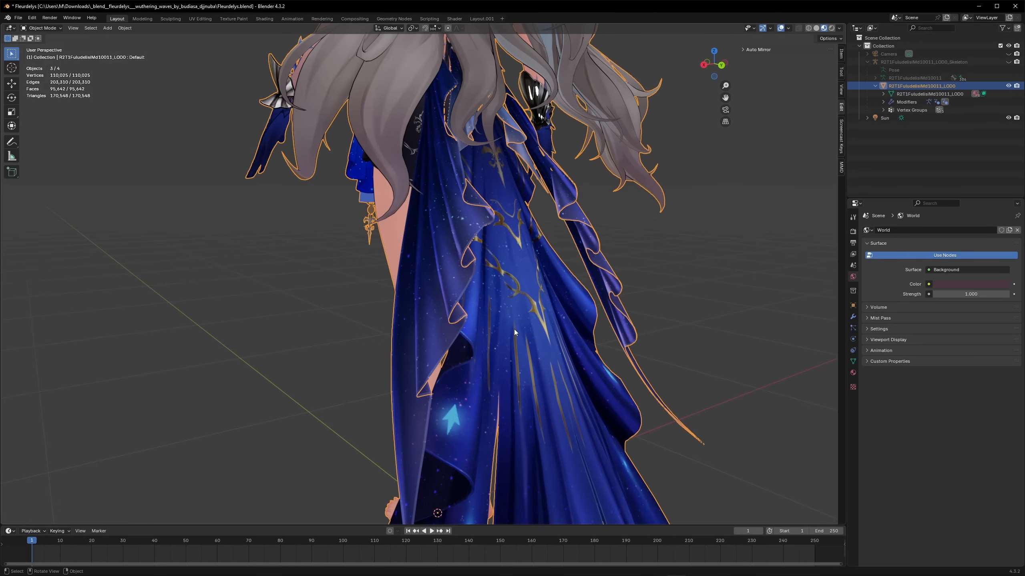
key("Tab")
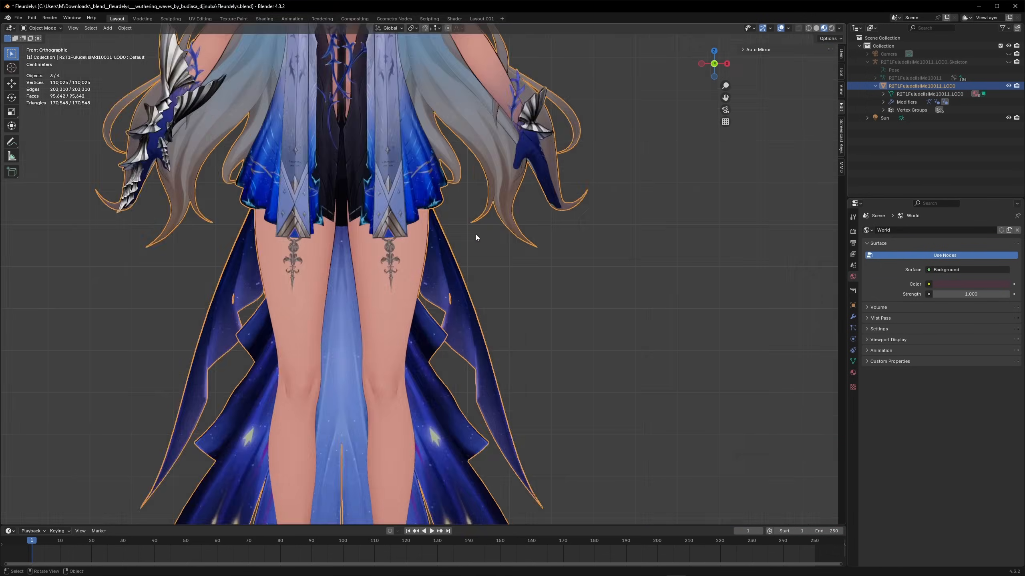
scroll("down", 3)
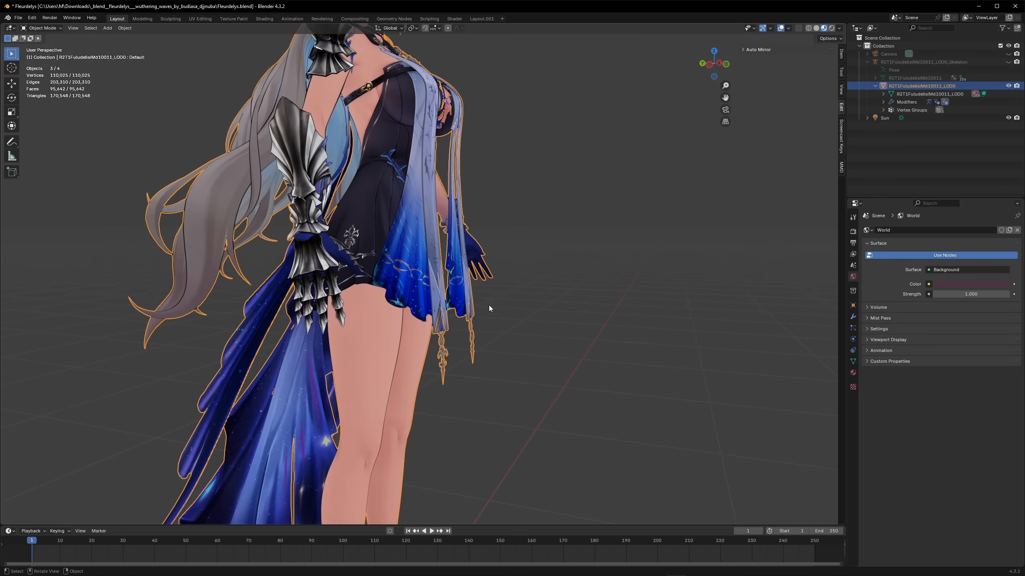
key("Tab")
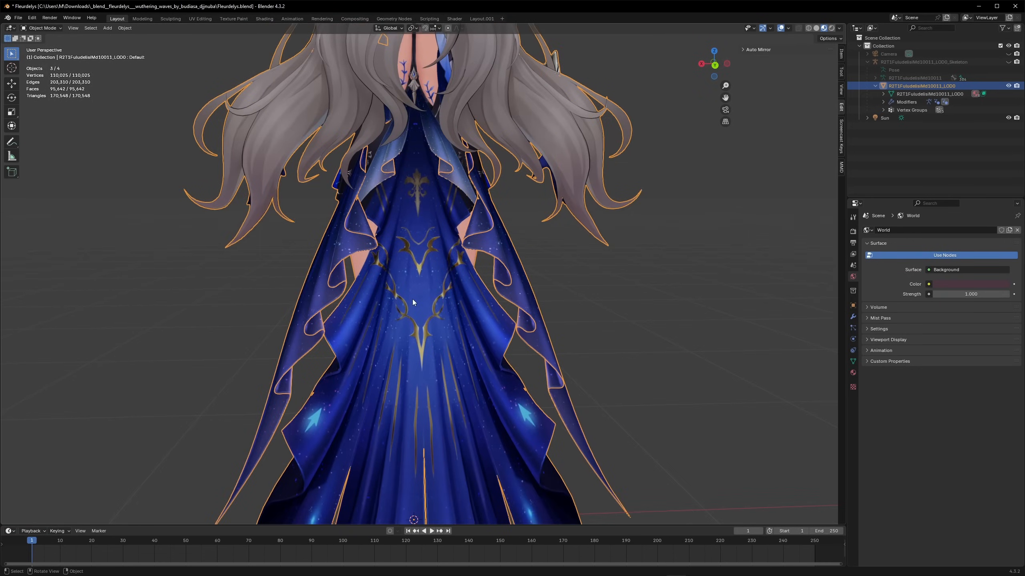
left_click(234, 18)
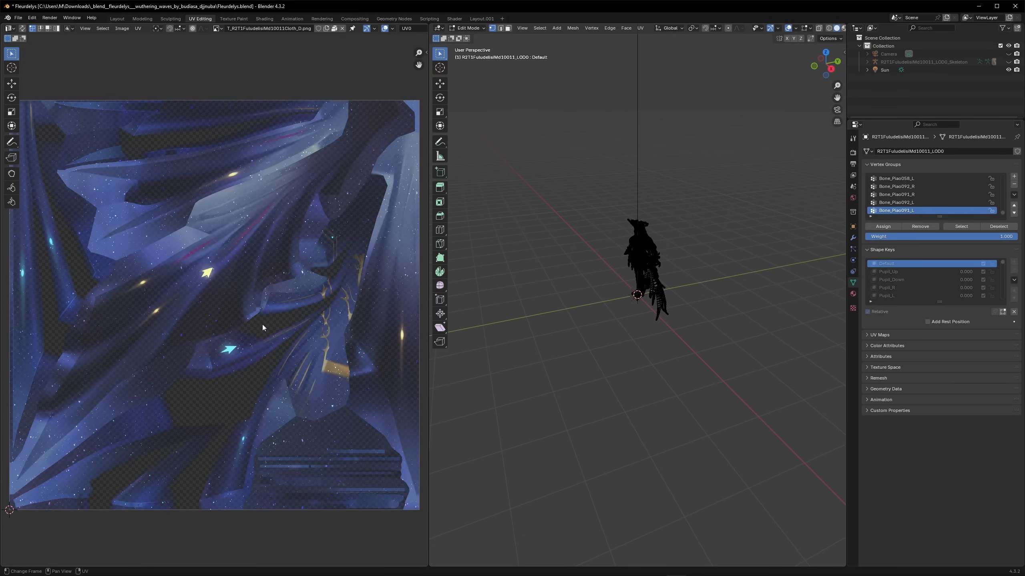
Step: Leave the UV editor for the Layout workspace, showing Fleurdelys's starry cape from behind
scroll("down", 3)
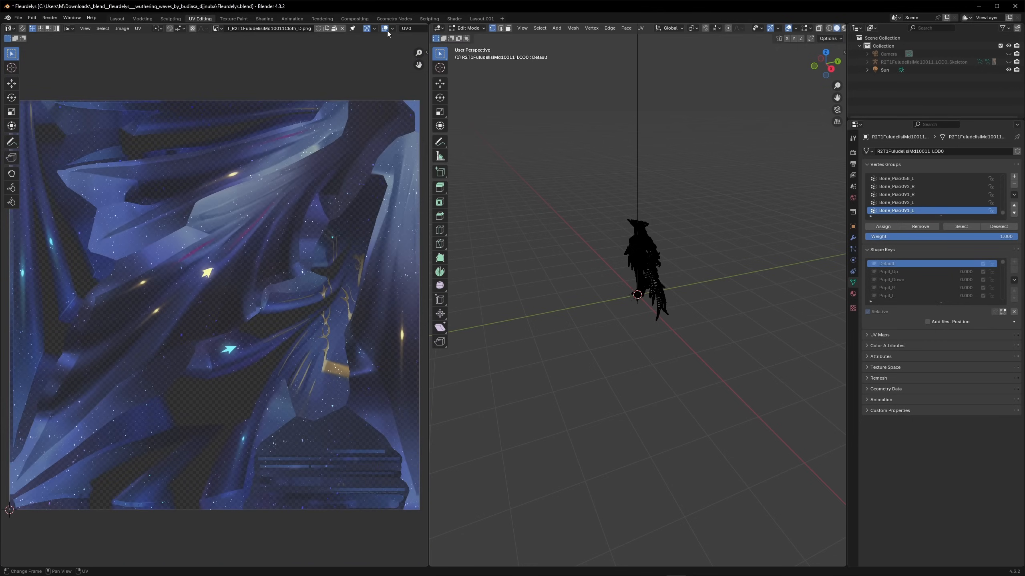
left_click(116, 19)
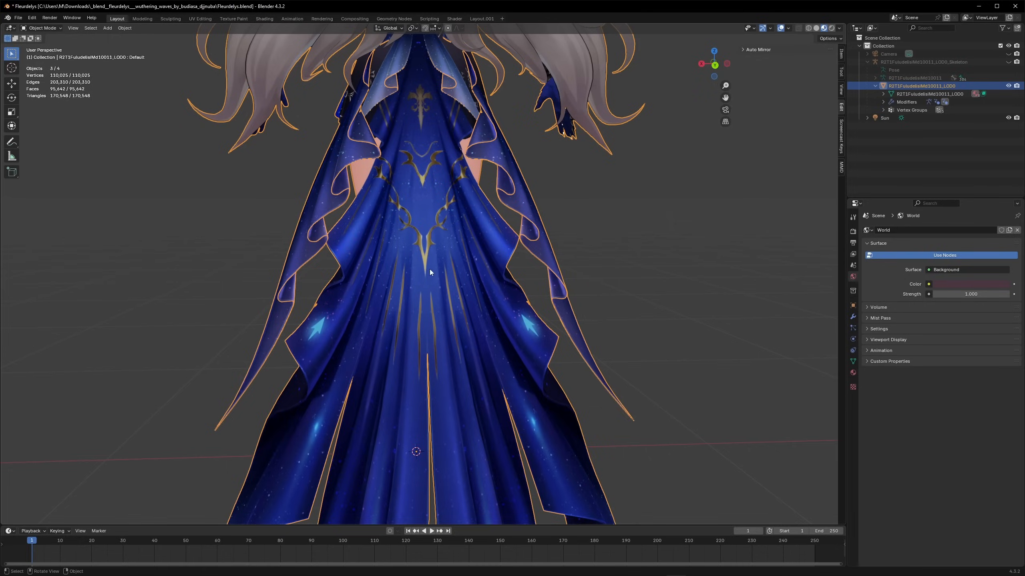